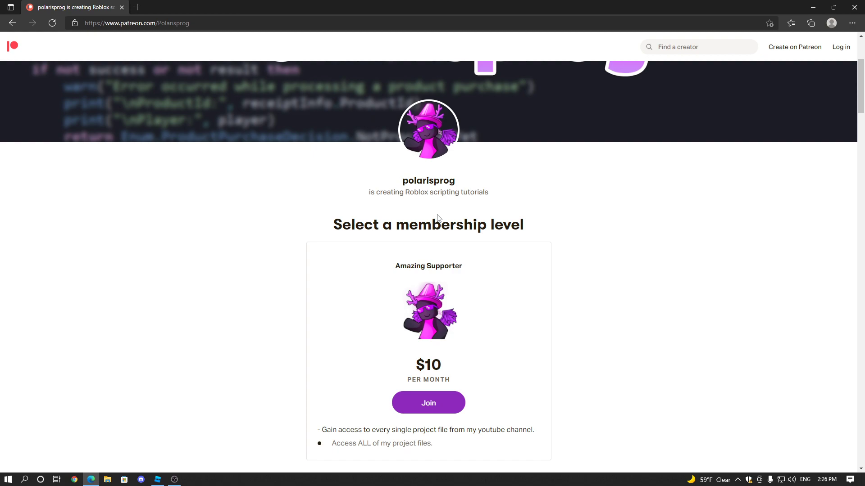
- Switch from the Edge Patreon page back to the Roblox Studio egg-hatching place
{"action": "left_click", "coordinate": [158, 479]}
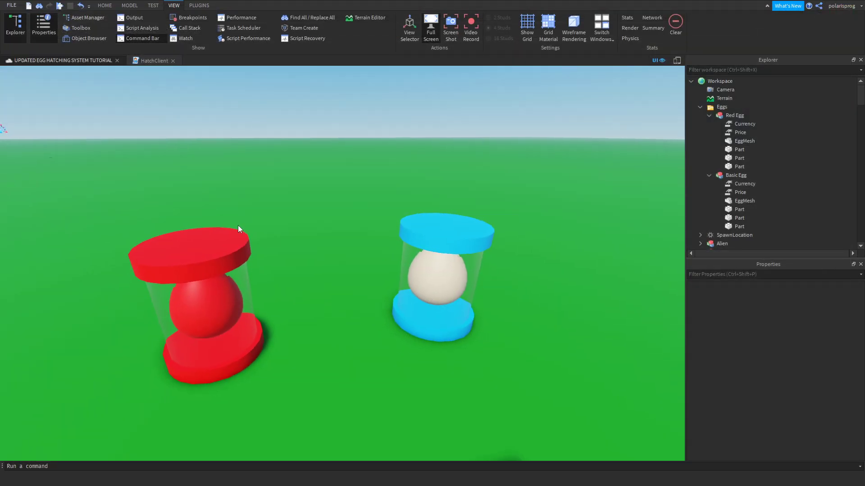
- Inspect the Basic Egg model and confirm its Price value of 10
{"action": "left_click", "coordinate": [442, 276]}
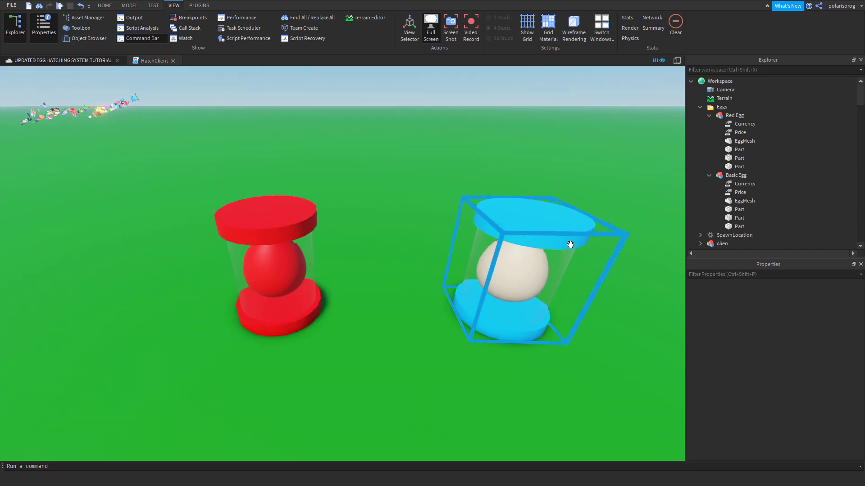
{"action": "left_click", "coordinate": [462, 257]}
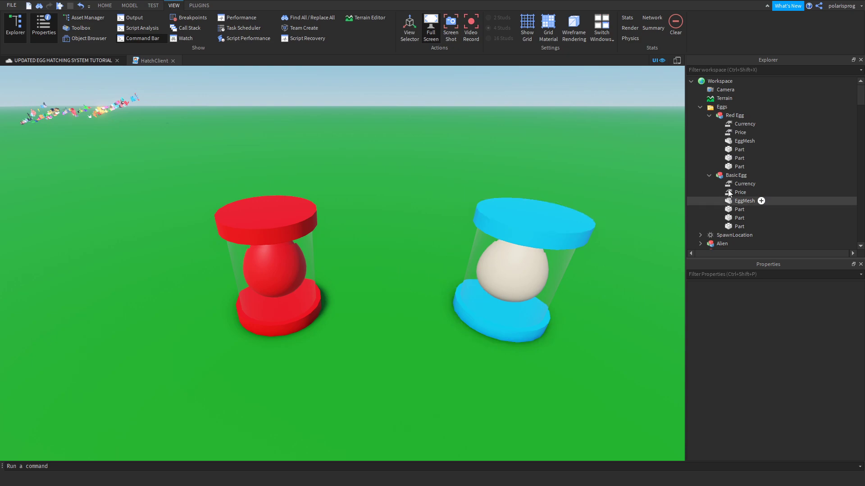
{"action": "left_click", "coordinate": [739, 192]}
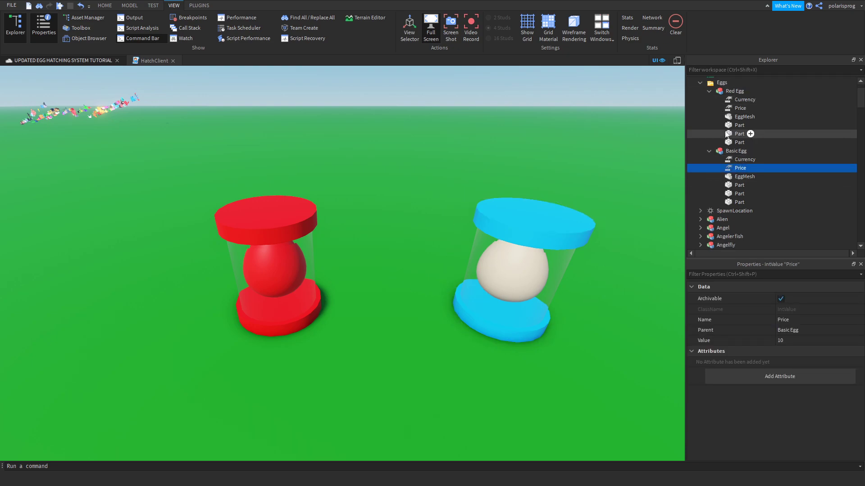
{"action": "scroll", "scroll_direction": "down", "scroll_amount": 3}
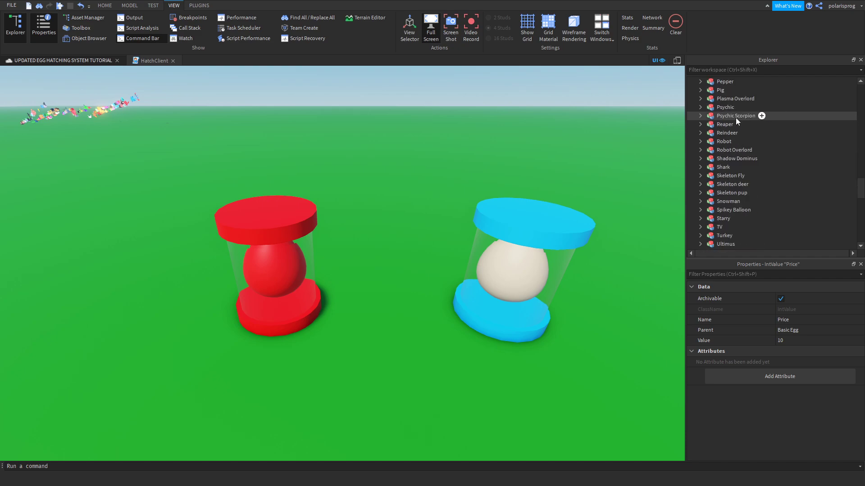
- Review the Red Egg pets folder, confirming Creature of the deap has rarity 50
{"action": "left_click", "coordinate": [710, 170]}
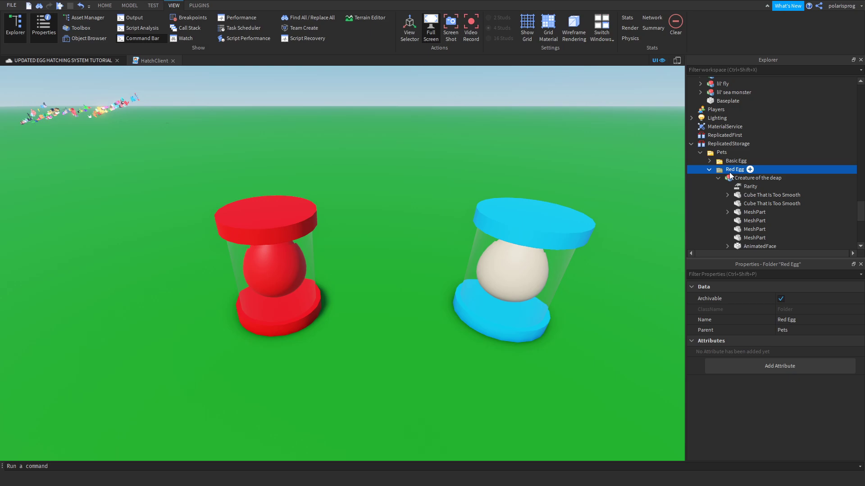
{"action": "left_click", "coordinate": [758, 177]}
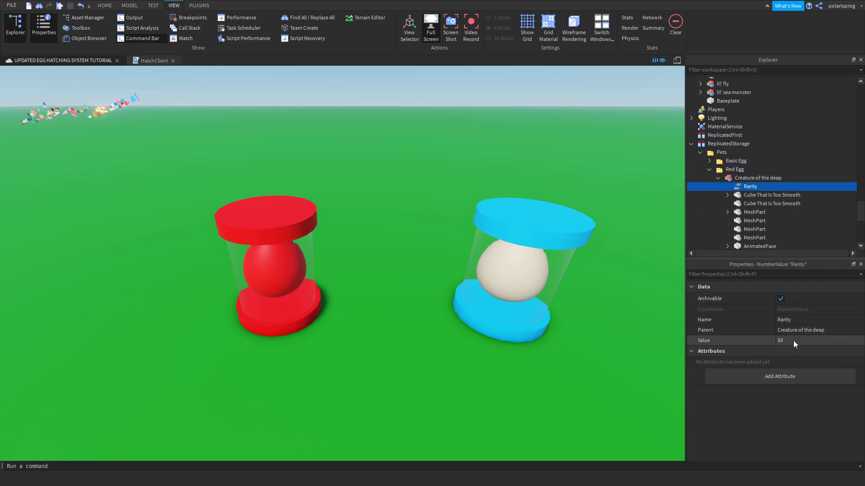
{"action": "mouse_move", "coordinate": [622, 175]}
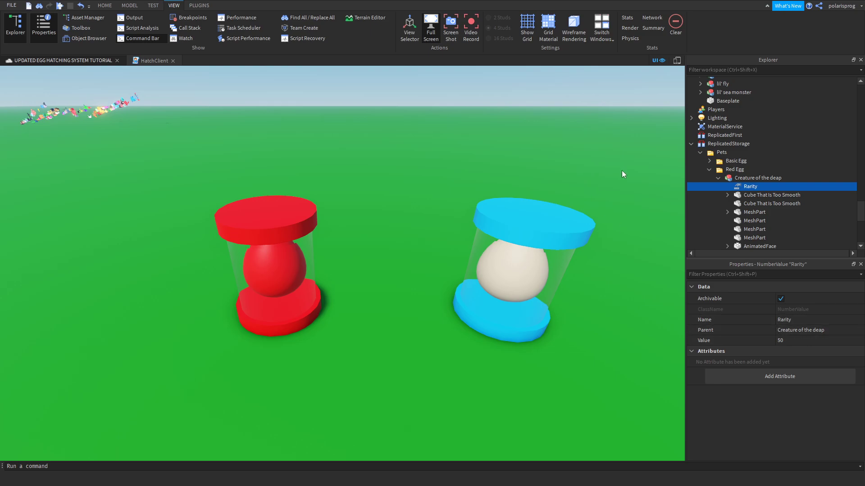
{"action": "left_click", "coordinate": [719, 178]}
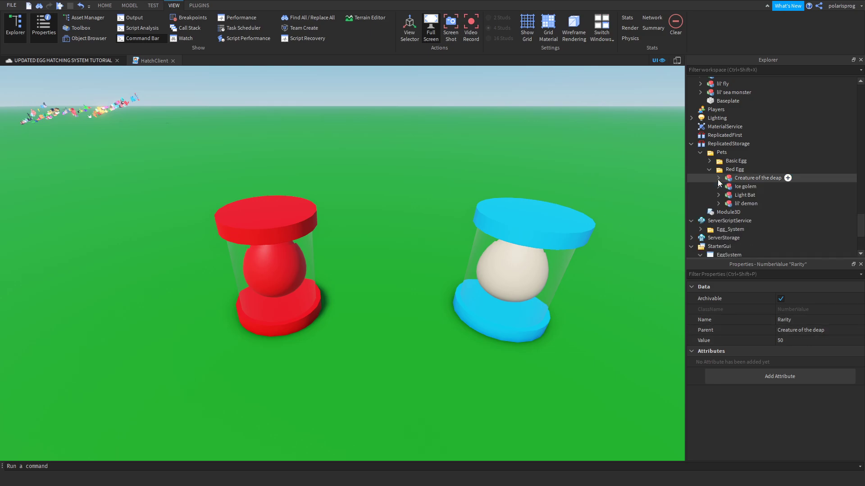
{"action": "mouse_move", "coordinate": [435, 246]}
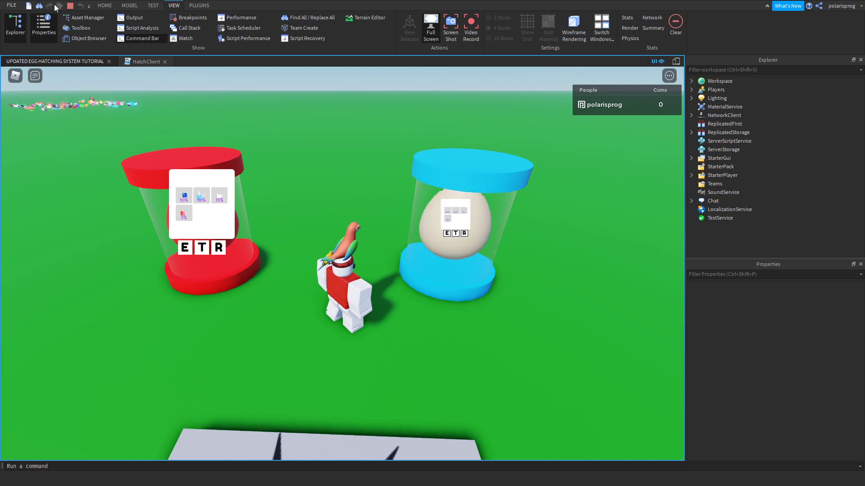
- Replace HatchClient's billboard for-loop with billboardTemp and rerun the playtest
{"action": "left_click", "coordinate": [149, 59]}
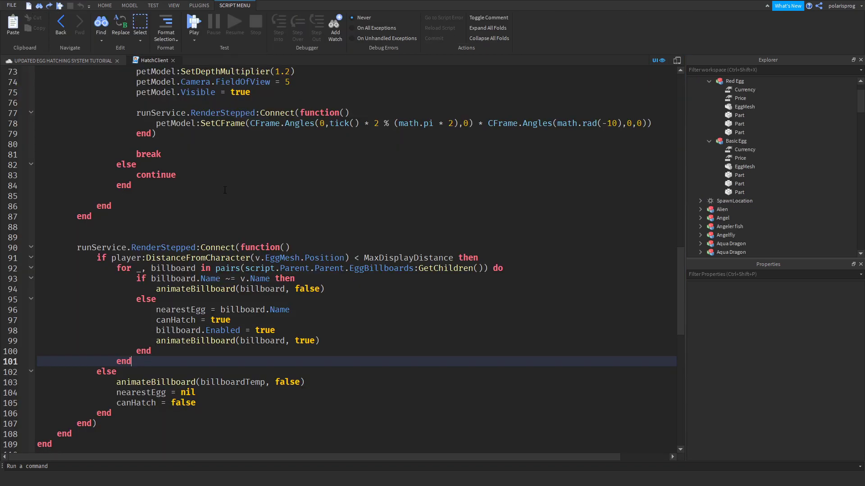
{"action": "scroll", "scroll_direction": "down", "scroll_amount": 3}
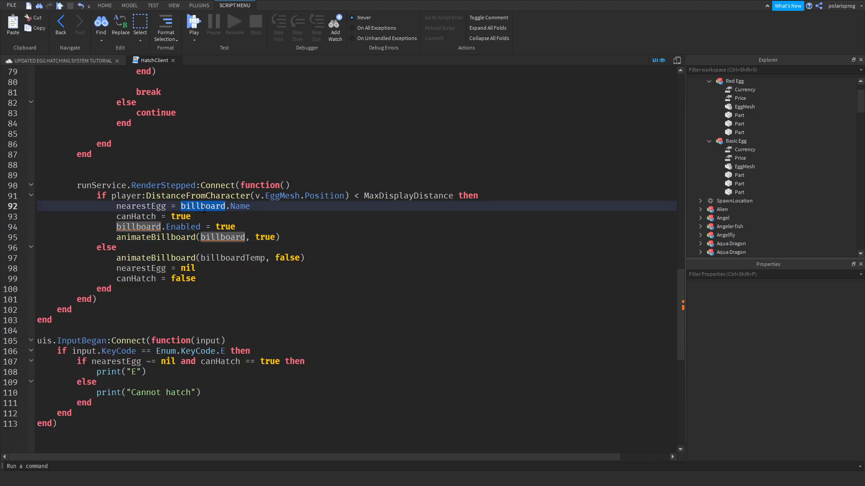
{"action": "type", "text": "bil"}
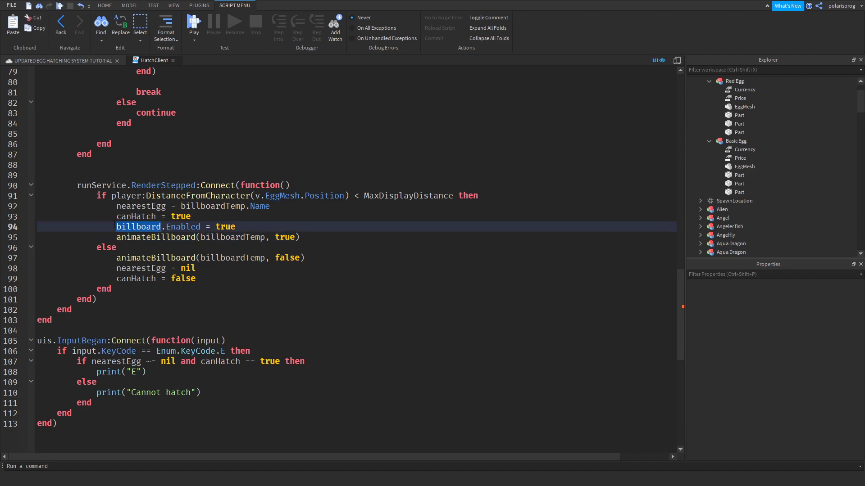
{"action": "left_click", "coordinate": [173, 5]}
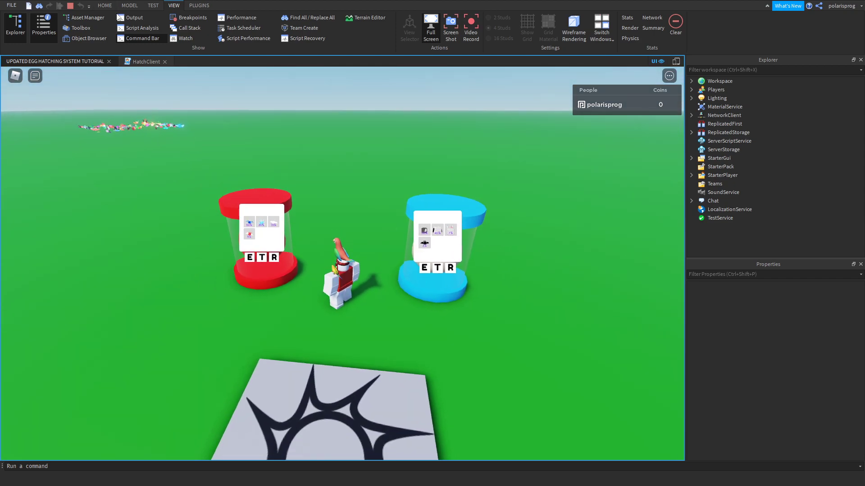
- Add print(nearestEgg) to the E-key handler and playtest hatching near both eggs
{"action": "left_click", "coordinate": [134, 17]}
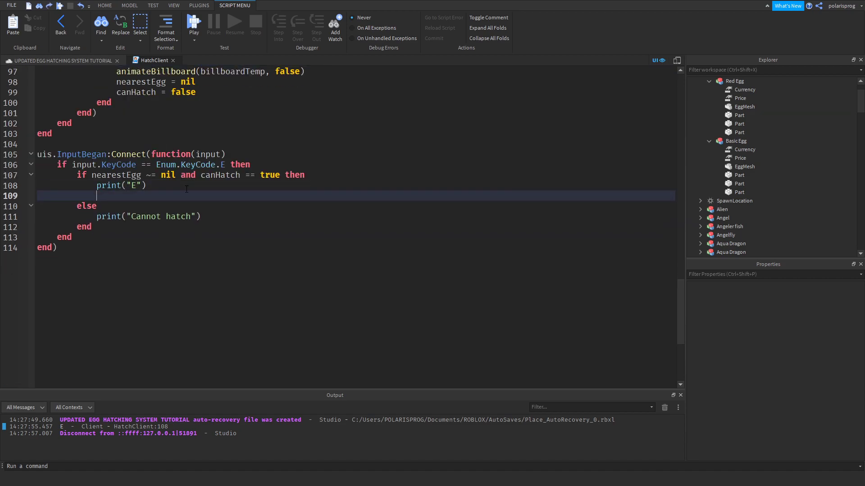
{"action": "type", "text": "print(ne"}
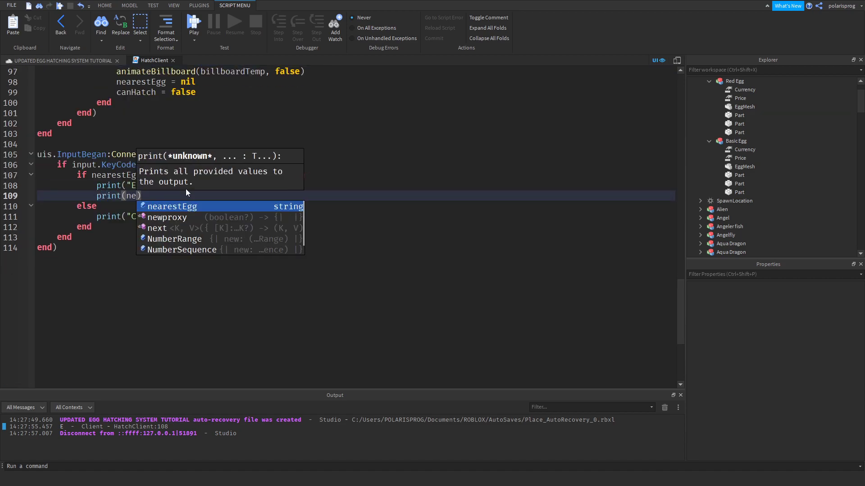
{"action": "left_click", "coordinate": [193, 24]}
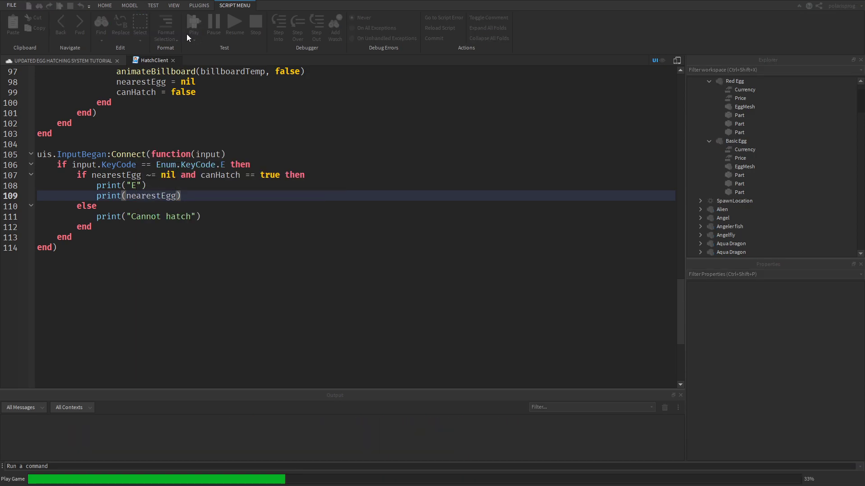
{"action": "left_click", "coordinate": [192, 22]}
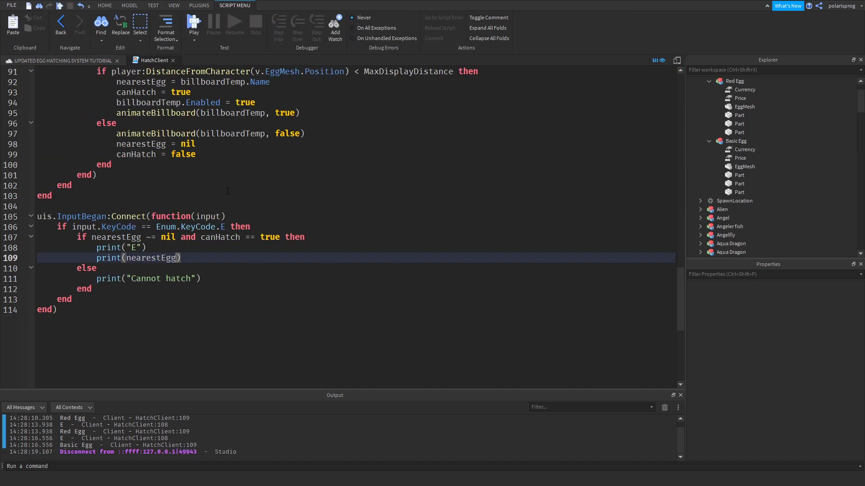
- Remove the nearestEgg assignment from the RenderStepped proximity loop
{"action": "scroll", "scroll_direction": "up", "scroll_amount": 3}
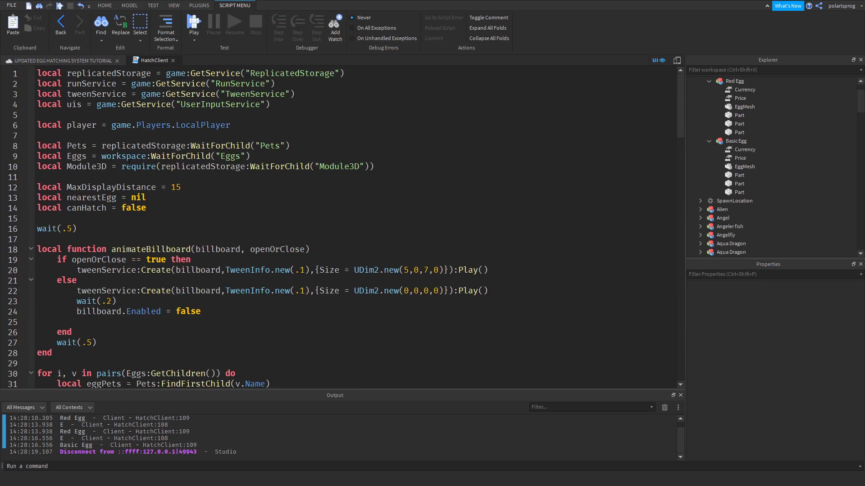
{"action": "scroll", "scroll_direction": "down", "scroll_amount": 3}
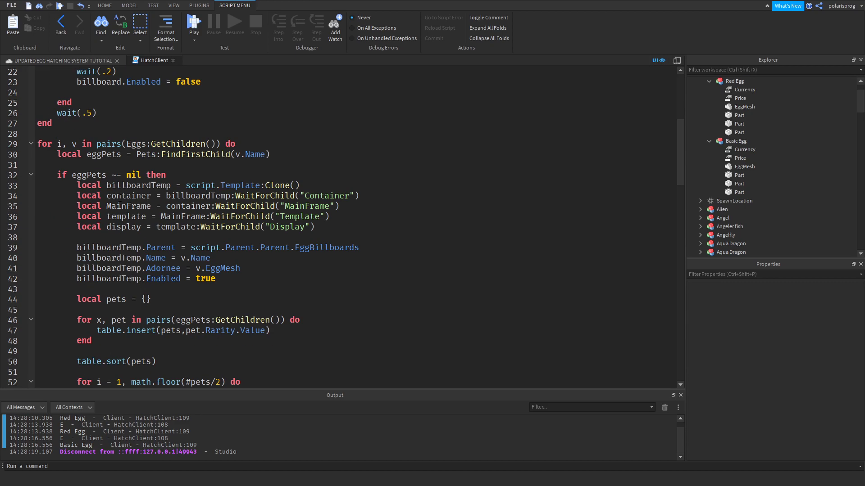
{"action": "scroll", "scroll_direction": "down", "scroll_amount": 3}
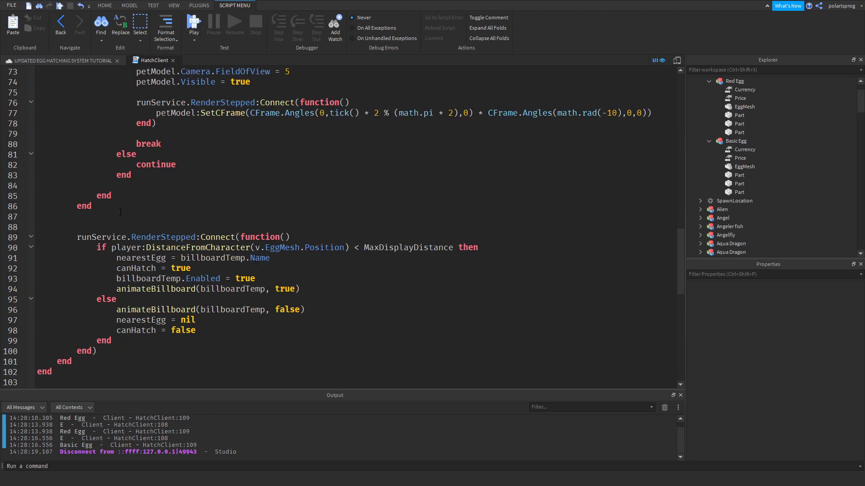
{"action": "double_click", "coordinate": [141, 258]}
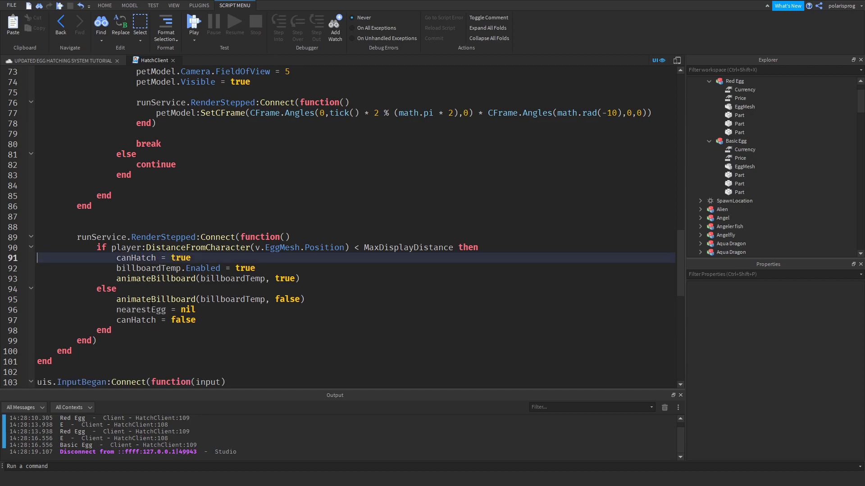
{"action": "scroll", "scroll_direction": "down", "scroll_amount": 3}
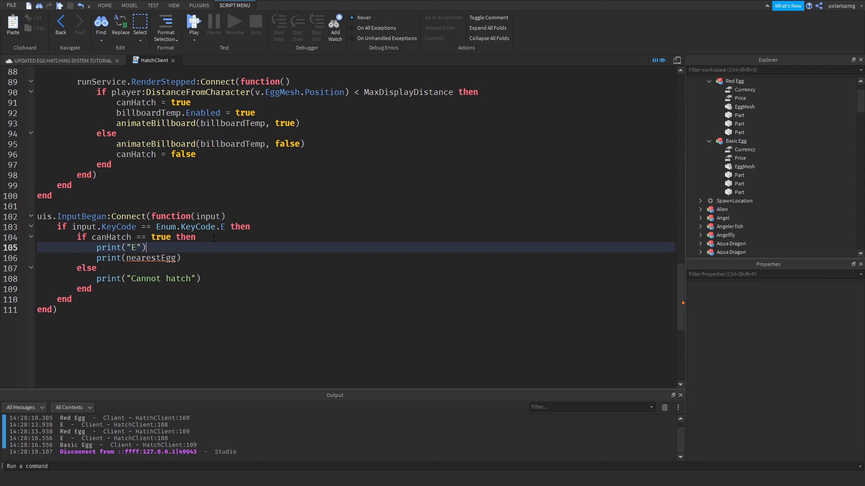
- Declare a local nearestEgg in the E-key handler and delete print("E")
{"action": "type", "text": "local"}
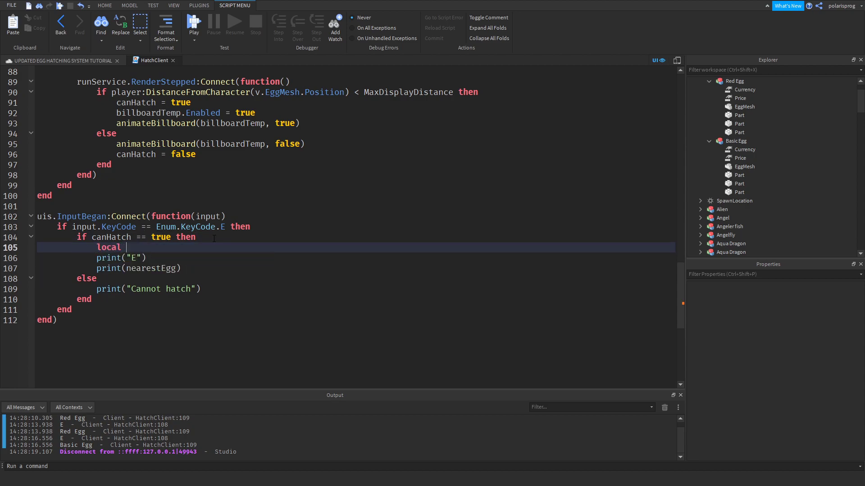
{"action": "type", "text": "nearestE"}
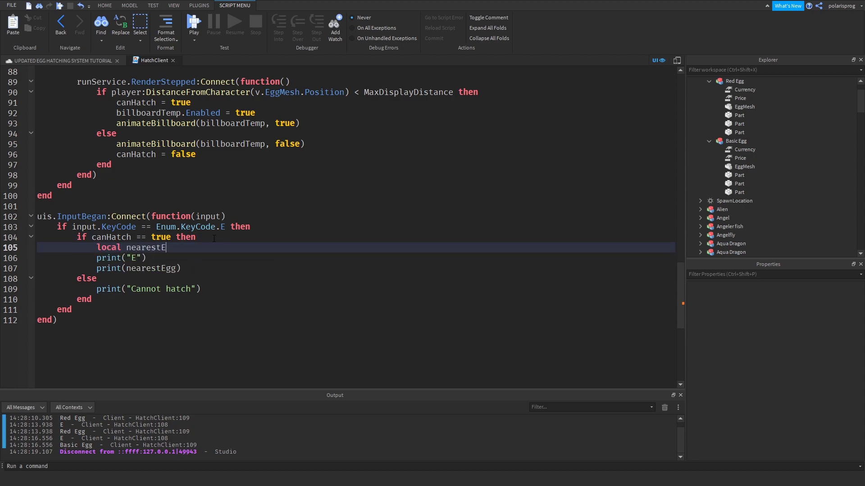
{"action": "type", "text": "gg ="}
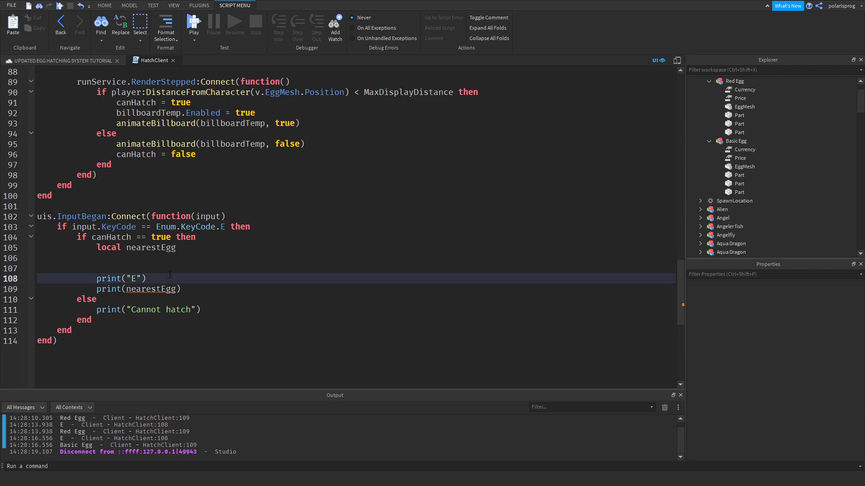
{"action": "key", "text": "Delete"}
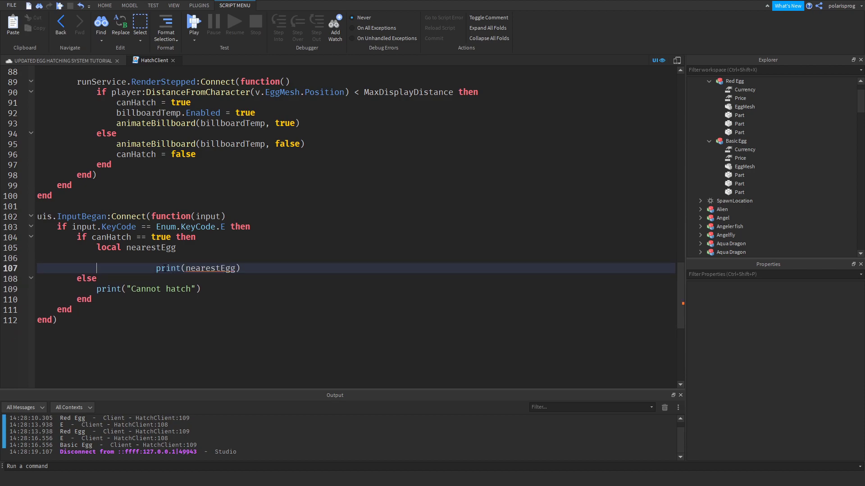
{"action": "key", "text": "Enter"}
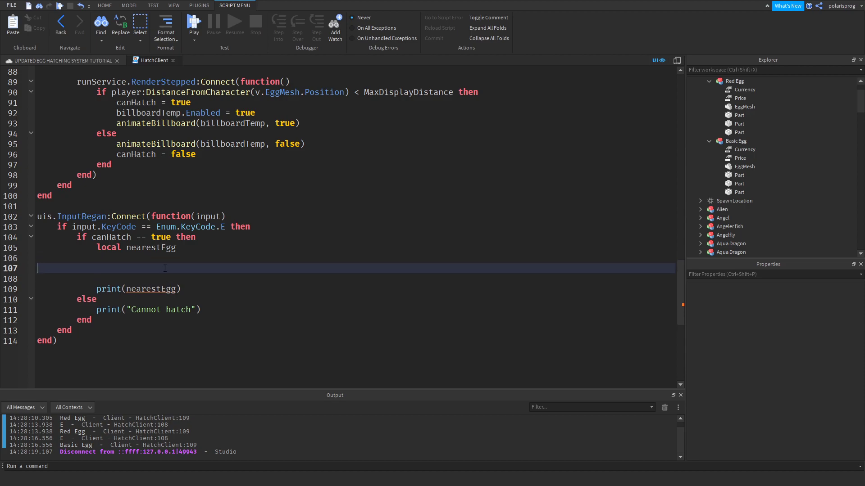
- Loop over Eggs:GetChildren() and assign the first egg to nearestEgg when nil
{"action": "type", "text": "for i, v in pairs("}
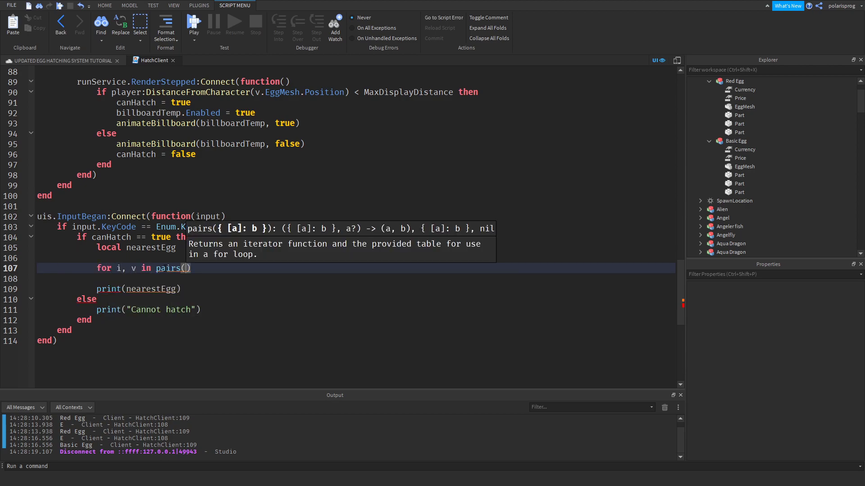
{"action": "type", "text": "Eggs:GetChildren()) do"}
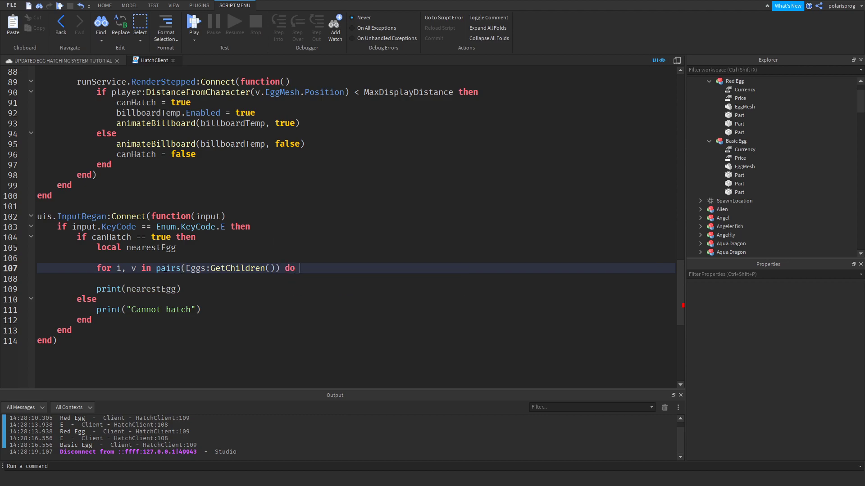
{"action": "type", "text": "if nearestEgg"}
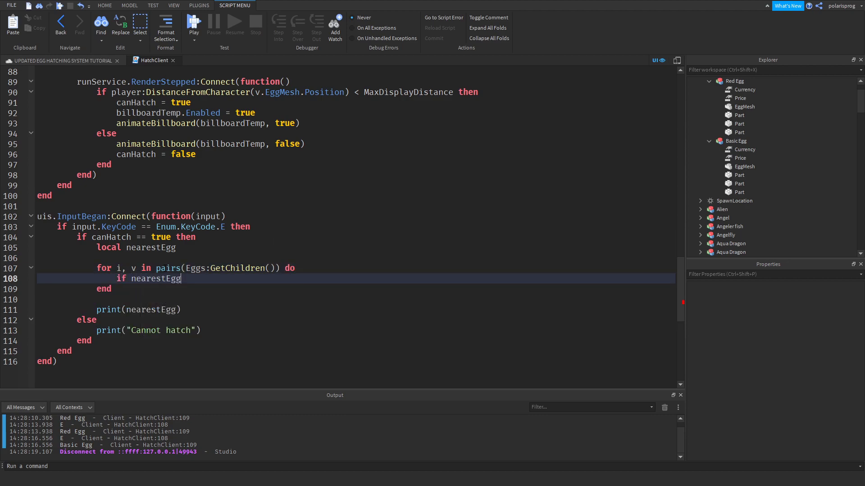
{"action": "type", "text": "== nil then"}
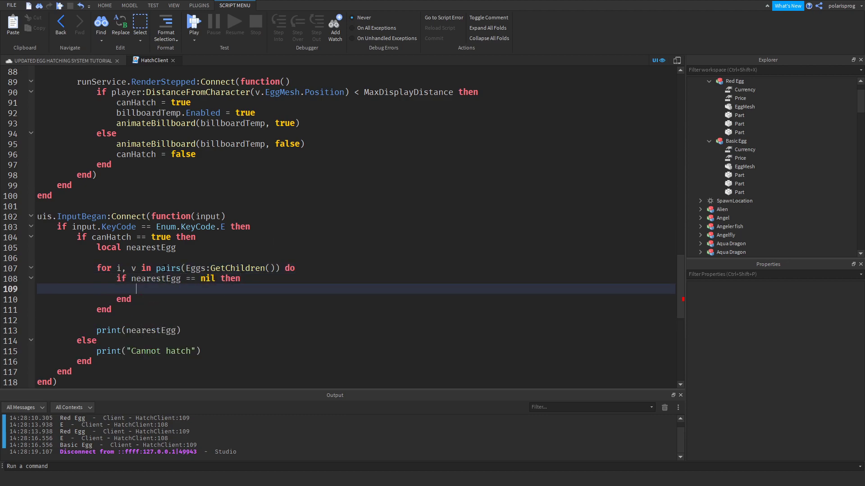
{"action": "type", "text": "nearestEgg =bv"}
{"action": "type", "text": "else"}
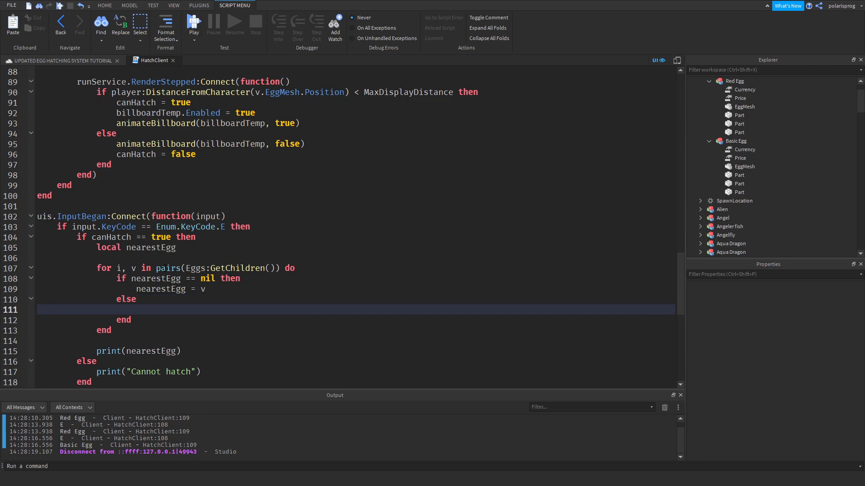
- Extend the canHatch check with 'and player.Character ~= nil'
{"action": "type", "text": "if ()"}
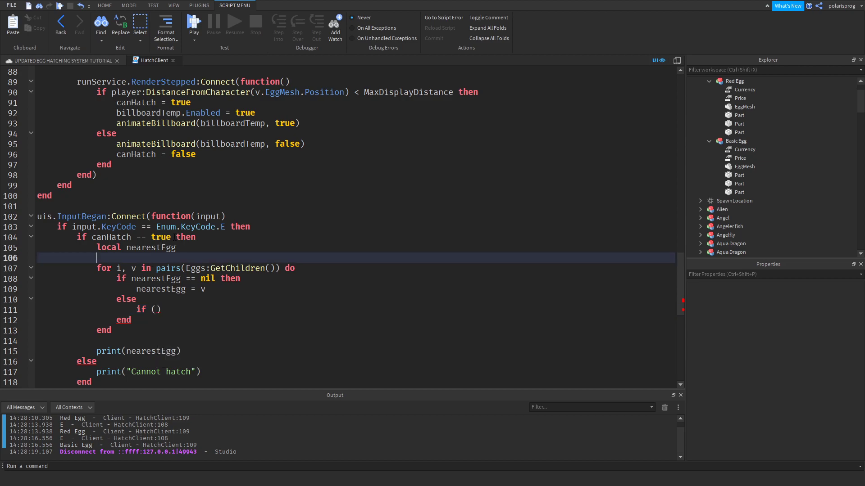
{"action": "type", "text": "and player.Character"}
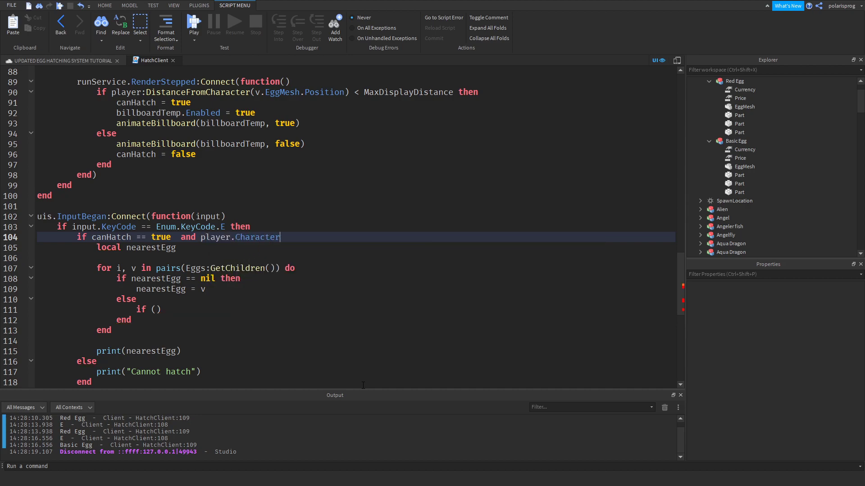
{"action": "type", "text": "~= nil then"}
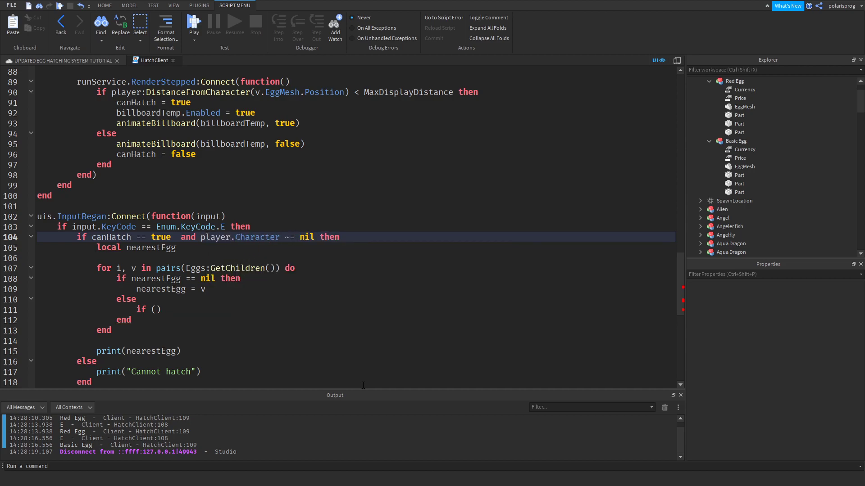
{"action": "left_click", "coordinate": [339, 236]}
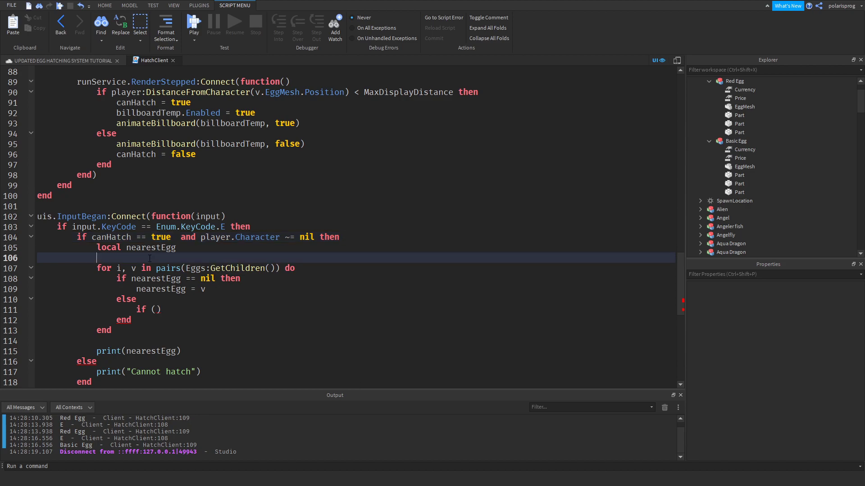
- Store player.Character.HumanoidRootPart.Position as local plrPos
{"action": "type", "text": "local"}
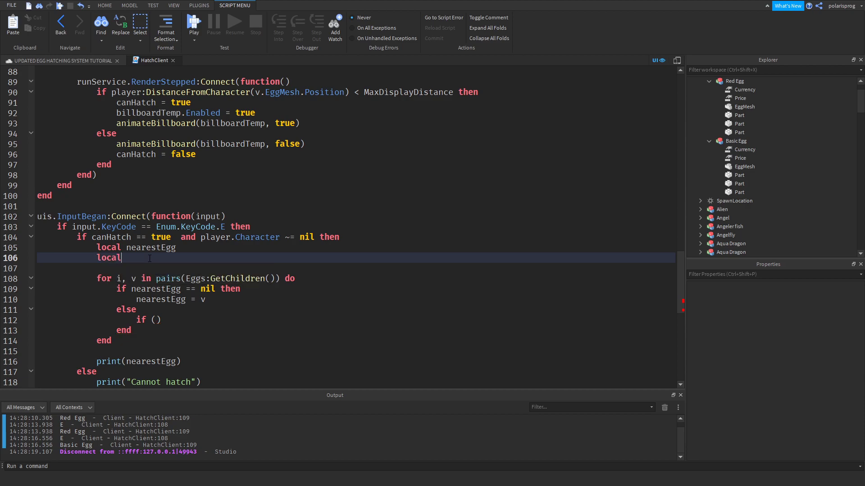
{"action": "type", "text": "plrPos = player."}
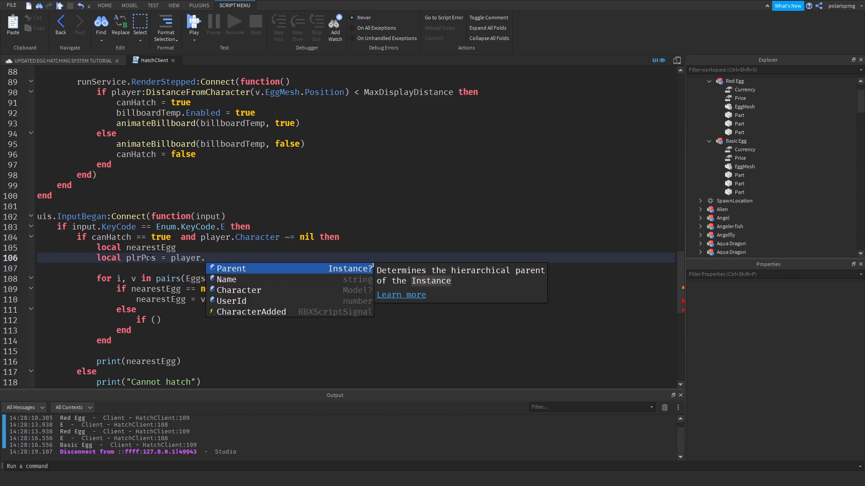
{"action": "type", "text": "Character.HumanoidRoot"}
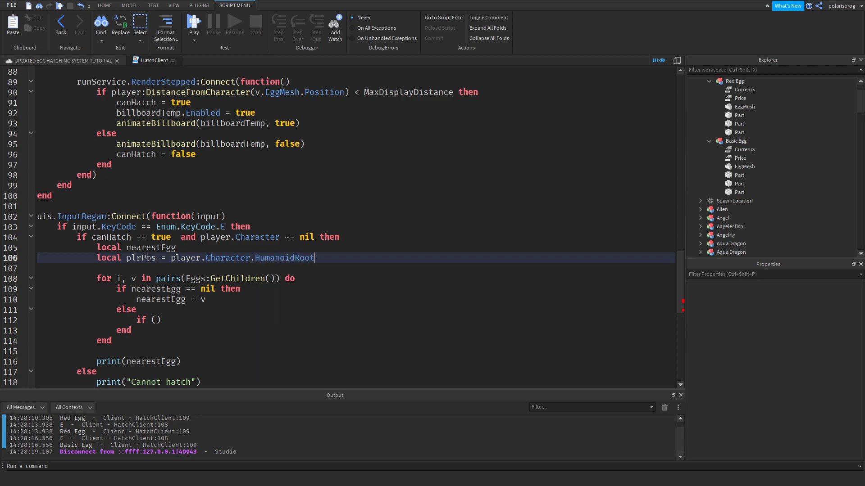
{"action": "type", "text": "Part.popsition"}
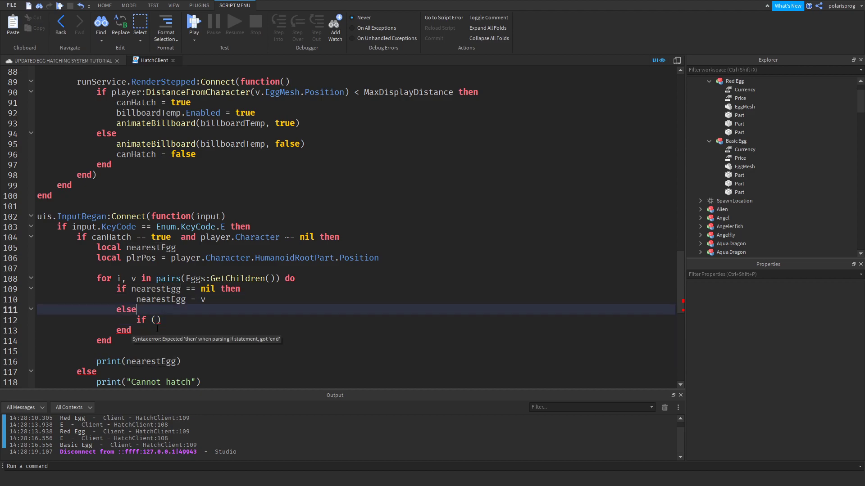
- Write the else-branch Magnitude comparison between v and nearestEgg distances from plrPos
{"action": "type", "text": "plrp"}
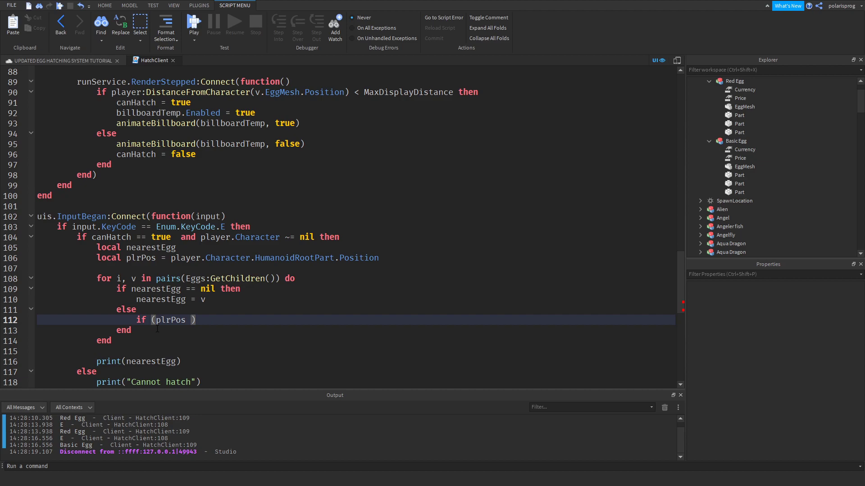
{"action": "type", "text": "-"}
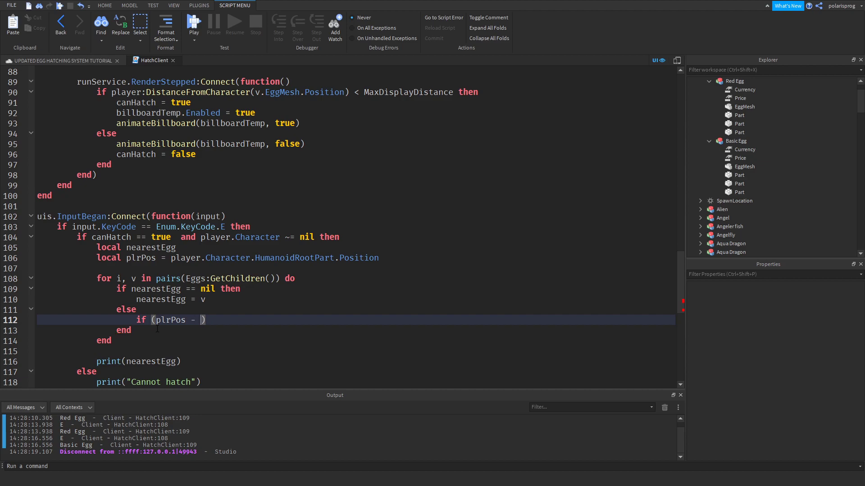
{"action": "type", "text": "nearestEgg."}
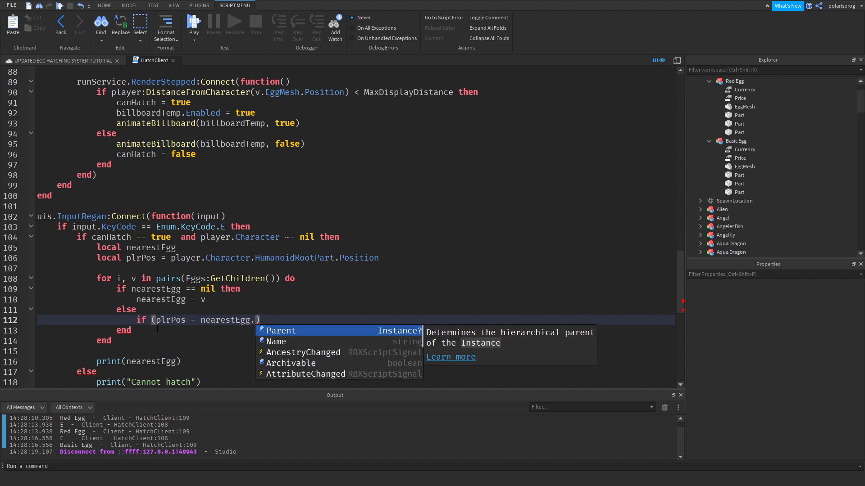
{"action": "type", "text": "Posi"}
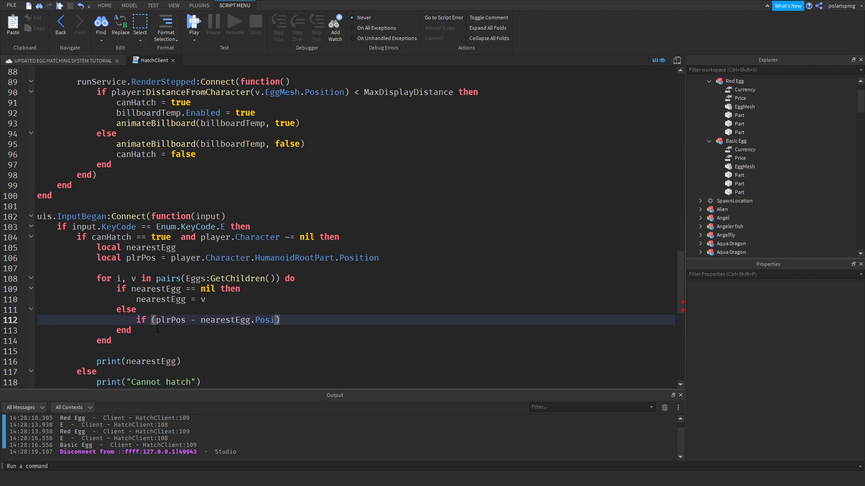
{"action": "type", "text": "tion"}
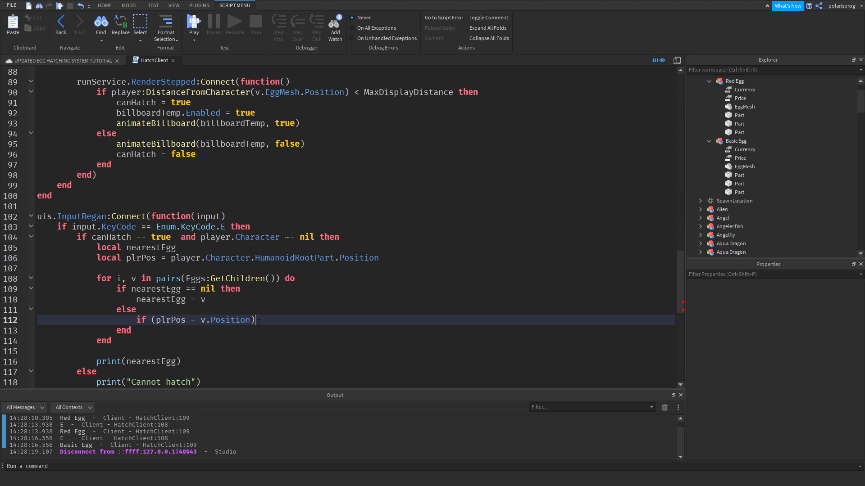
{"action": "type", "text": ".Ma"}
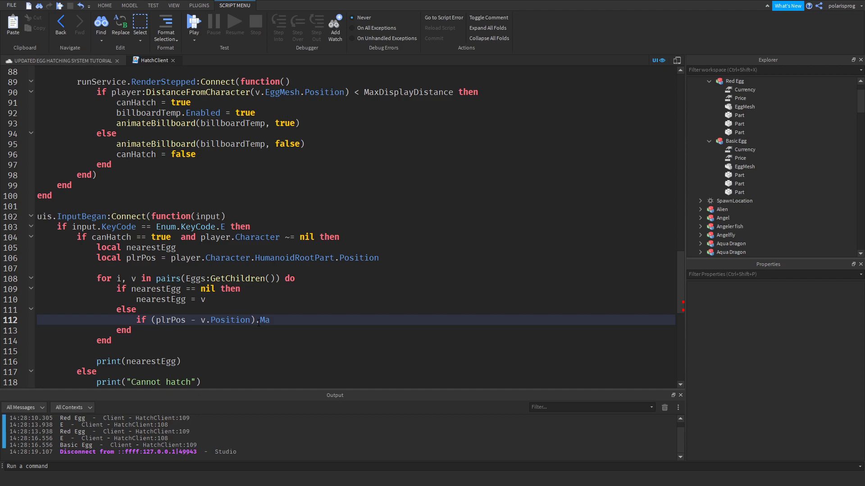
{"action": "type", "text": "gnitude"}
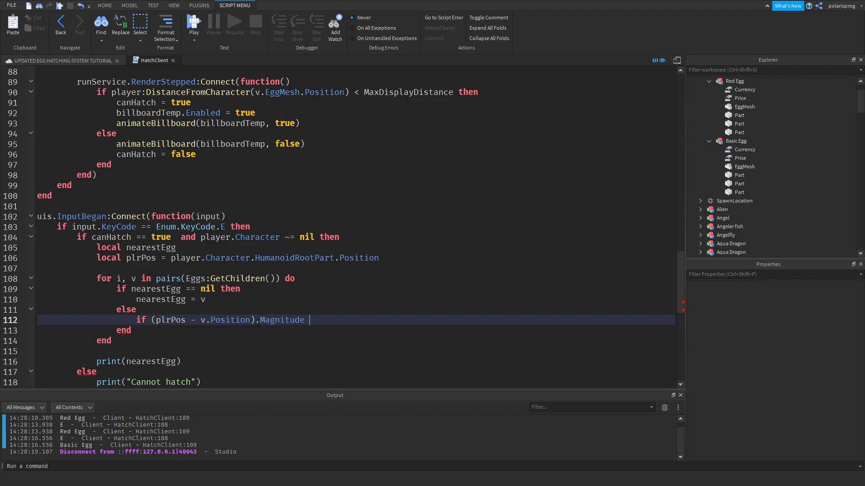
{"action": "type", "text": "< (plr"}
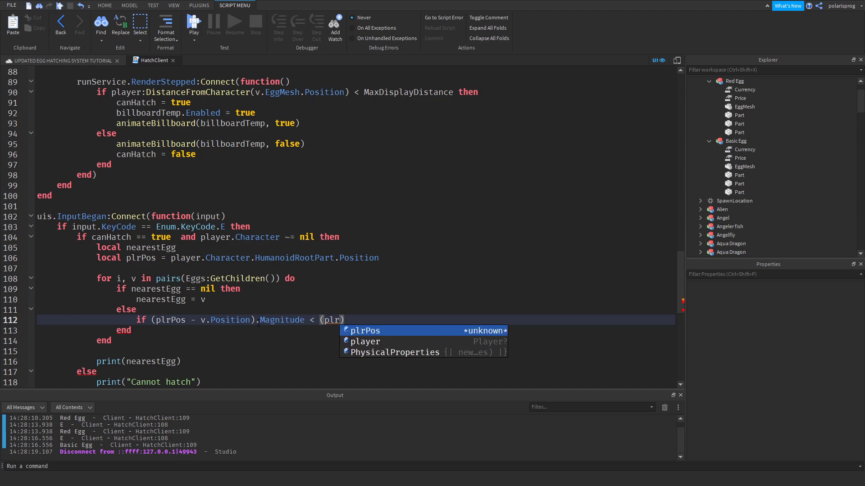
{"action": "type", "text": "plrPos -"}
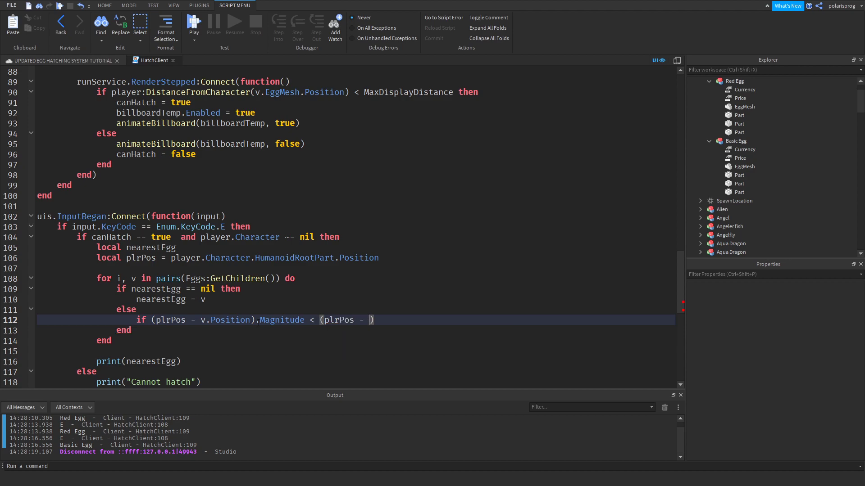
{"action": "type", "text": "nearestEgg.Position"}
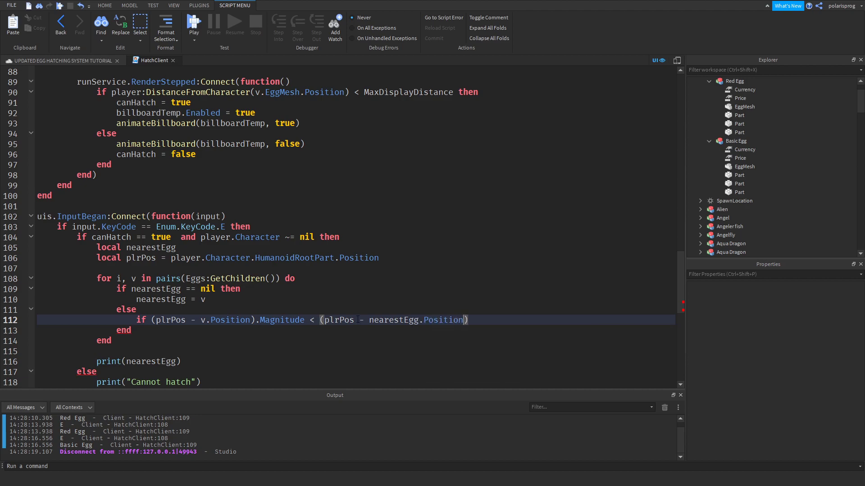
- Rearrange the subtraction as '- plrPos', finish the comparison and set nearestEgg = v
{"action": "double_click", "coordinate": [393, 319]}
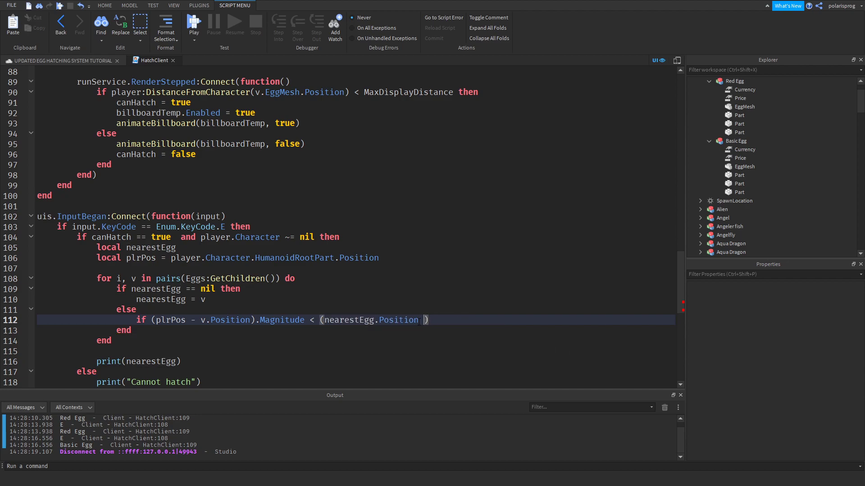
{"action": "type", "text": "- plrPos"}
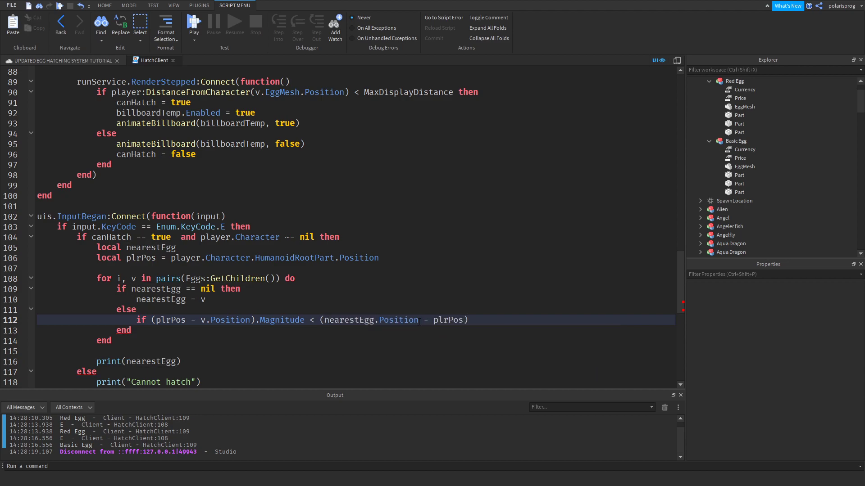
{"action": "type", "text": ".Mang"}
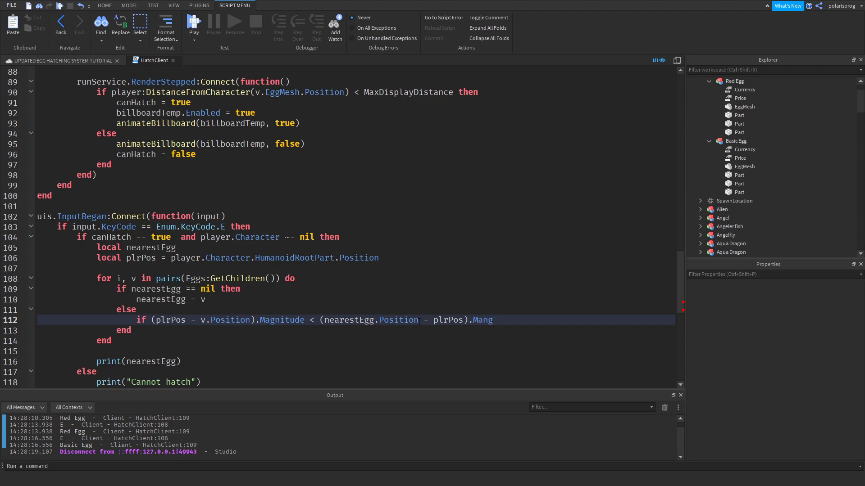
{"action": "type", "text": "itude"}
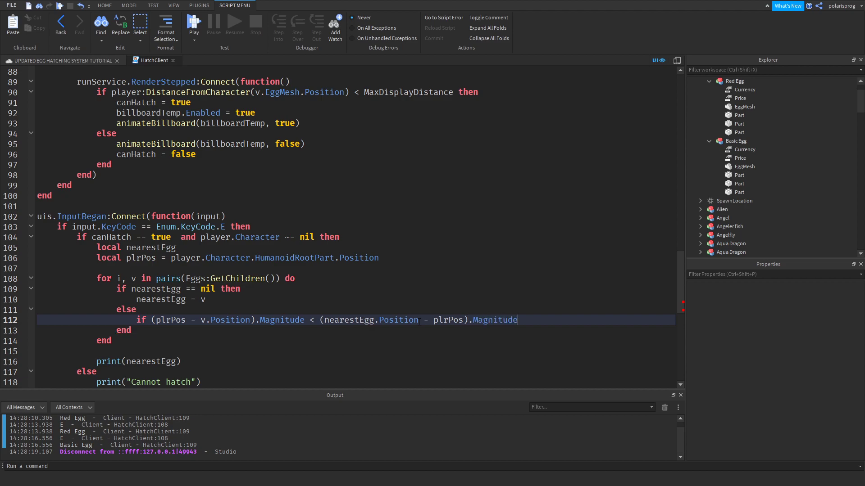
{"action": "type", "text": "then"}
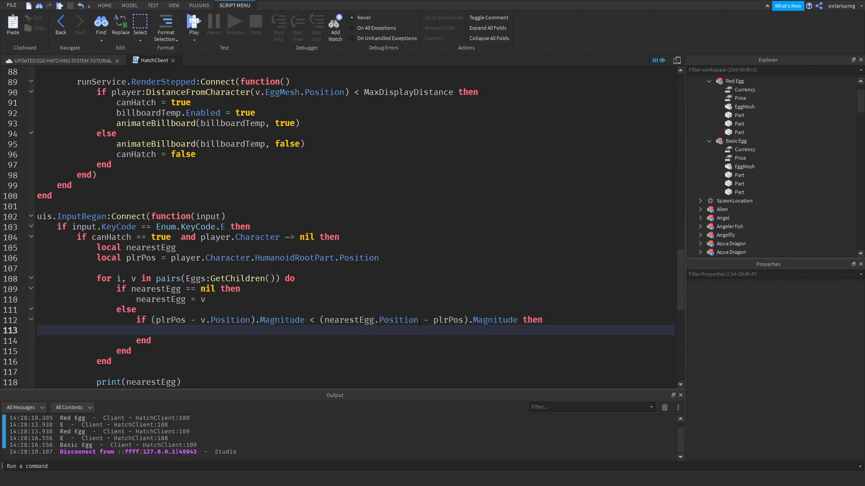
{"action": "type", "text": "nearestEgg"}
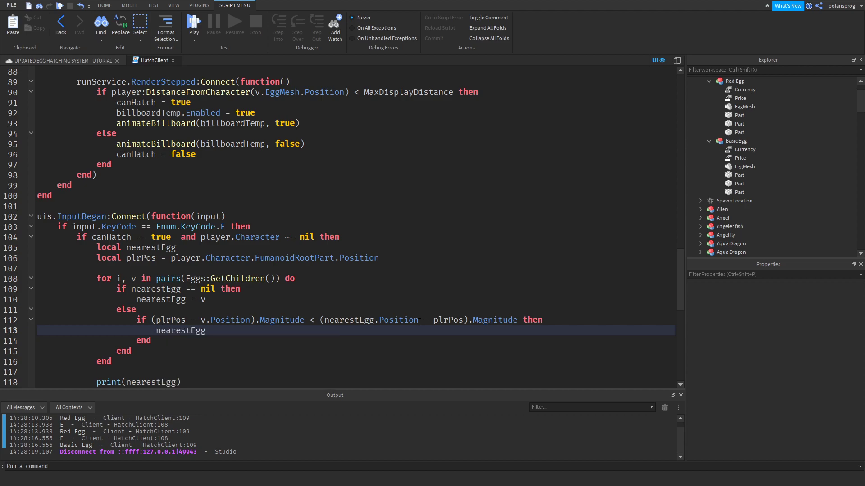
{"action": "type", "text": "= v"}
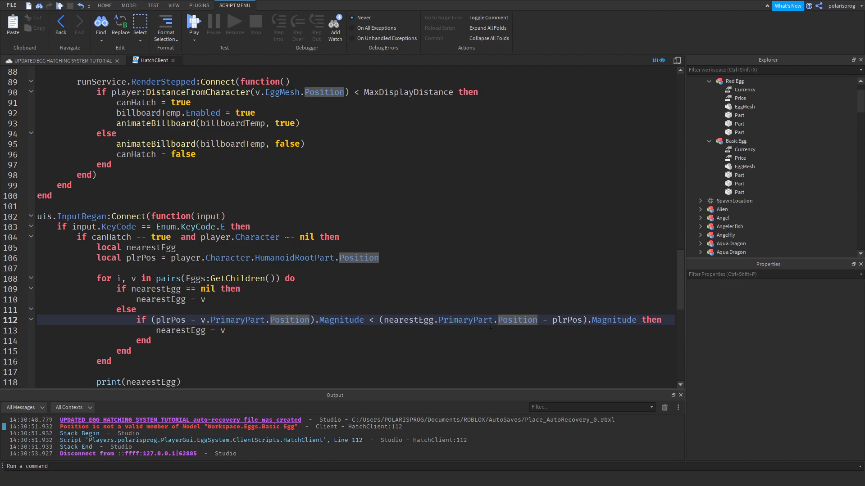
- Return from HatchClient to the place's 3D view after switching to PrimaryPart positions
{"action": "scroll", "scroll_direction": "down", "scroll_amount": 3}
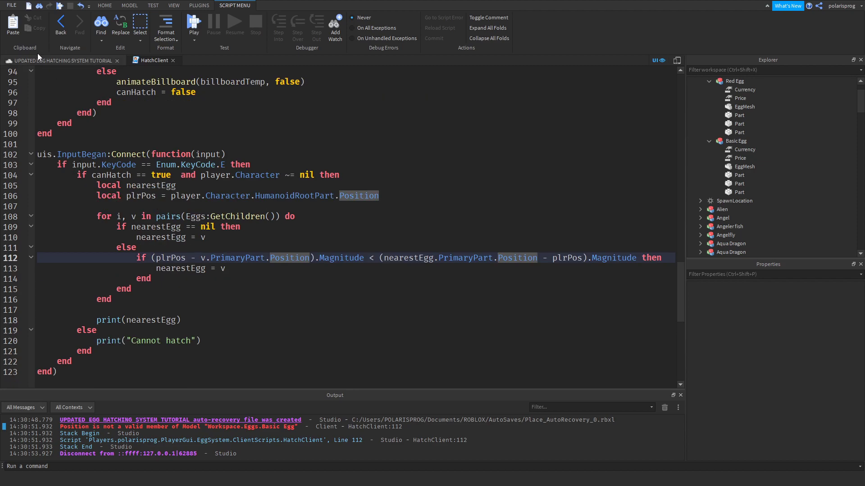
{"action": "left_click", "coordinate": [173, 5]}
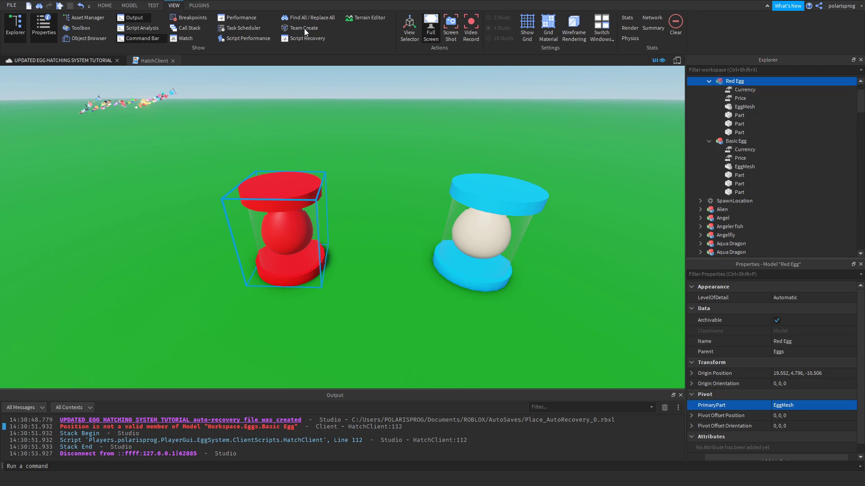
- Playtest pressing E near each egg to print Basic Egg and Red Egg, then stop
{"action": "left_click", "coordinate": [70, 6]}
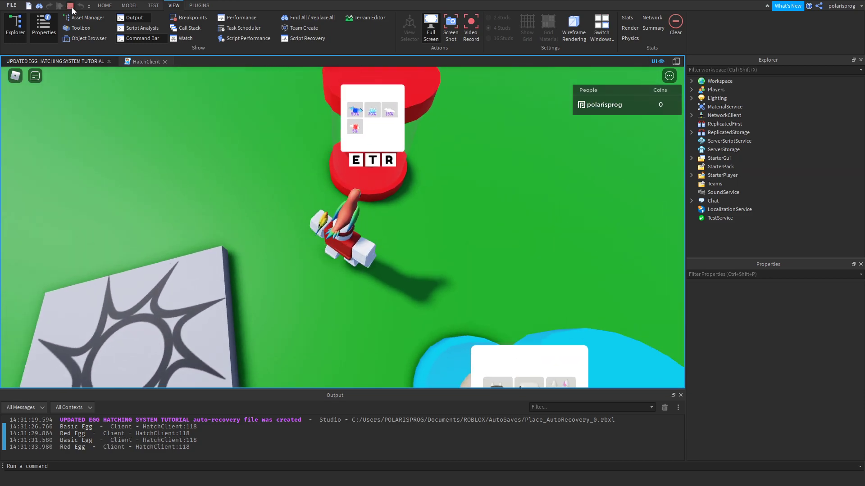
{"action": "left_click", "coordinate": [70, 5]}
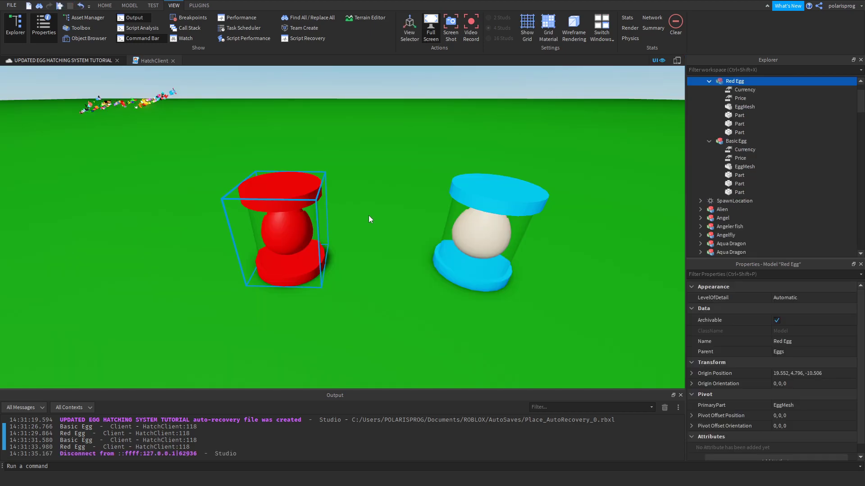
{"action": "scroll", "scroll_direction": "up", "scroll_amount": 3}
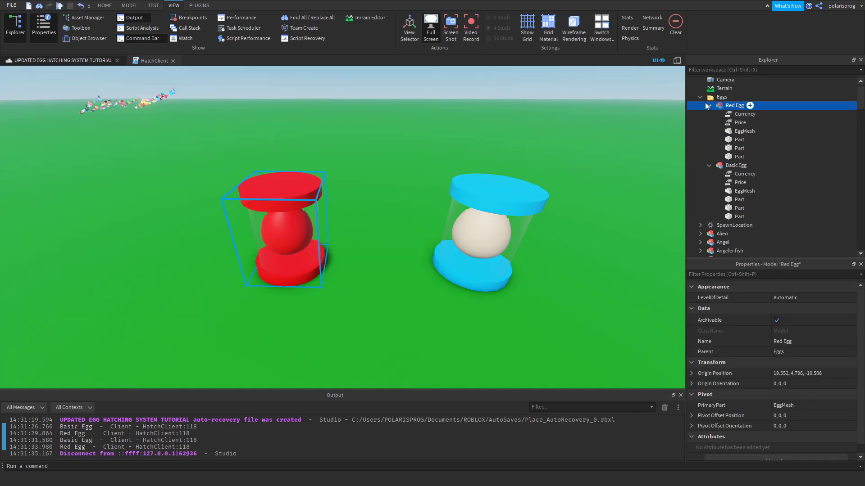
{"action": "left_click", "coordinate": [709, 105]}
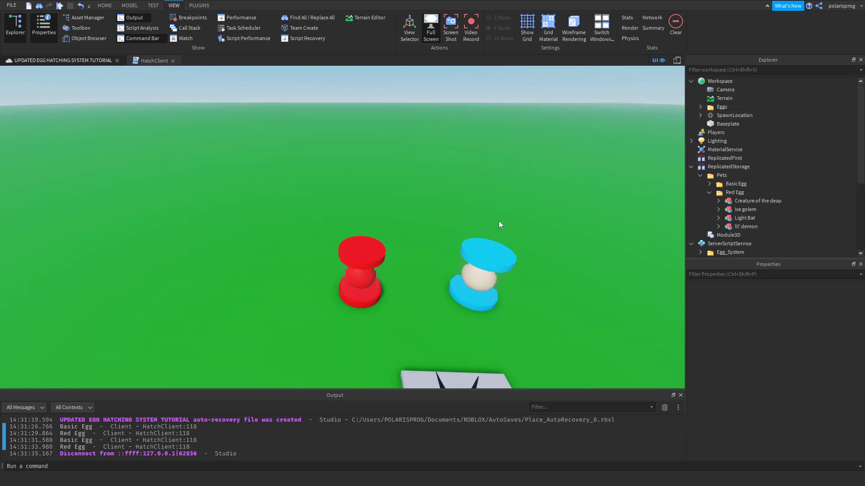
{"action": "mouse_move", "coordinate": [495, 226]}
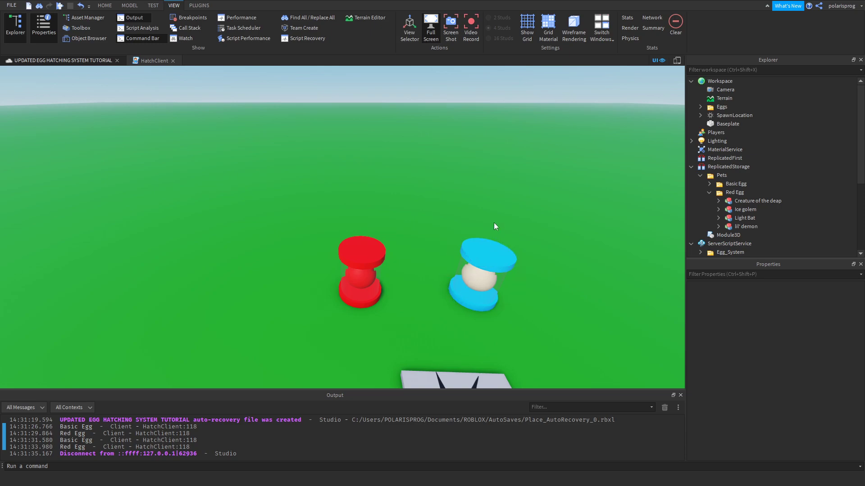
{"action": "mouse_move", "coordinate": [408, 172]}
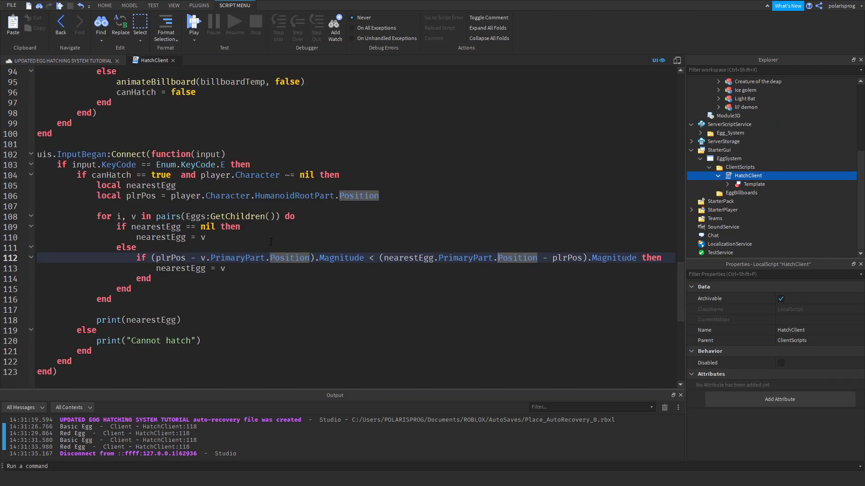
- Declare 'local isHatching = false' at line 14 of HatchClient
{"action": "left_click", "coordinate": [156, 310]}
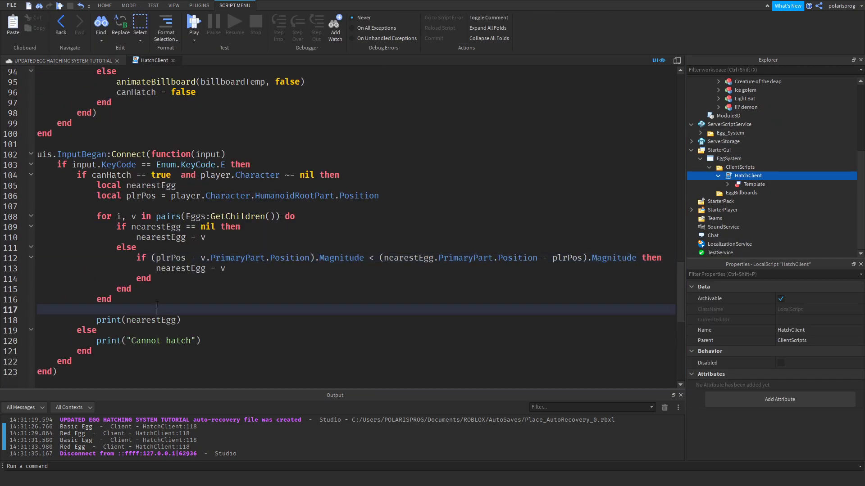
{"action": "scroll", "scroll_direction": "up", "scroll_amount": 3}
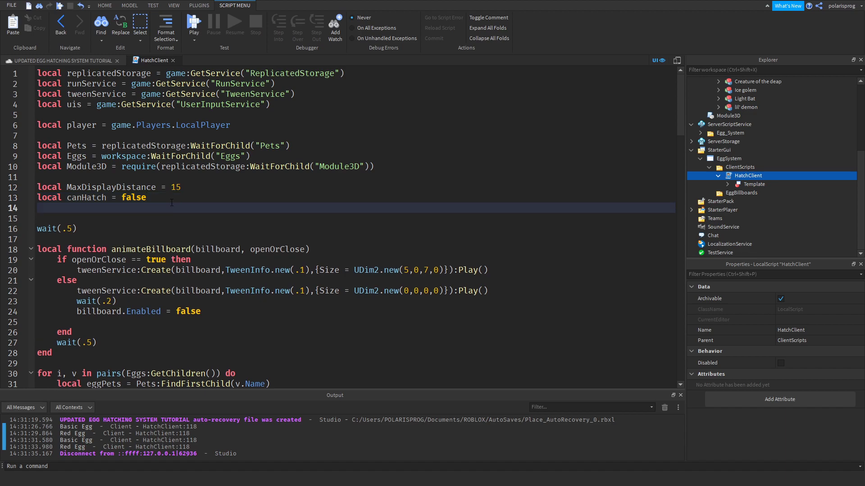
{"action": "type", "text": "local is"}
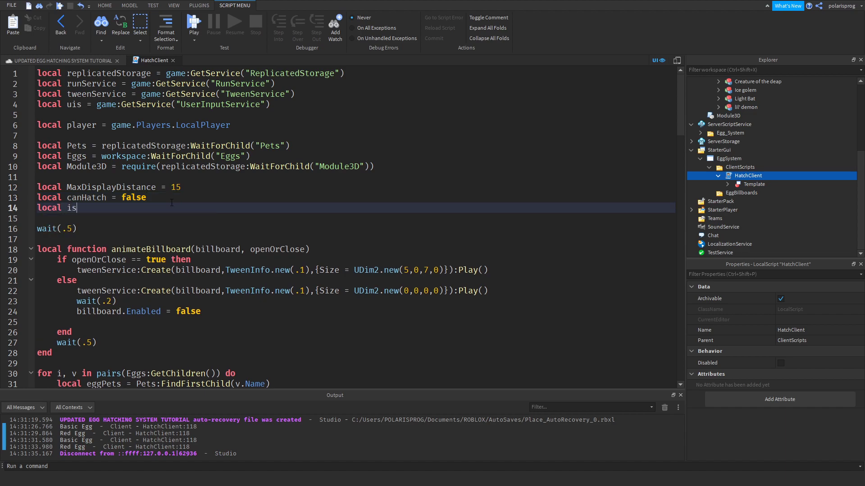
{"action": "type", "text": "Hatching"}
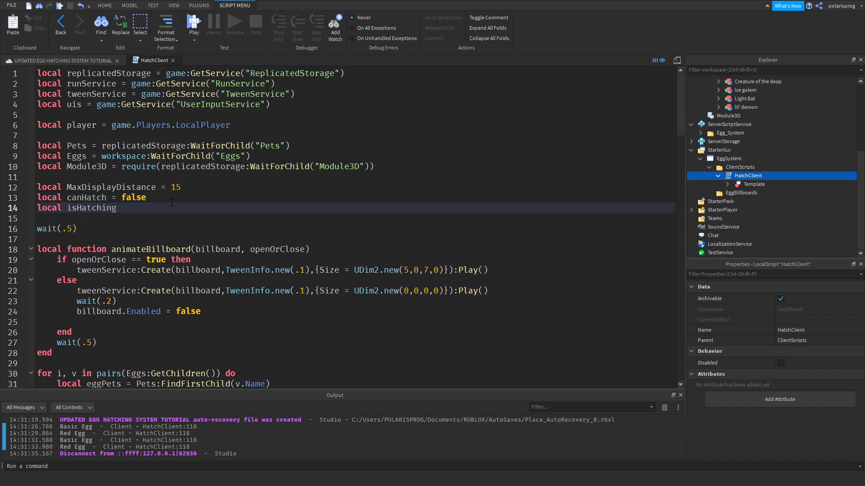
{"action": "type", "text": "= false"}
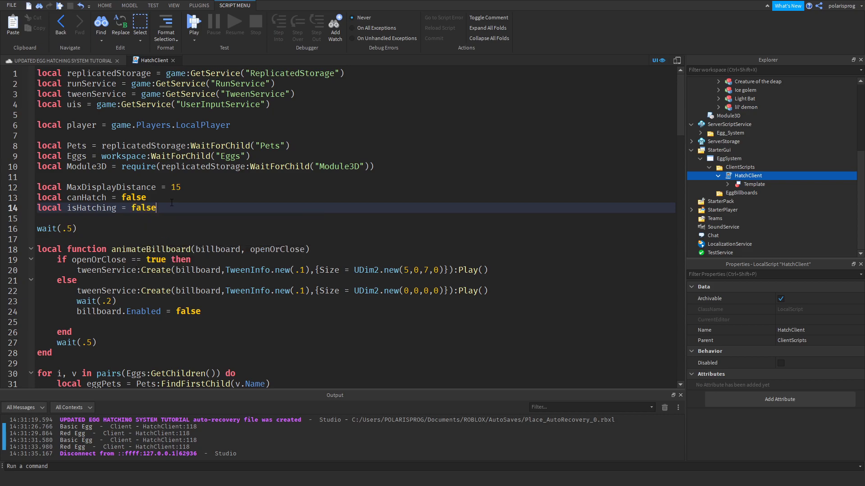
- Require 'isHatching == false' in the E-key hatch check and drop print(nearestEgg)
{"action": "scroll", "scroll_direction": "down", "scroll_amount": 3}
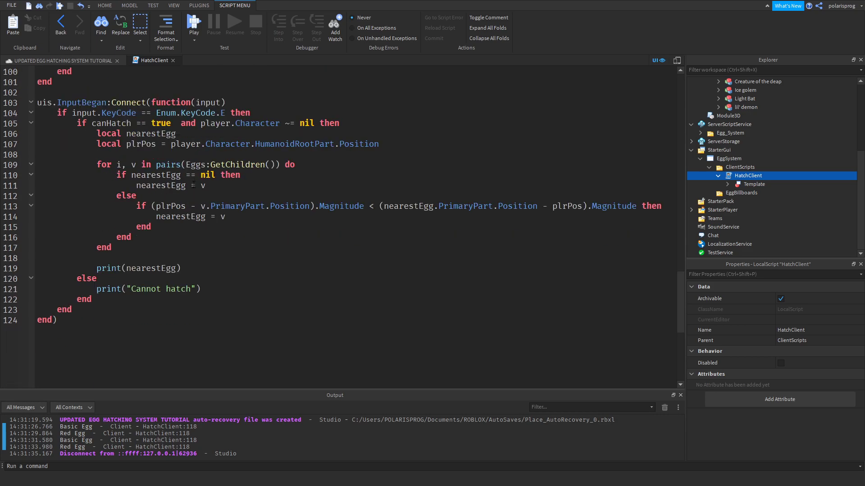
{"action": "left_click", "coordinate": [318, 123]}
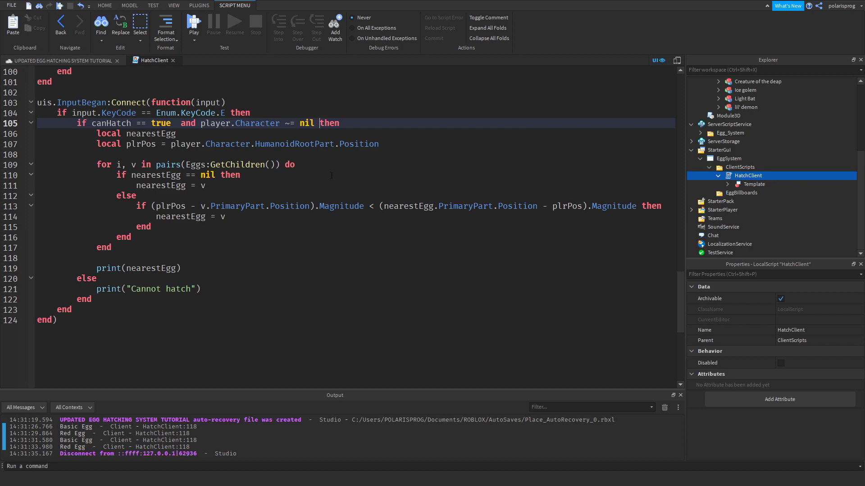
{"action": "type", "text": "and isHatching == false"}
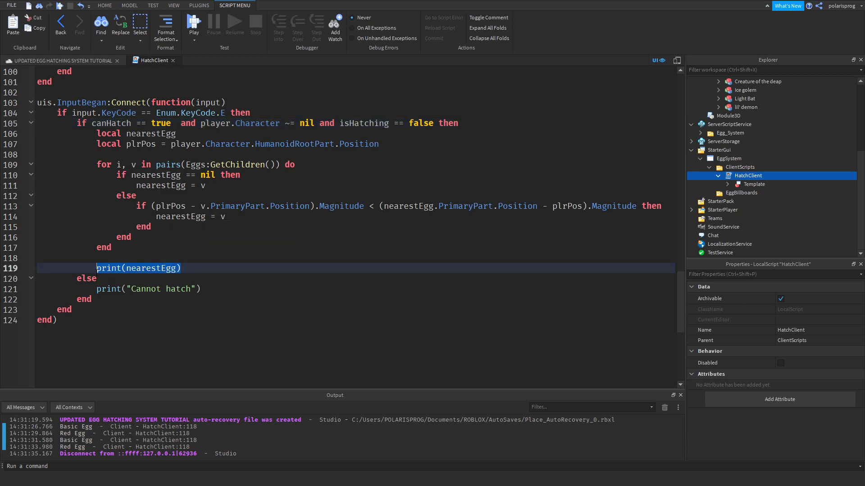
{"action": "type", "text": "ish"}
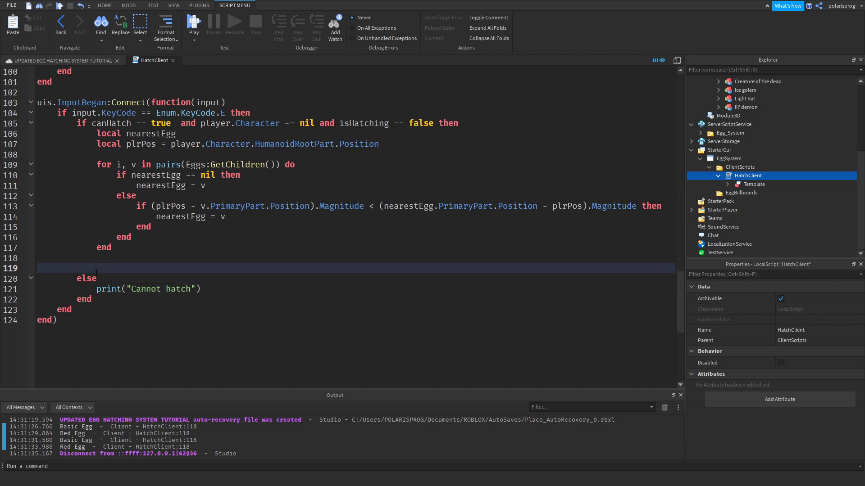
{"action": "scroll", "scroll_direction": "up", "scroll_amount": 3}
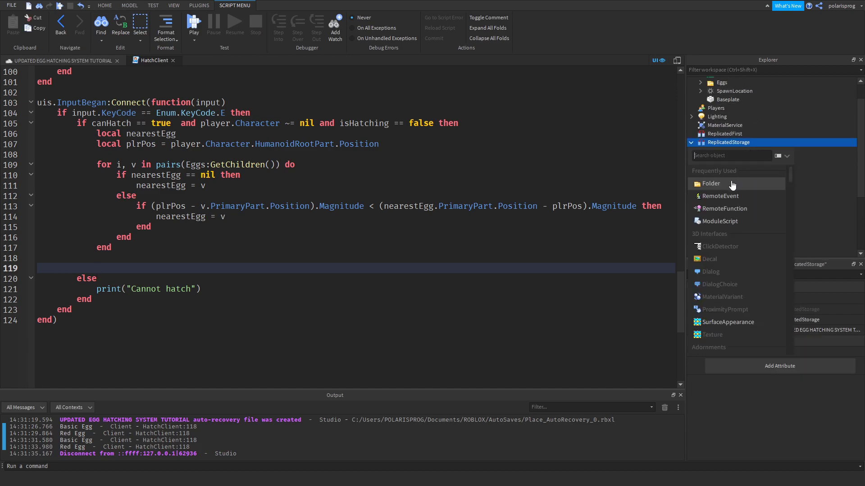
- Add a Folder to ReplicatedStorage and rename it EggHatchingRemotes
{"action": "left_click", "coordinate": [712, 183]}
{"action": "type", "text": "Remotes"}
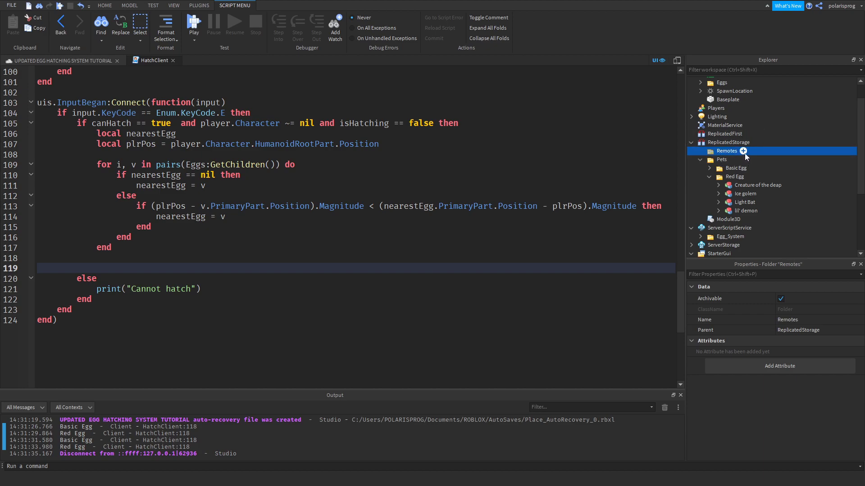
{"action": "double_click", "coordinate": [727, 151]}
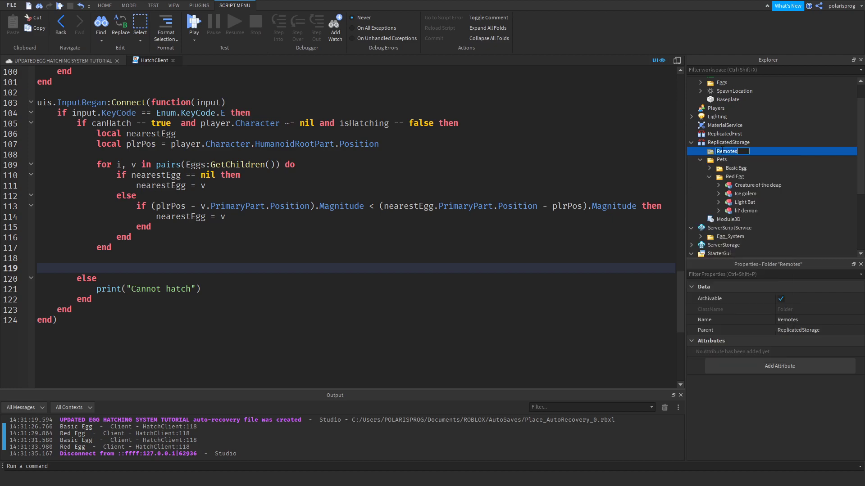
{"action": "type", "text": "EggHatching"}
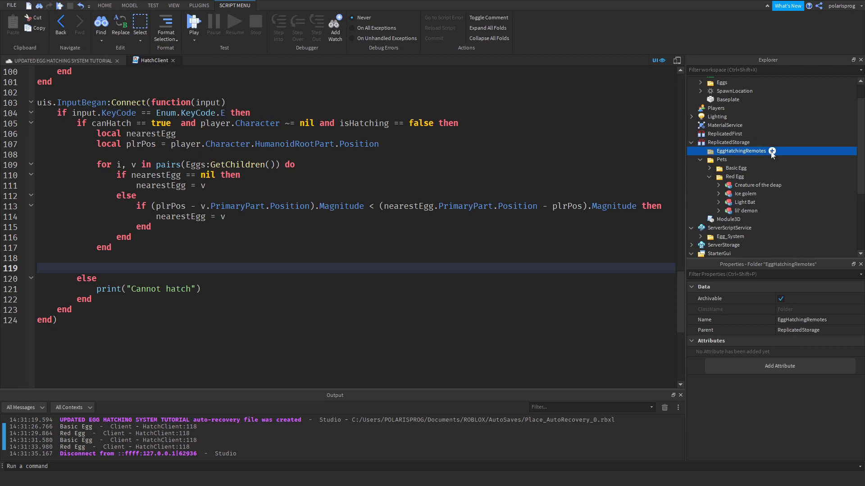
- Insert a RemoteFunction inside EggHatchingRemotes and name it HatchServer
{"action": "left_click", "coordinate": [772, 150]}
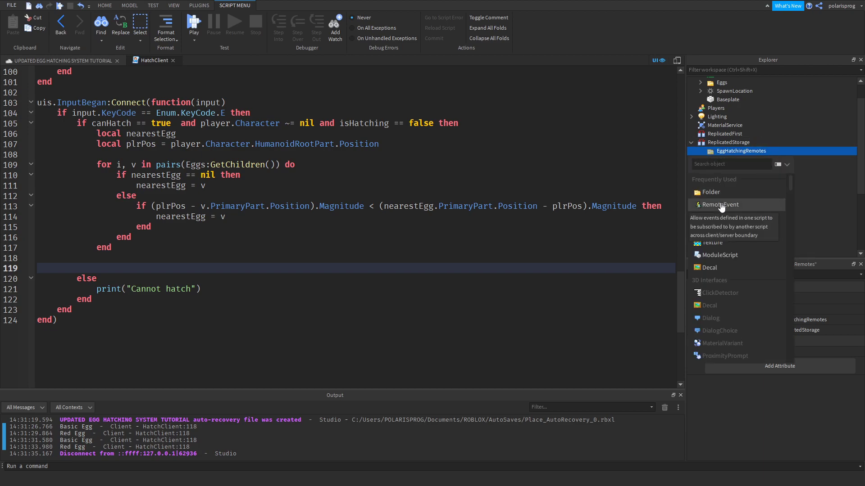
{"action": "left_click", "coordinate": [719, 205]}
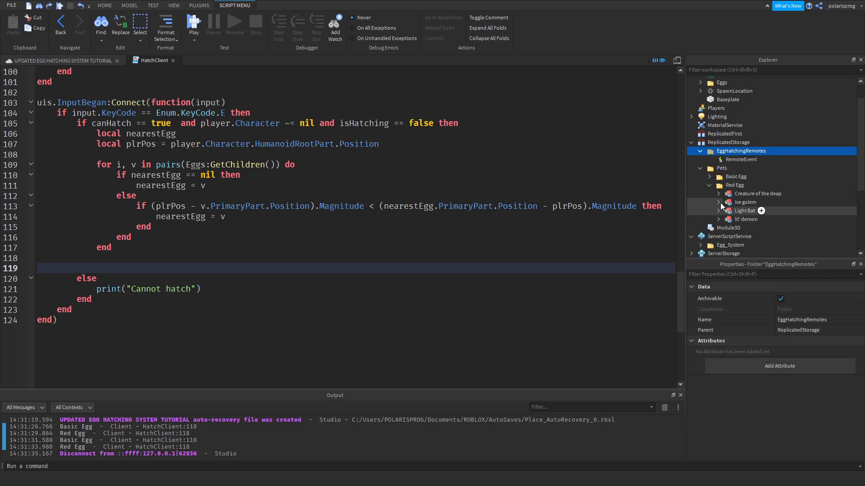
{"action": "left_click", "coordinate": [772, 151]}
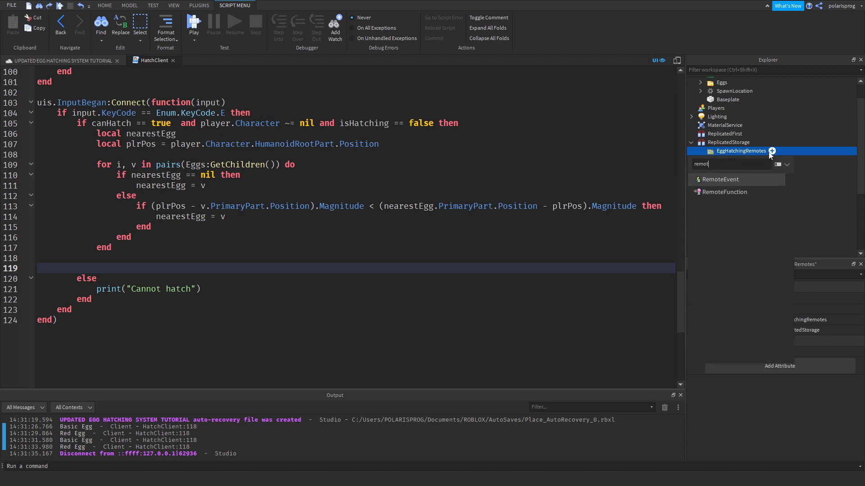
{"action": "left_click", "coordinate": [724, 192]}
{"action": "type", "text": "Hat"}
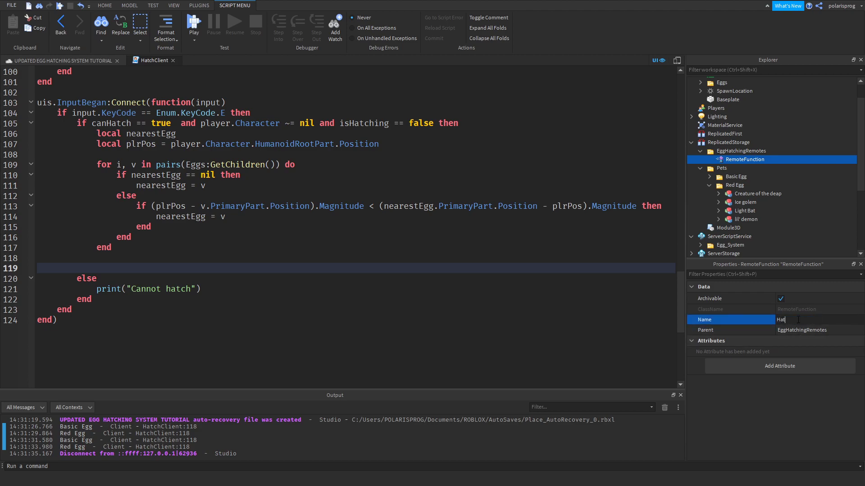
{"action": "type", "text": "chEgg"}
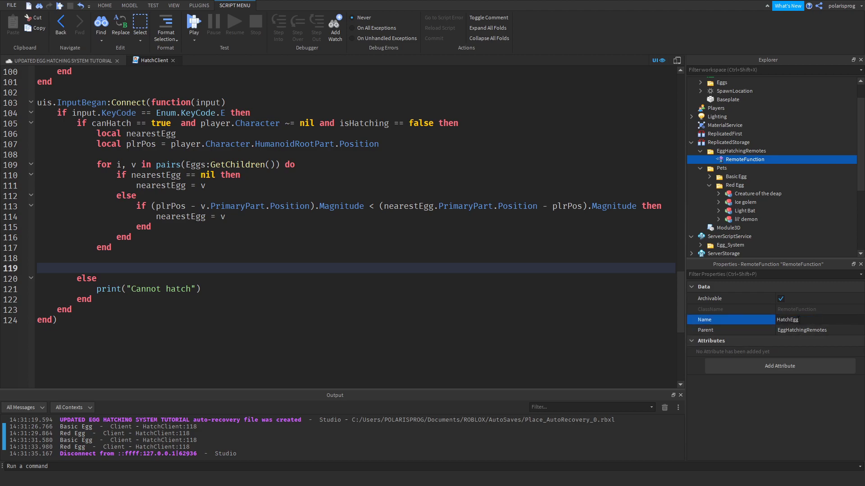
{"action": "type", "text": "HatchServer"}
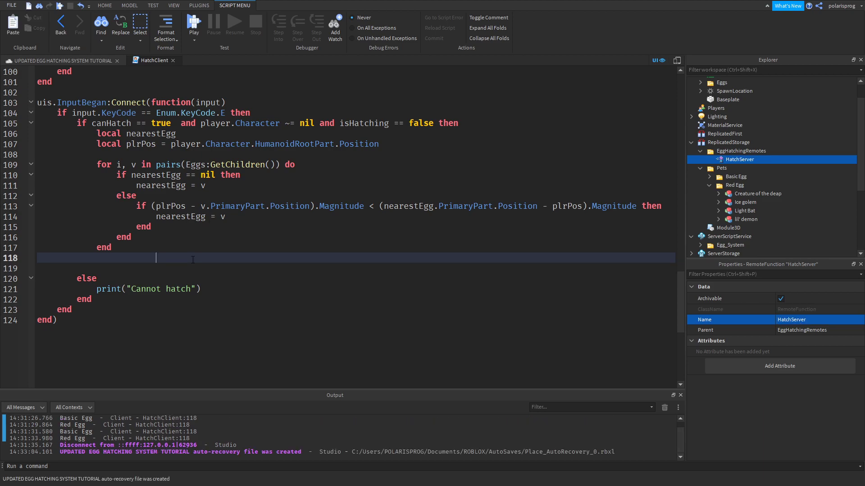
- Write local result = replicatedStorage EggHatchingRemotes.HatchServer:InvokeServer(nearestEgg) in HatchClient
{"action": "type", "text": "local result ="}
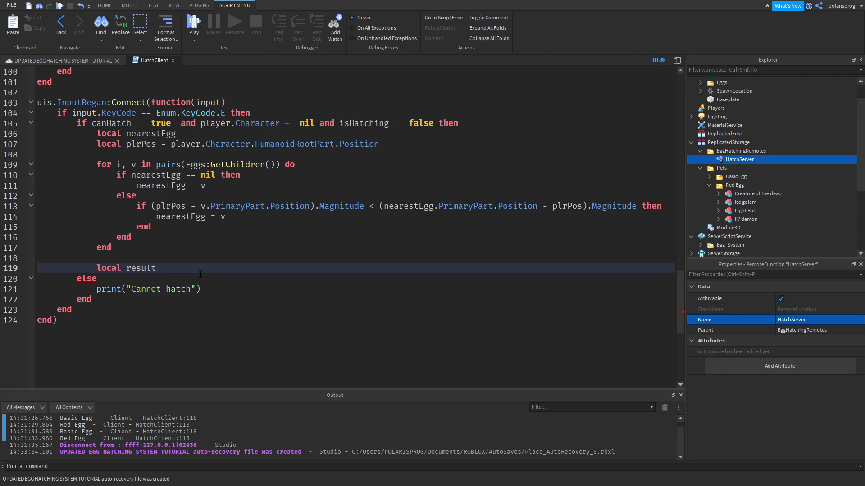
{"action": "type", "text": "replicatedStorage:WaitForChild()"}
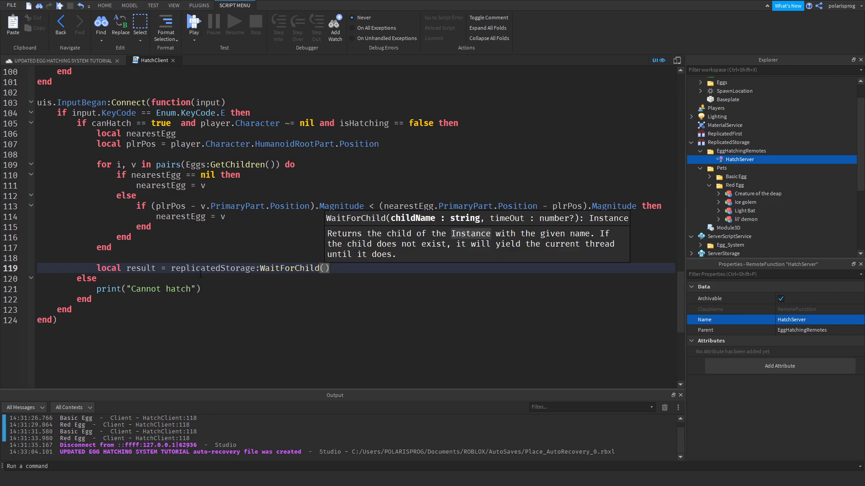
{"action": "type", "text": "\"EggHatchingRemotes\""}
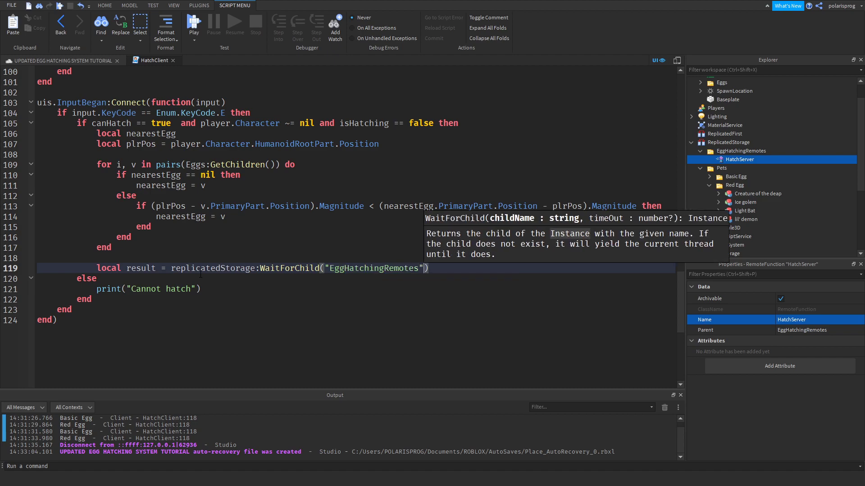
{"action": "type", "text": ":WaitForChild(\"h"}
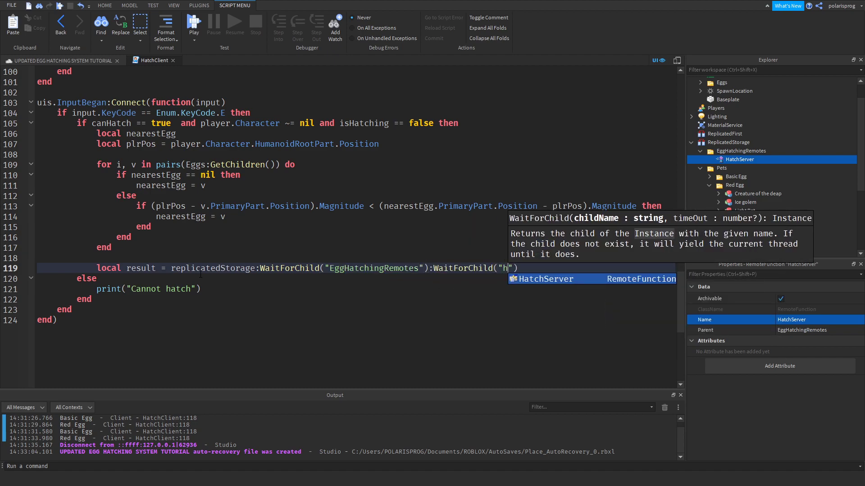
{"action": "type", "text": "atchServer\":In"}
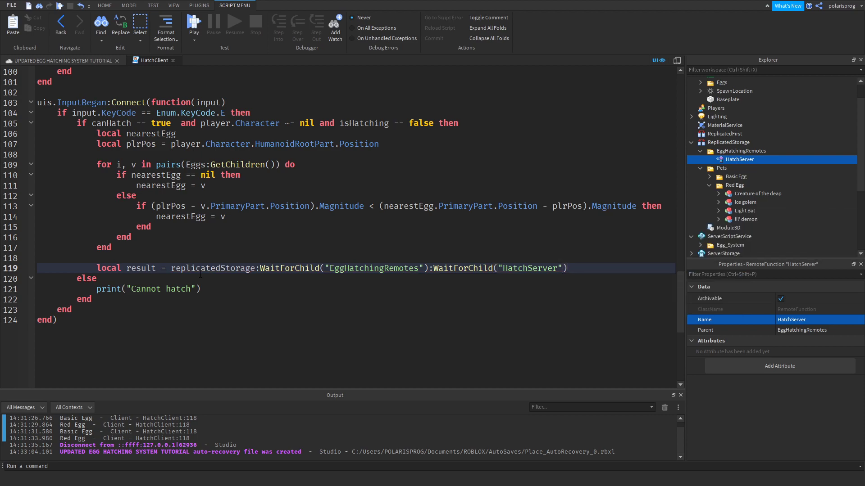
{"action": "type", "text": ":InvokeServer()"}
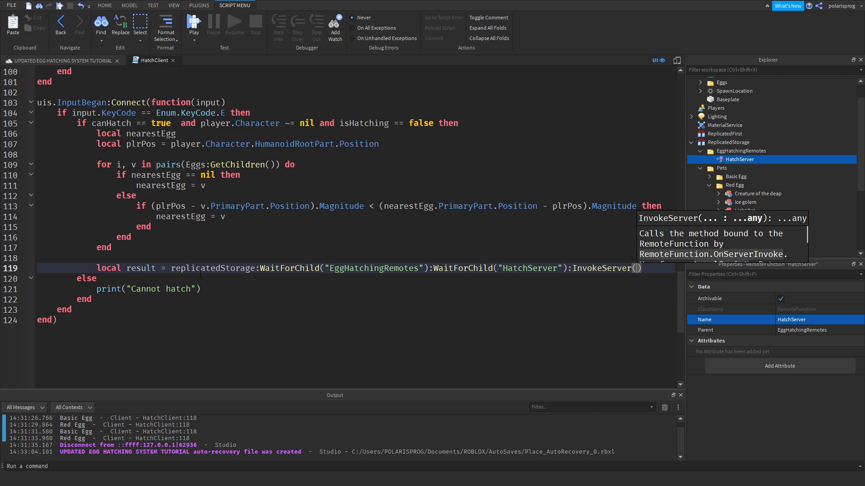
{"action": "type", "text": "nearestEgg"}
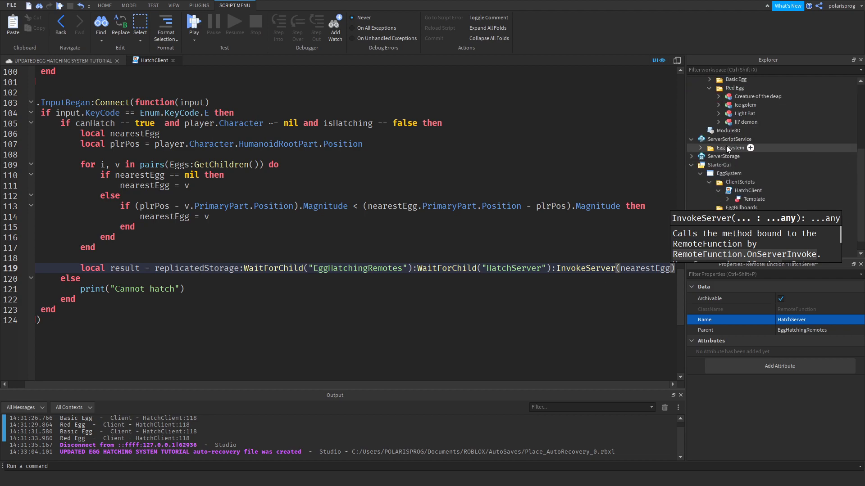
- In Main_Server, assign HatchServer.OnServerInvoke to function(player, egg)
{"action": "double_click", "coordinate": [739, 156]}
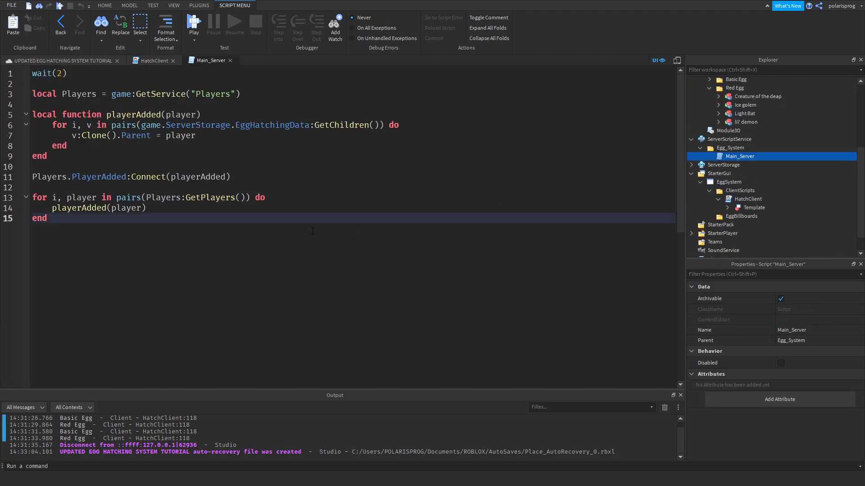
{"action": "key", "text": "enter"}
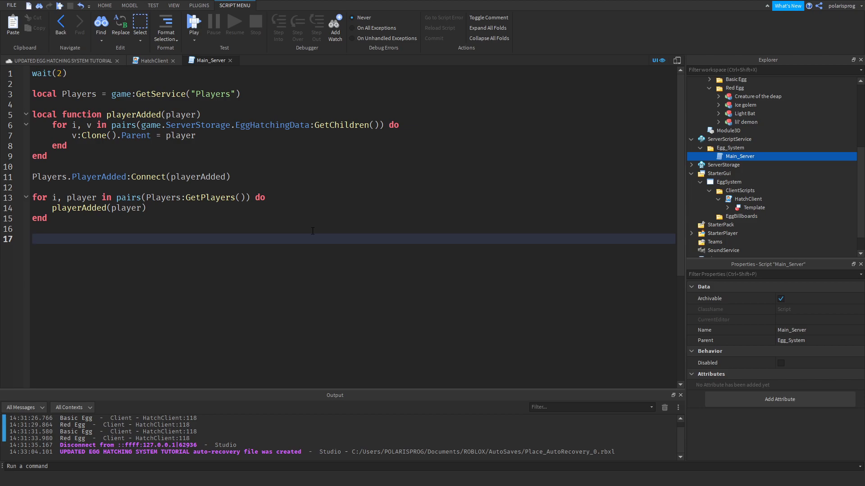
{"action": "left_click", "coordinate": [33, 239]}
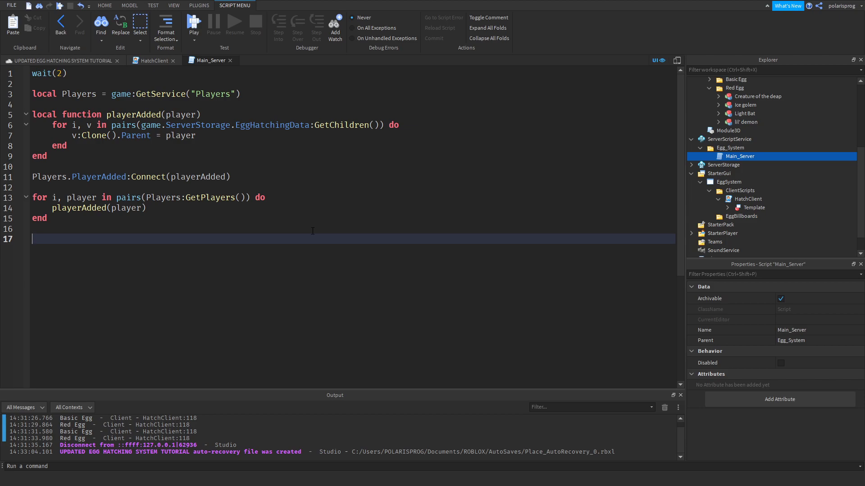
{"action": "type", "text": "local"}
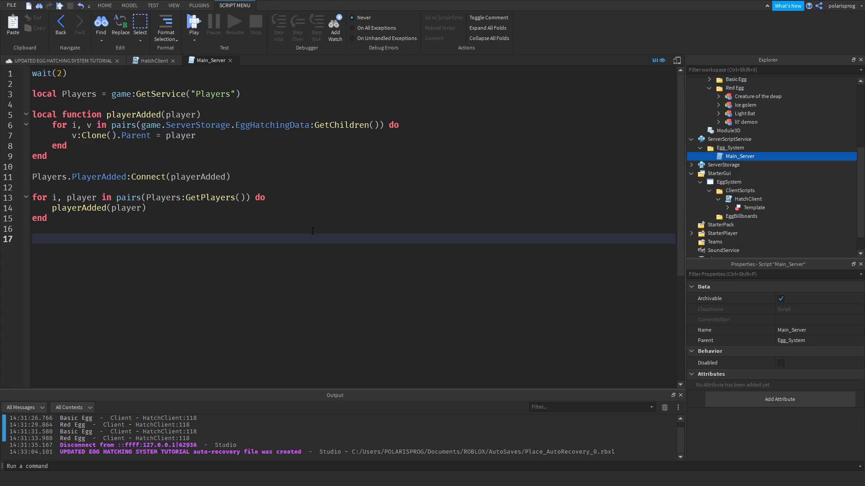
{"action": "type", "text": "game"}
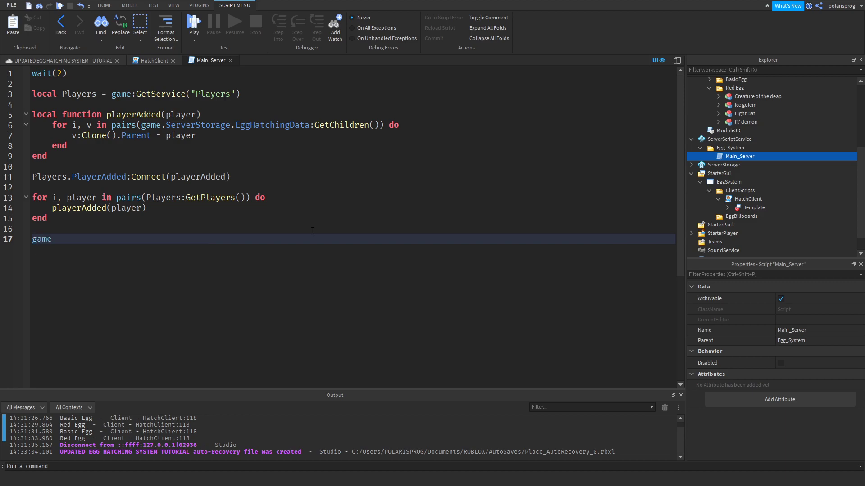
{"action": "type", "text": ".ReplicatedStorage.rem"}
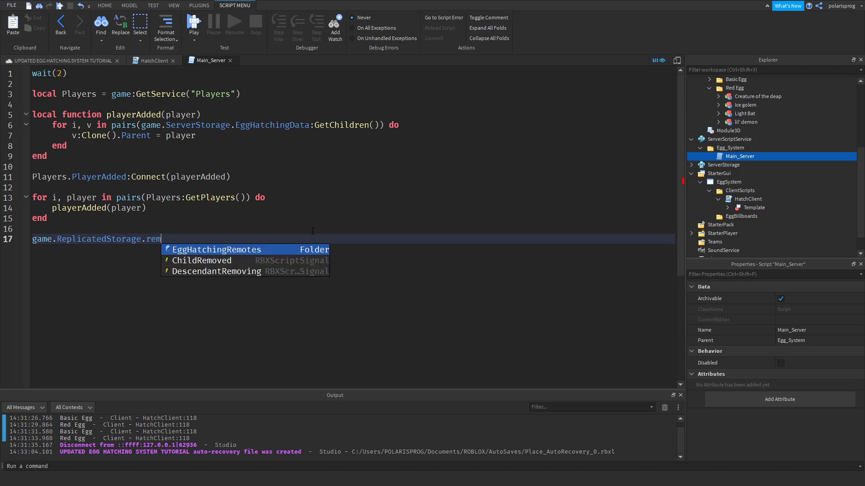
{"action": "type", "text": "EggHatchingRemotes."}
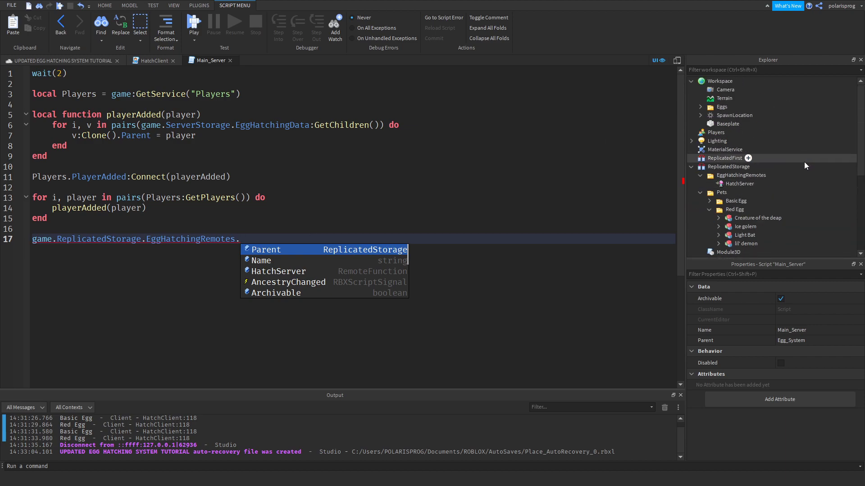
{"action": "left_click", "coordinate": [278, 271]}
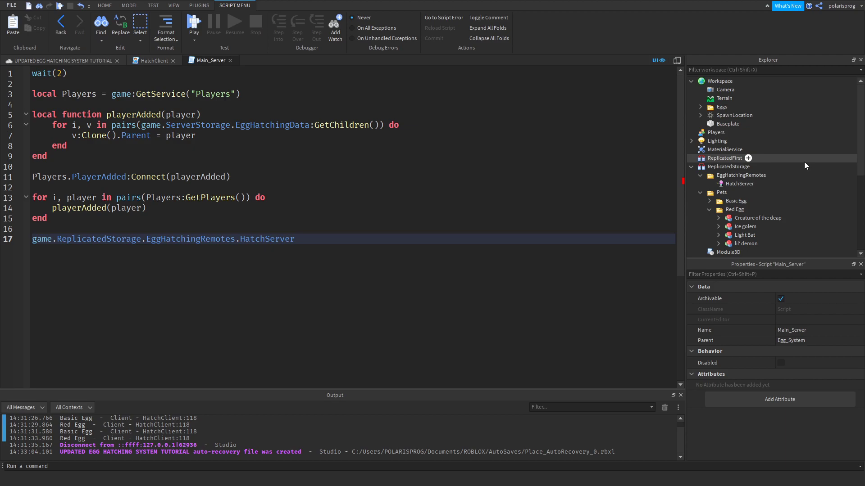
{"action": "type", "text": ".OnServerInvoke ="}
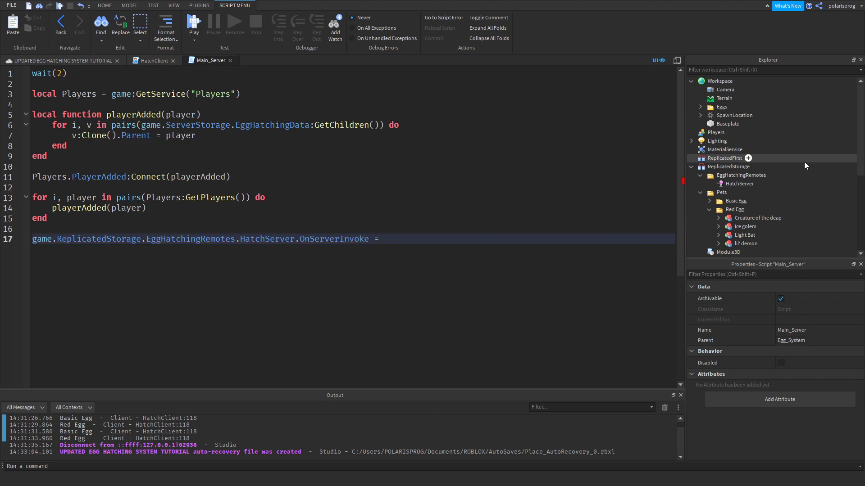
{"action": "type", "text": "function(player,"}
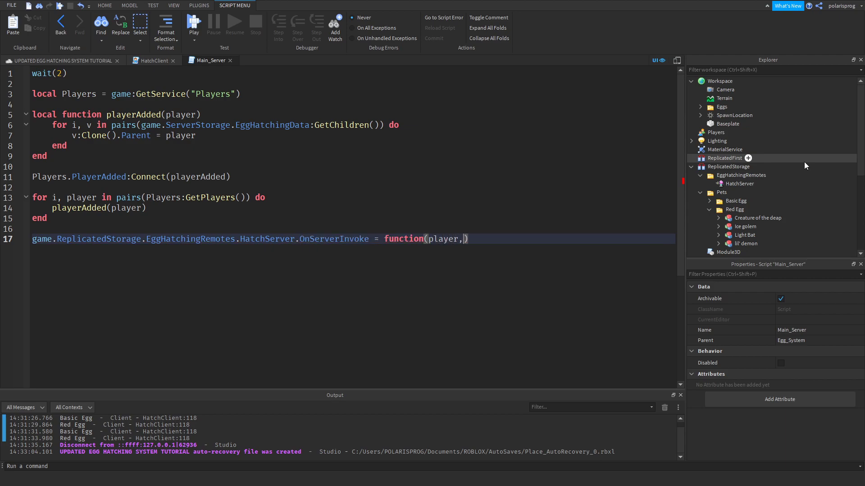
{"action": "type", "text": "egg"}
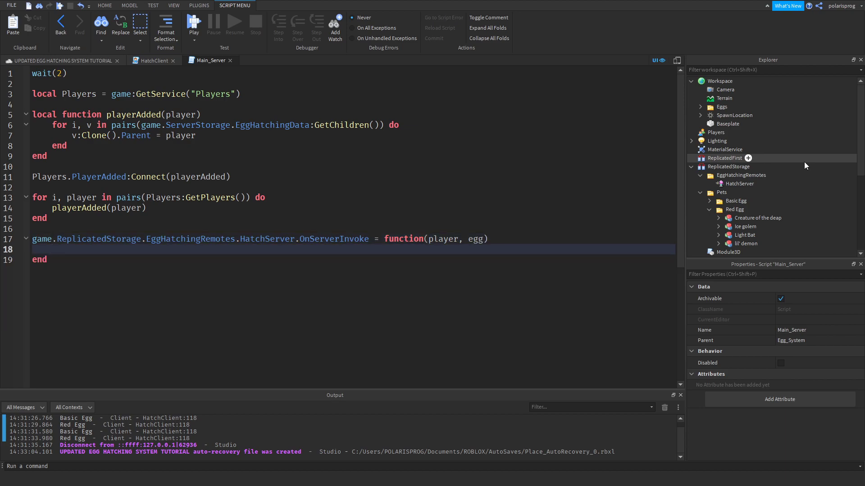
- Declare local eggModel as a workspace lookup of egg.Name inside the handler
{"action": "type", "text": "if"}
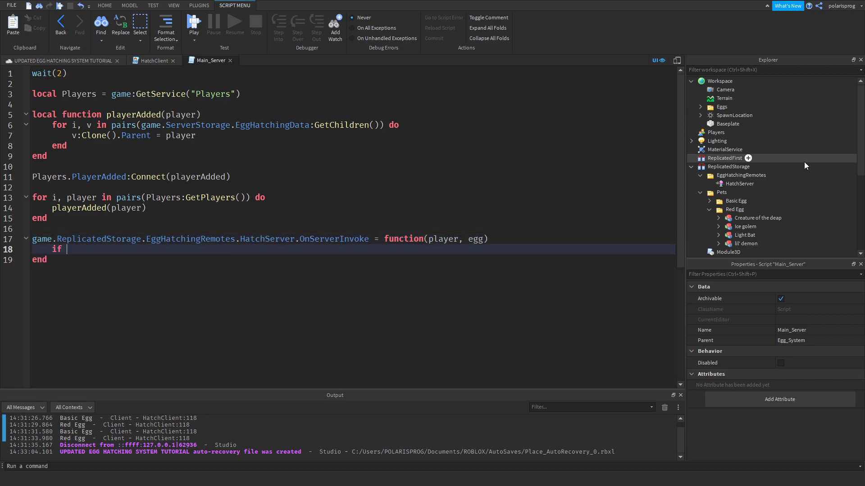
{"action": "type", "text": "lo"}
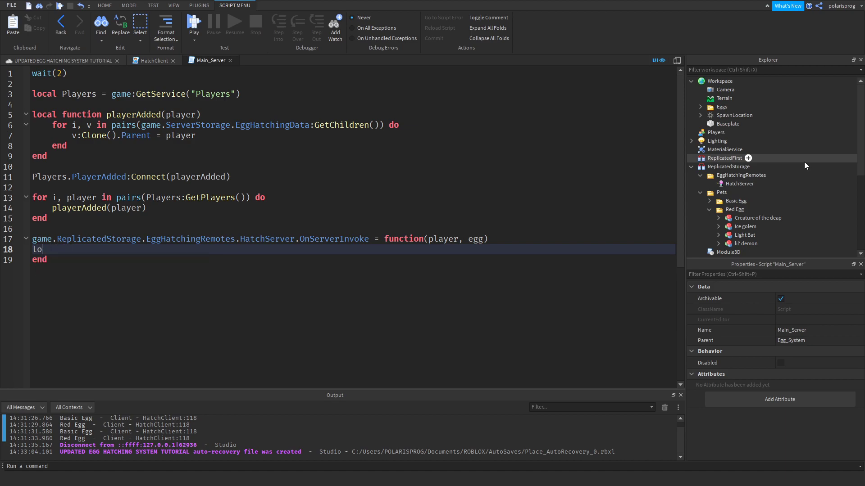
{"action": "type", "text": "cal egg"}
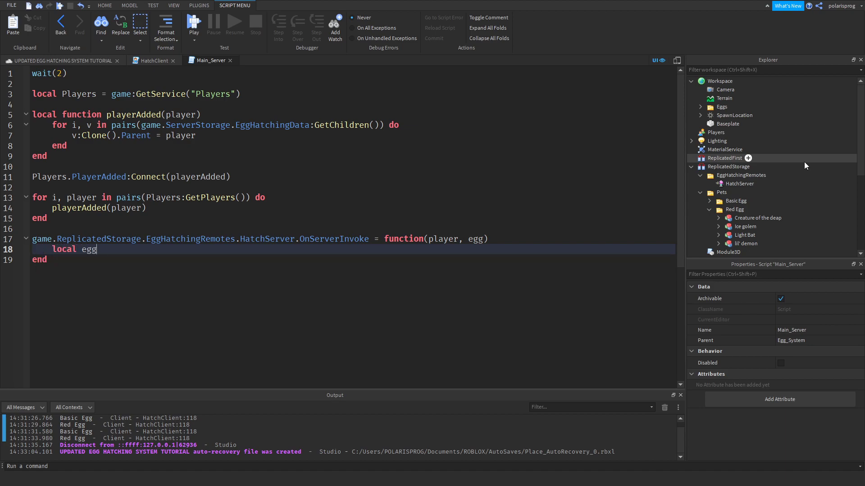
{"action": "key", "text": "Backspace"}
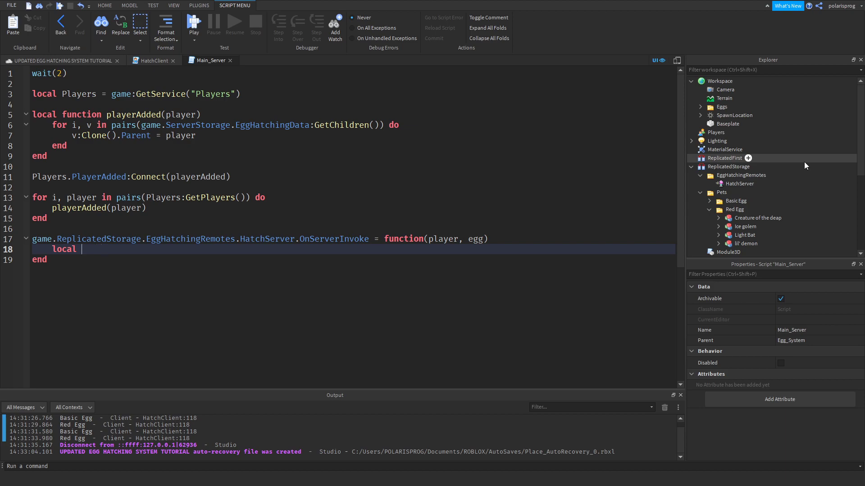
{"action": "type", "text": "eggModel"}
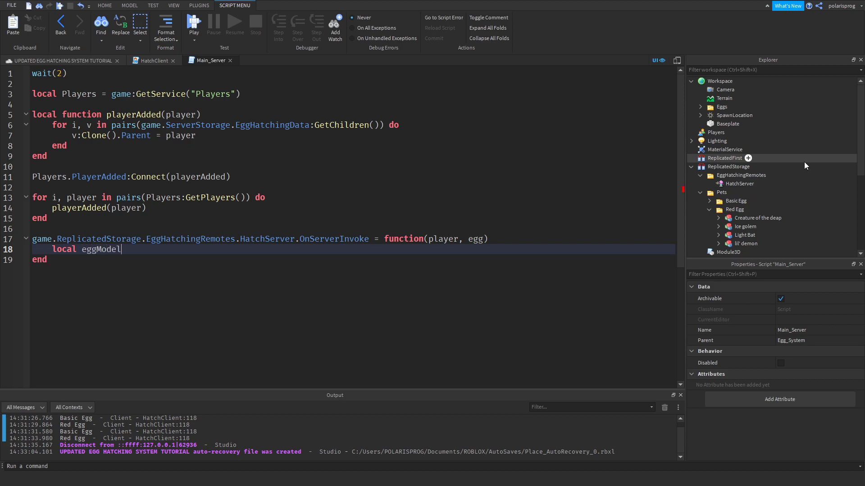
{"action": "type", "text": "= w"}
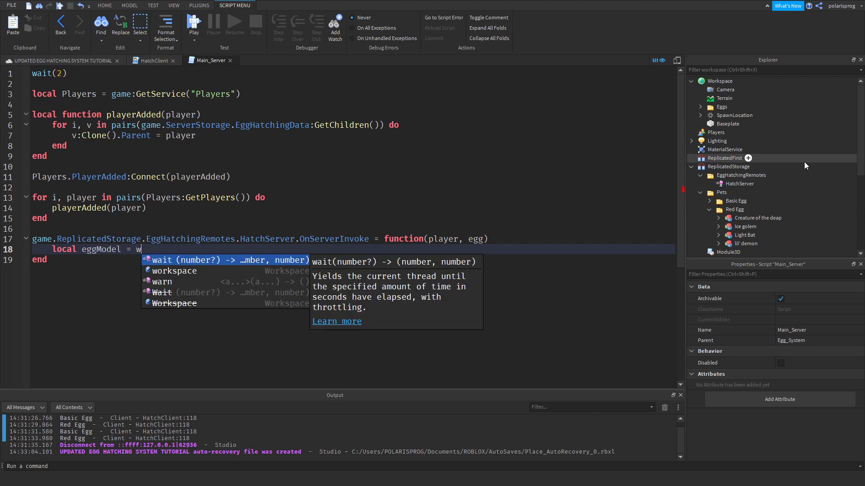
{"action": "type", "text": "workspace:FindFirstAncestor(egg)"}
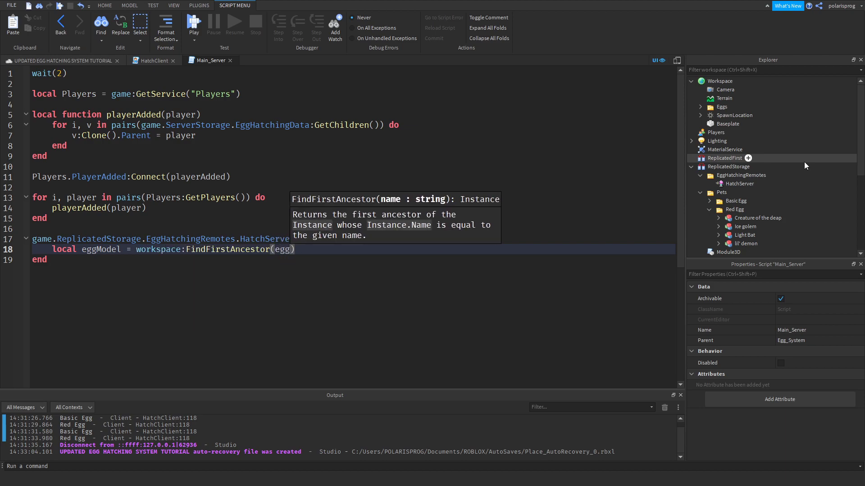
{"action": "type", "text": ".Name"}
{"action": "type", "text": "if eggModel ~= nil"}
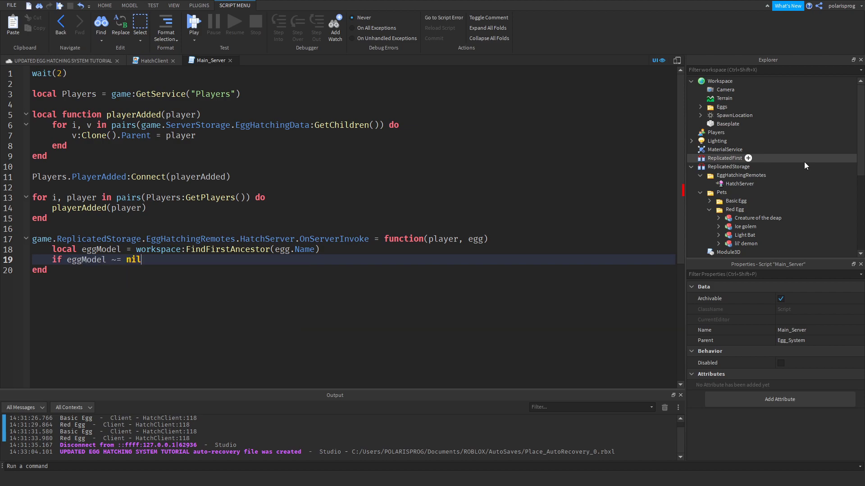
- When eggModel isn't nil, read local price and currency from the egg's Price and Currency values
{"action": "type", "text": "then"}
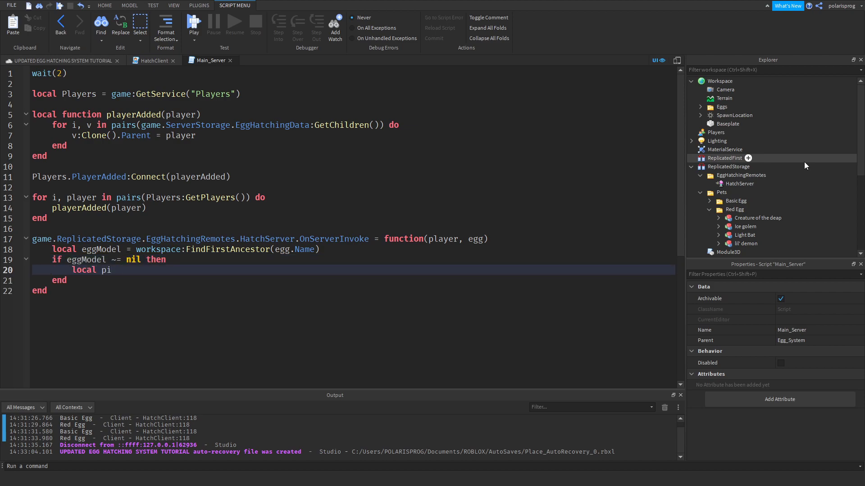
{"action": "type", "text": "rice ="}
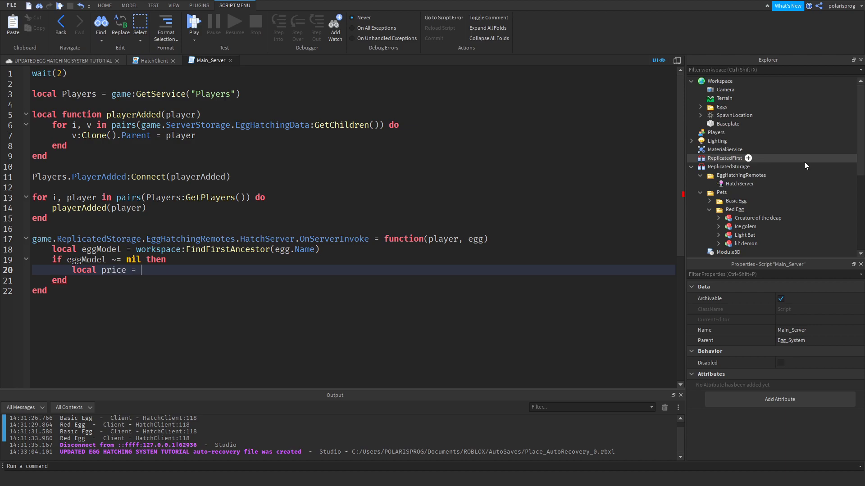
{"action": "type", "text": "eggModel."}
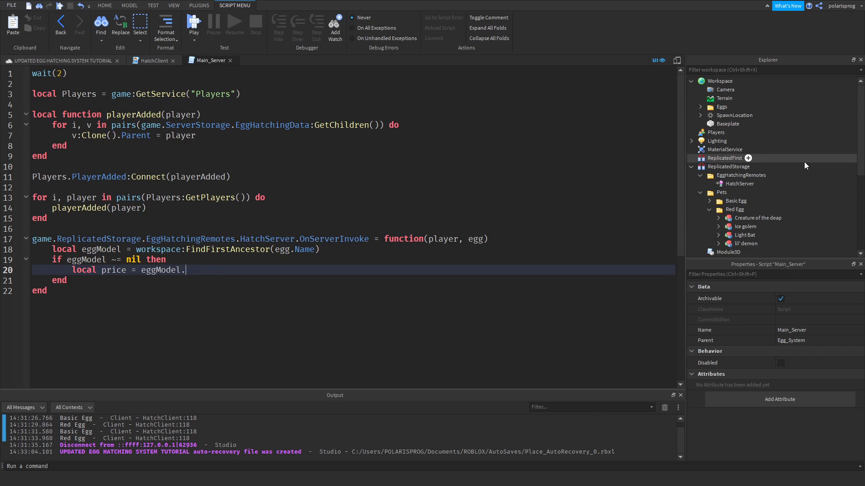
{"action": "type", "text": "Price.Value"}
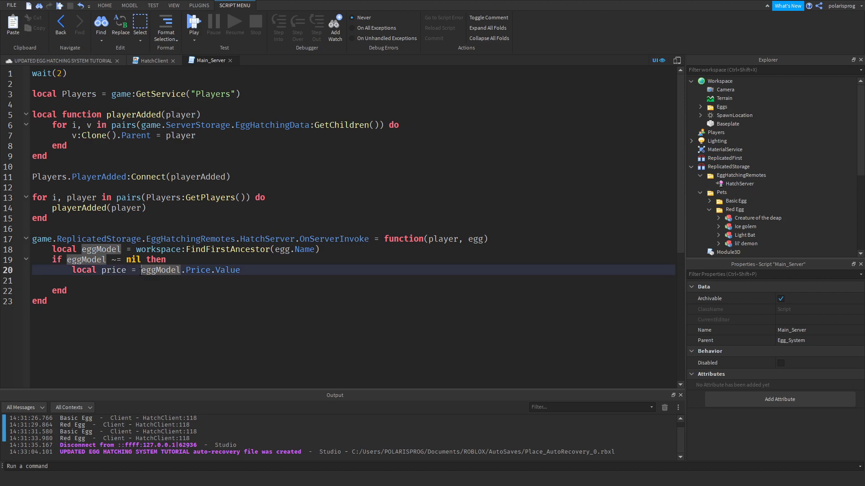
{"action": "type", "text": "tostring("}
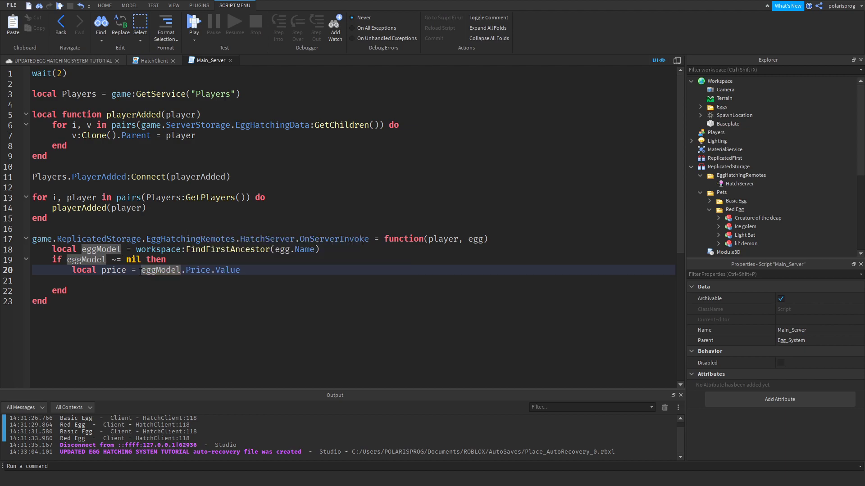
{"action": "type", "text": "local"}
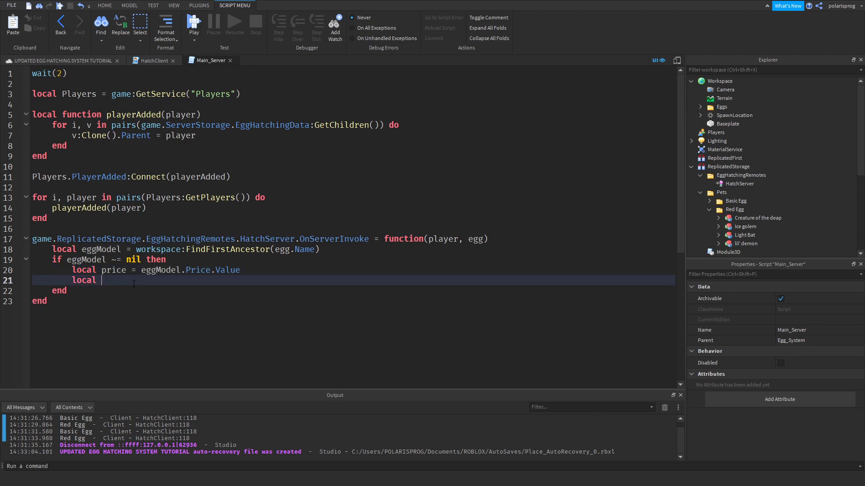
{"action": "type", "text": "currenc"}
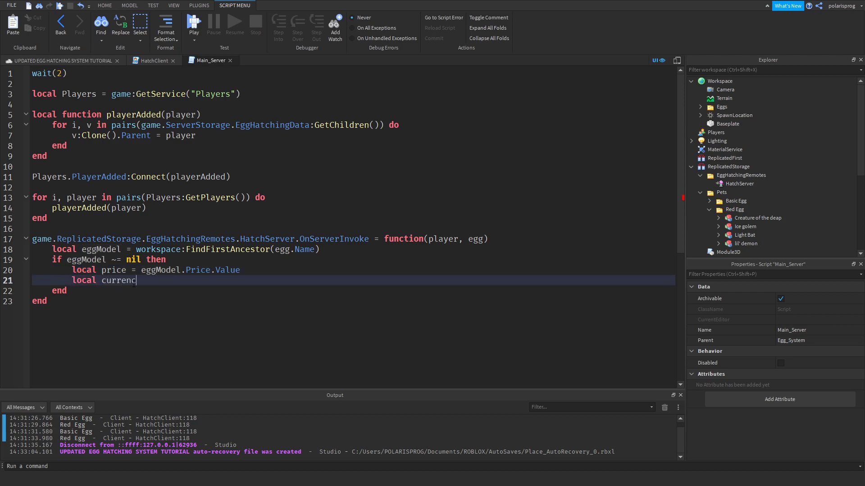
{"action": "type", "text": "y = eggModel.Currency"}
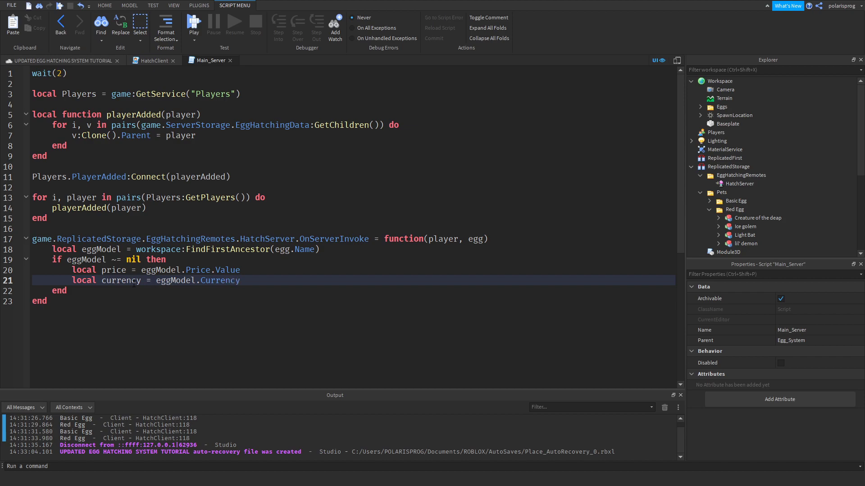
{"action": "type", "text": ".Value"}
{"action": "type", "text": "if"}
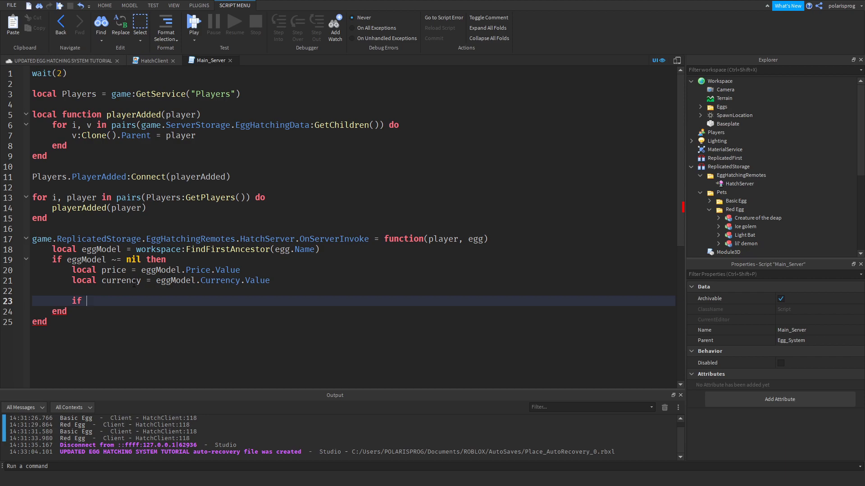
- Return true when player.leaderstats[currency].Value >= price
{"action": "type", "text": "player.leaderstats"}
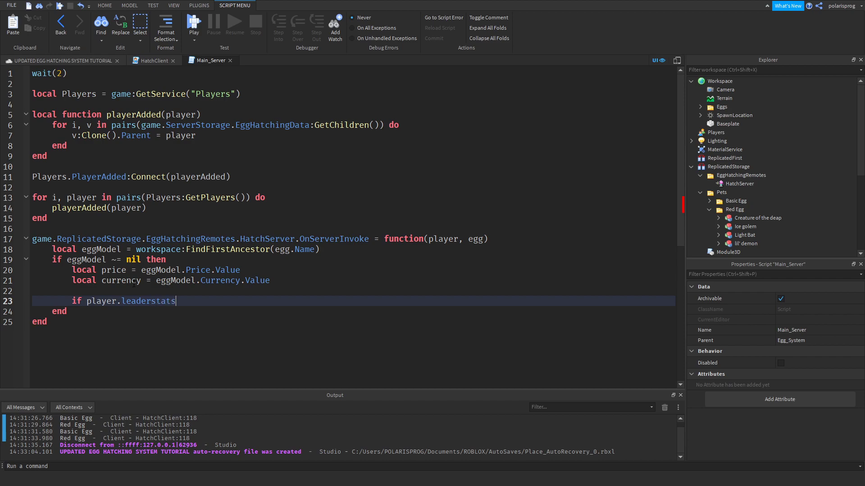
{"action": "type", "text": "[]"}
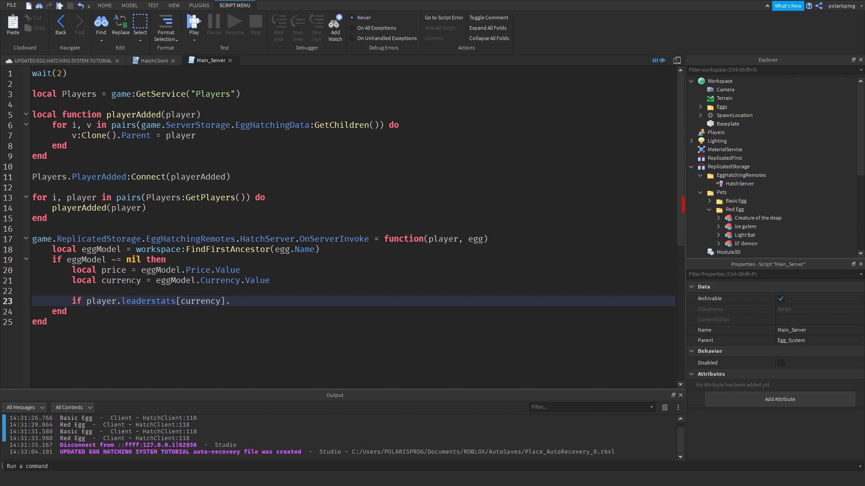
{"action": "type", "text": ".Val"}
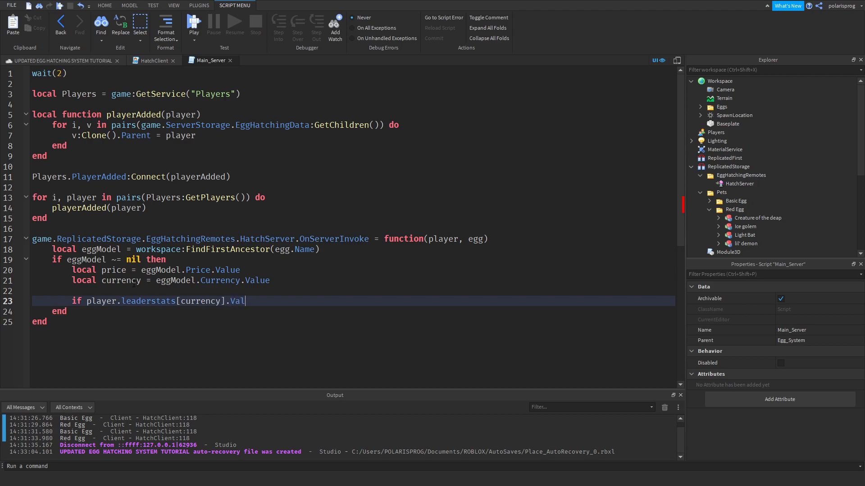
{"action": "type", "text": "ue"}
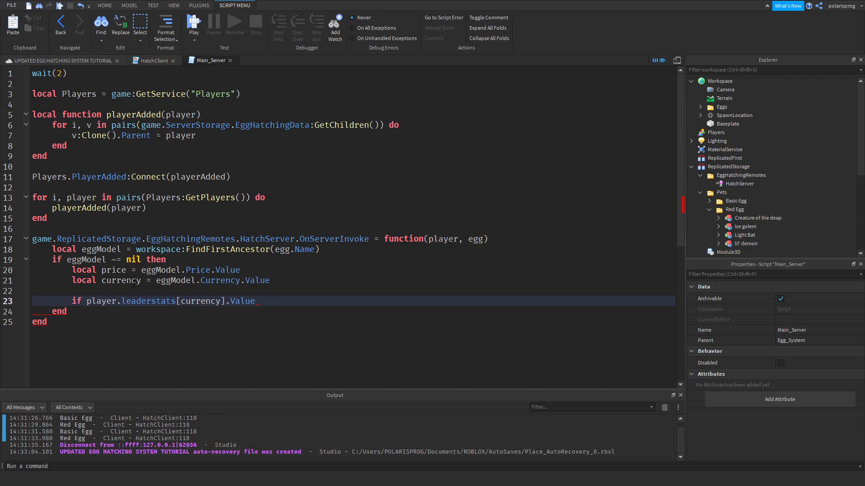
{"action": "type", "text": ">= price then"}
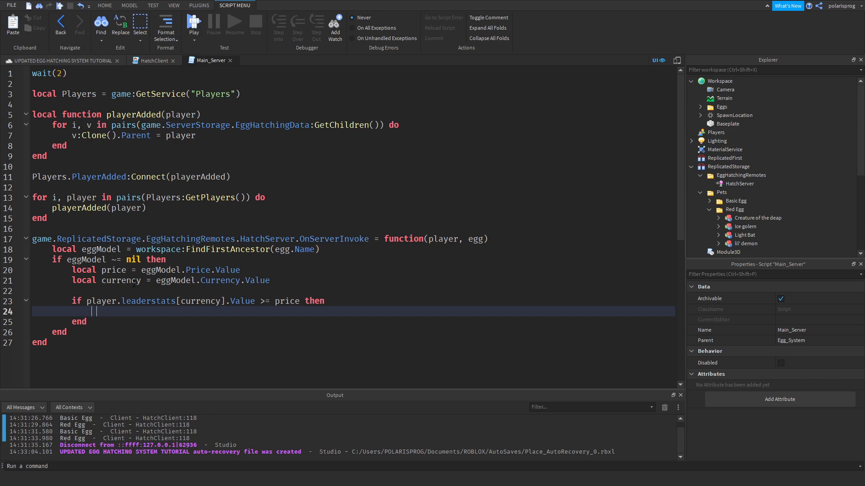
{"action": "type", "text": "return true"}
{"action": "type", "text": "else"}
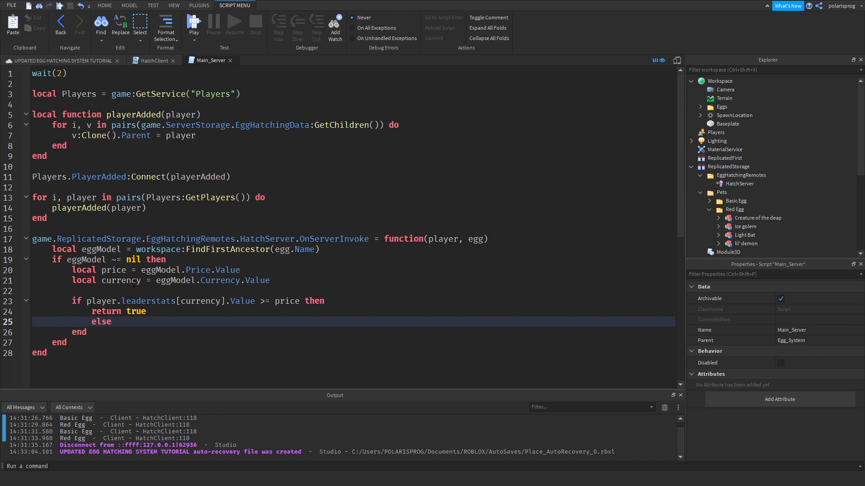
- Finish the else return false, then in HatchClient print "hatch" if result is true, else "cannot Hatch"
{"action": "type", "text": "return false"}
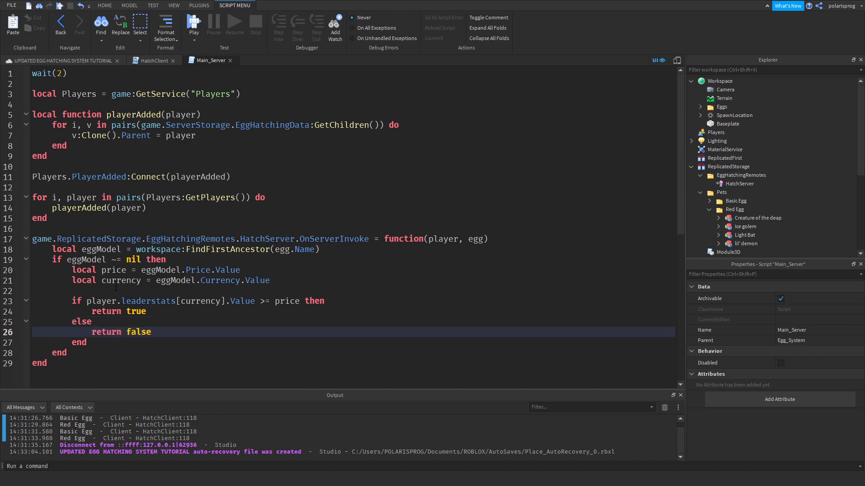
{"action": "left_click", "coordinate": [153, 60]}
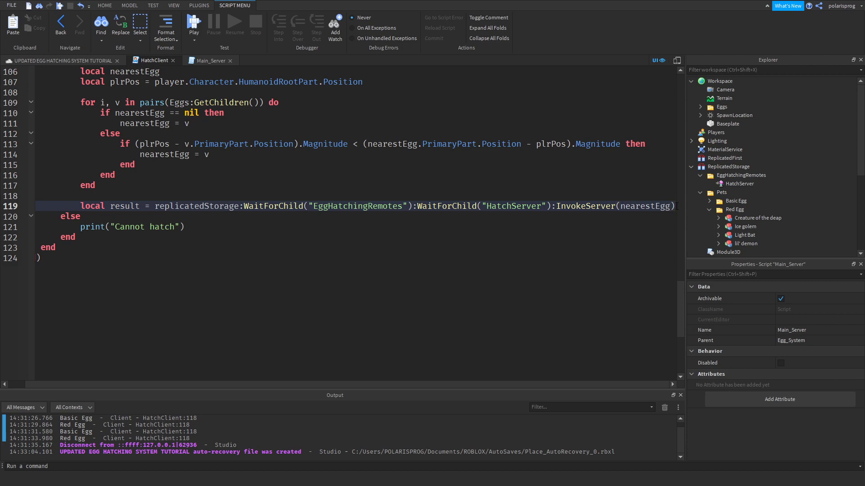
{"action": "type", "text": "if result"}
{"action": "type", "text": "print("}
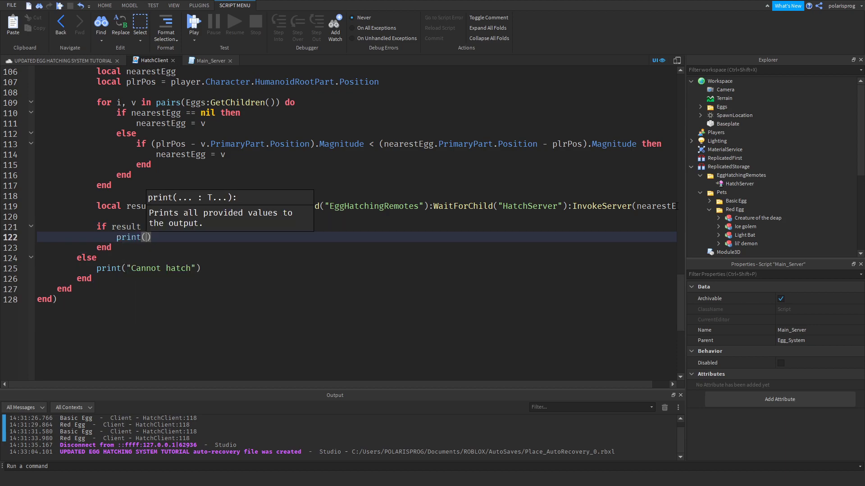
{"action": "type", "text": "\"hatch"}
{"action": "type", "text": "else"}
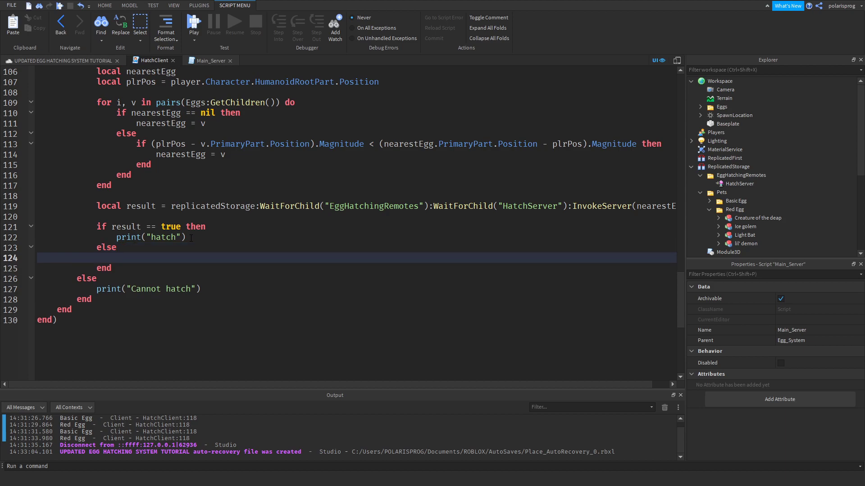
{"action": "type", "text": "print(\"cannot\")"}
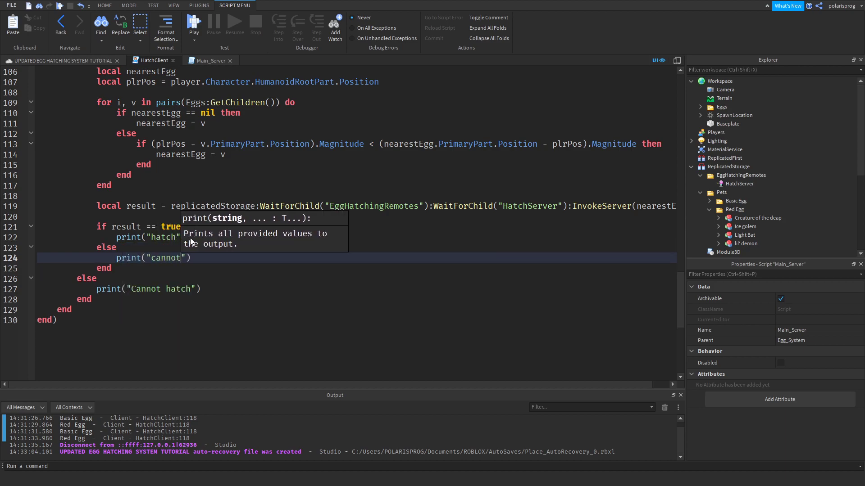
{"action": "type", "text": "Ha"}
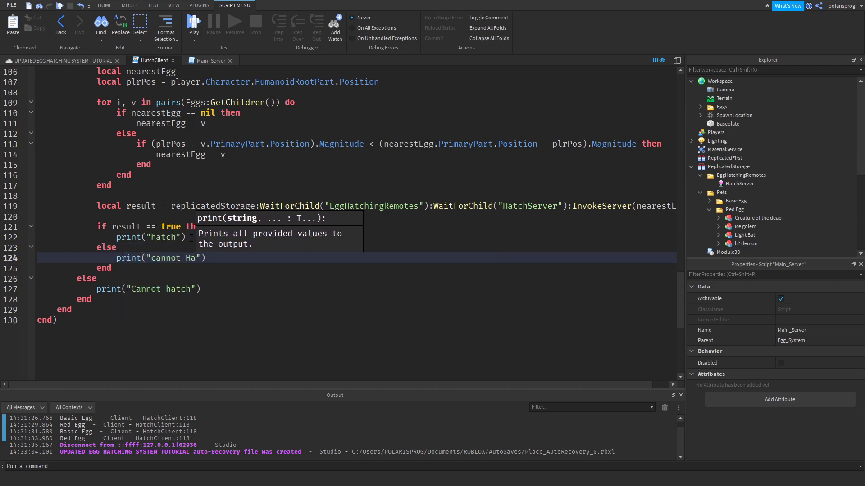
{"action": "type", "text": "tch"}
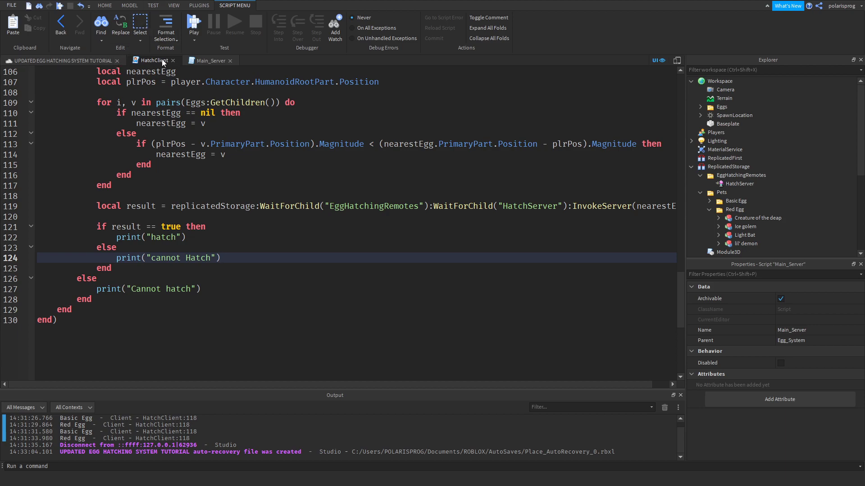
- In HatchClient's success branch set isHatching = true, wait(3), then isHatching = false
{"action": "left_click", "coordinate": [208, 59]}
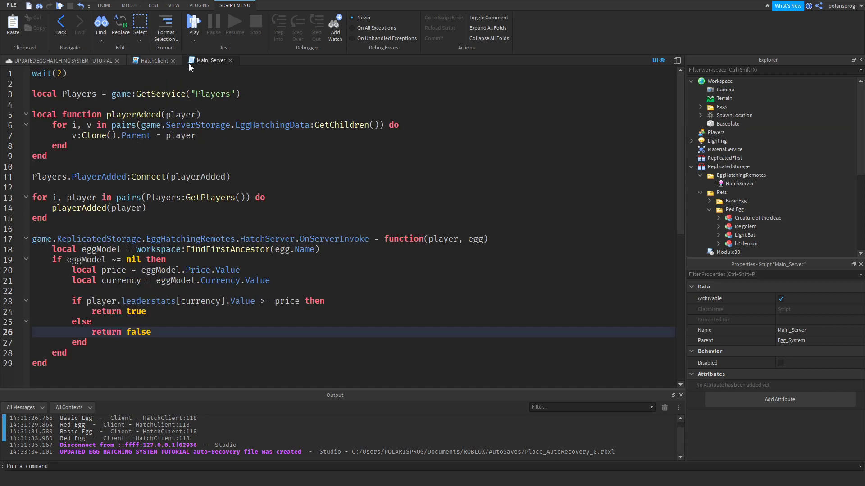
{"action": "left_click", "coordinate": [154, 60]}
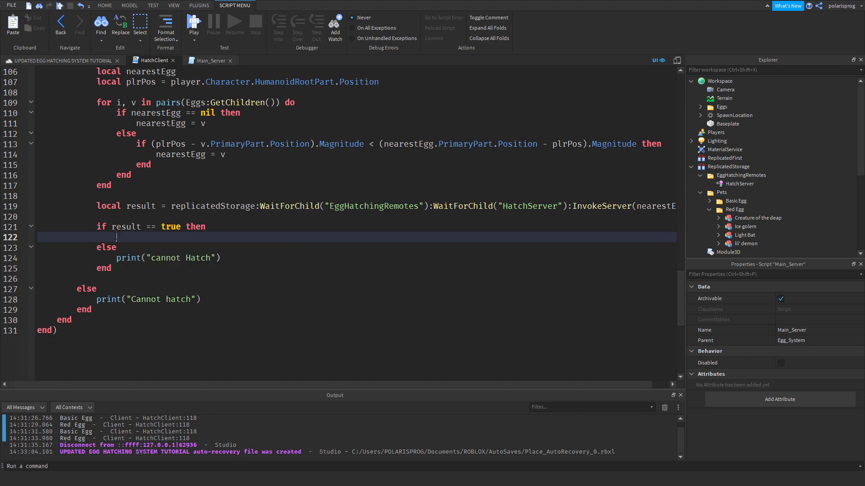
{"action": "type", "text": "isHatching = true"}
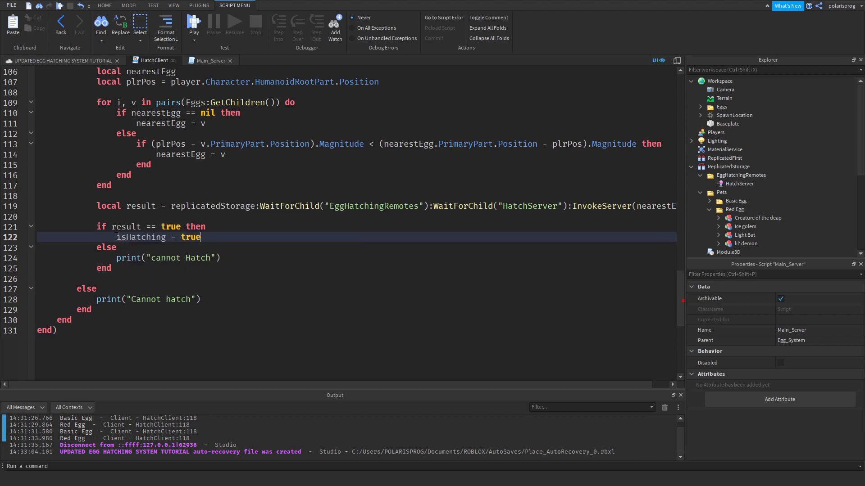
{"action": "type", "text": "wait(3"}
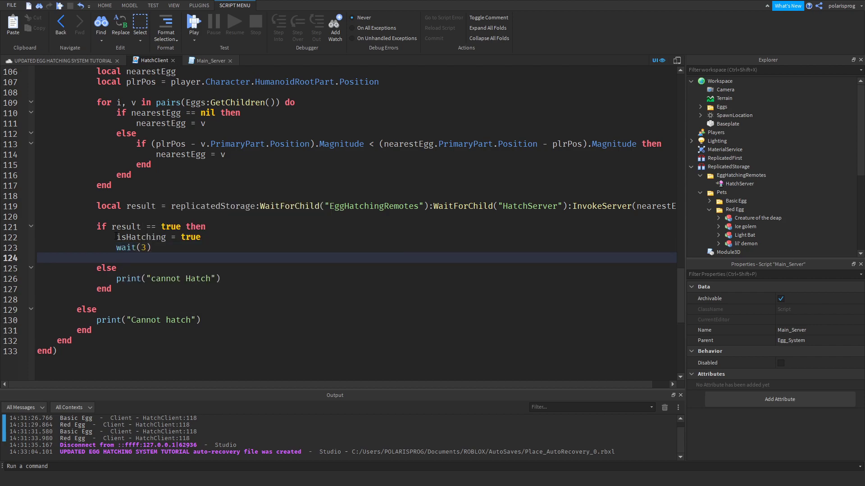
{"action": "type", "text": "isHatching ="}
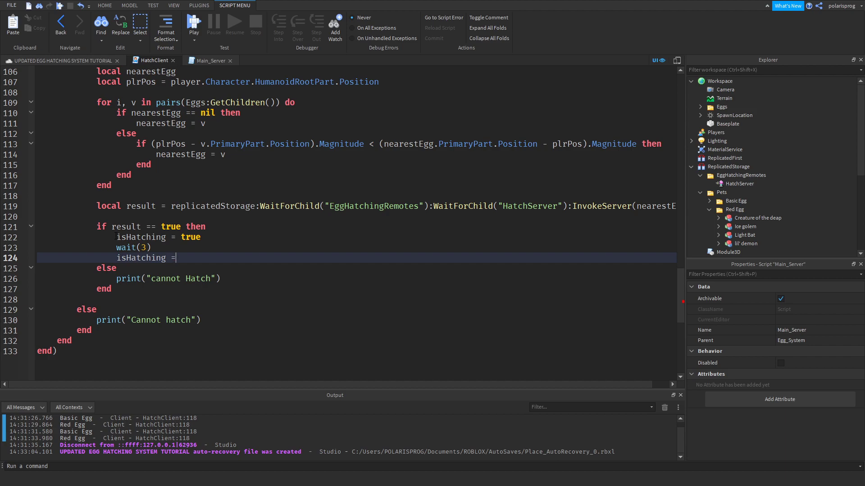
{"action": "type", "text": "false"}
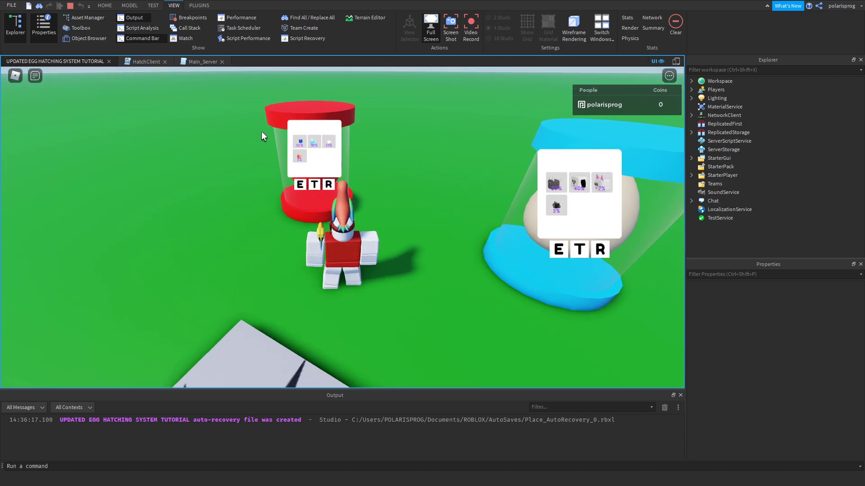
- In the playtest's server view, set the player's leaderstats Coins value to 500
{"action": "left_click", "coordinate": [104, 5]}
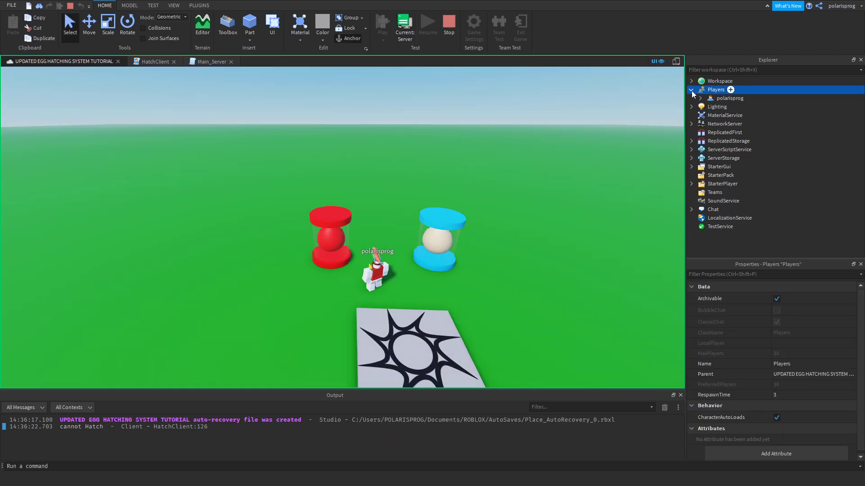
{"action": "left_click", "coordinate": [700, 99]}
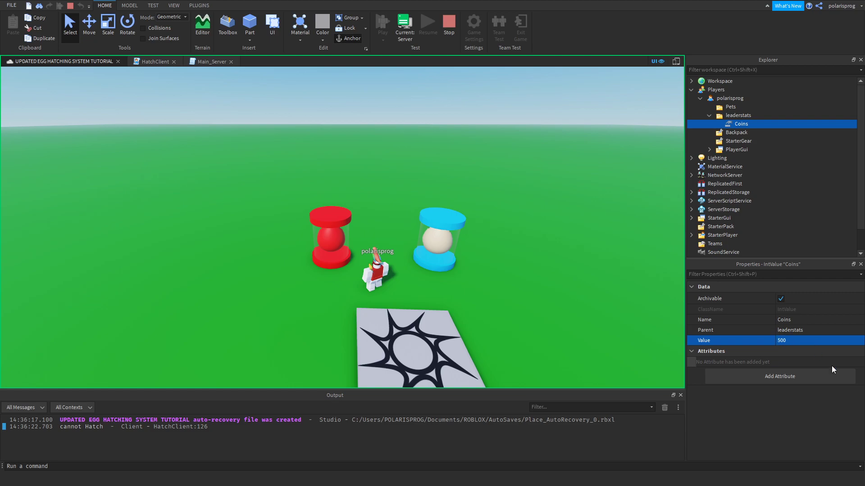
{"action": "left_click", "coordinate": [383, 24]}
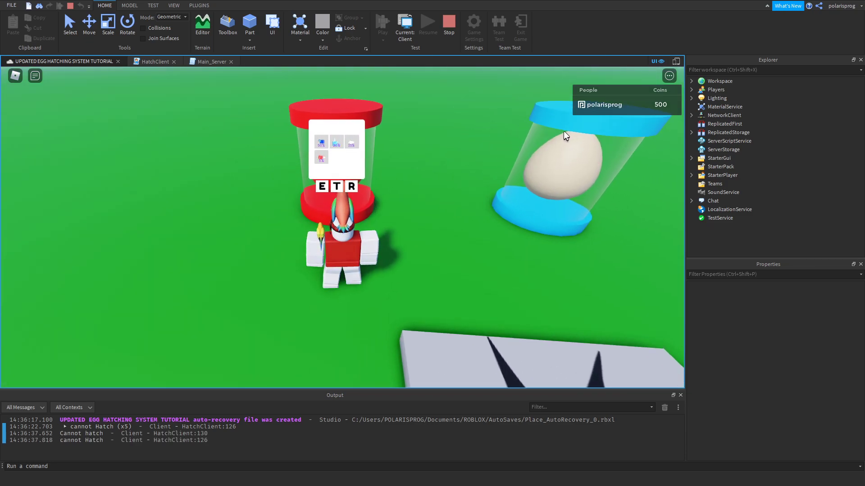
{"action": "mouse_move", "coordinate": [663, 137]}
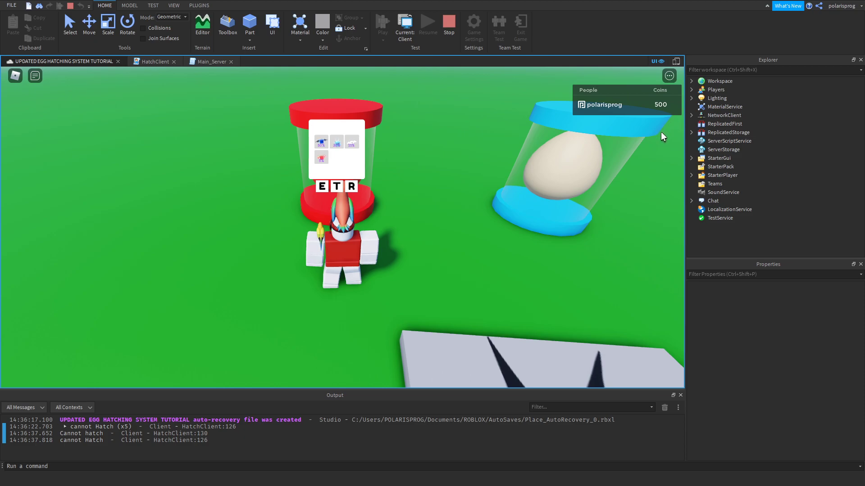
{"action": "mouse_move", "coordinate": [696, 81]}
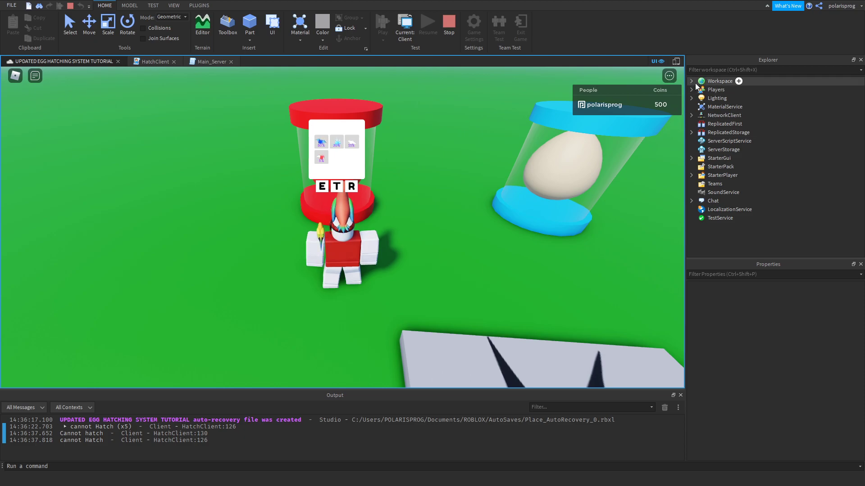
- Expand Workspace > Eggs > Basic Egg and inspect its Price value
{"action": "left_click", "coordinate": [692, 81]}
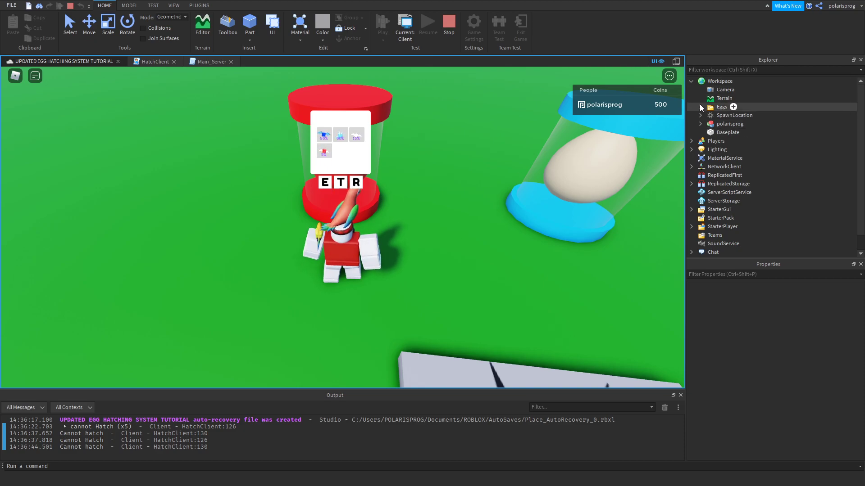
{"action": "left_click", "coordinate": [700, 106]}
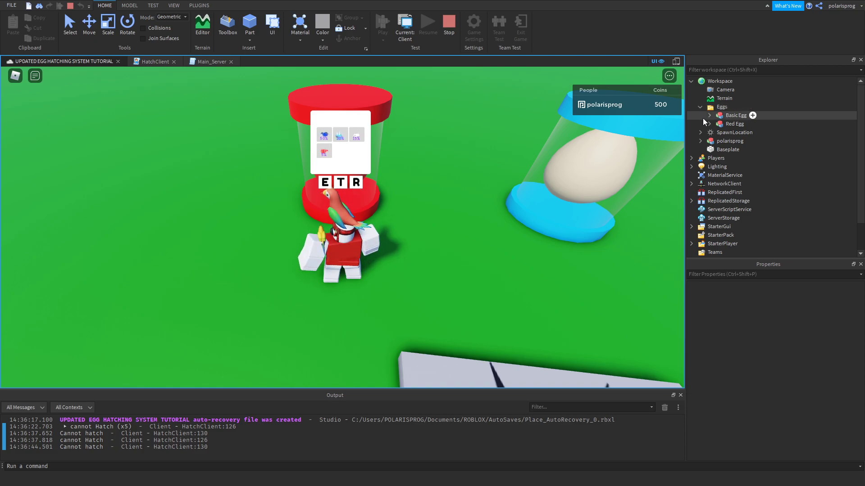
{"action": "left_click", "coordinate": [737, 116]}
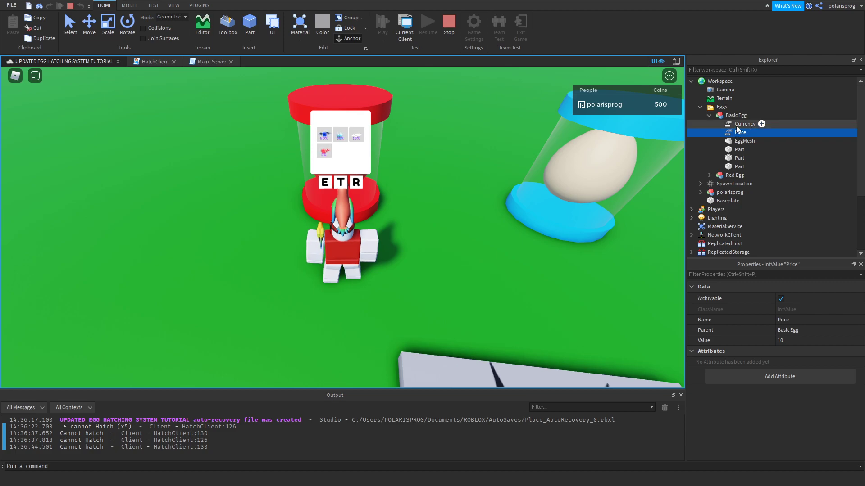
{"action": "left_click", "coordinate": [745, 123]}
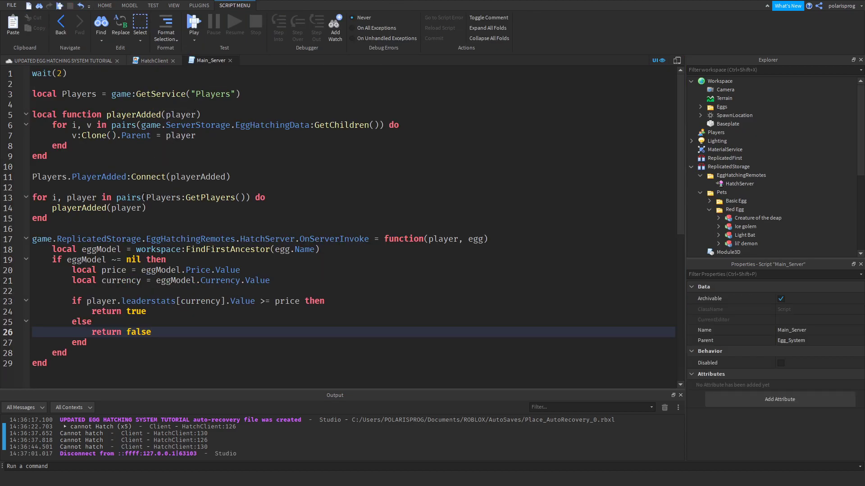
- Replace leaderstats[currency] with leaderstats:FindFirstChild(currency) in Main_Server
{"action": "double_click", "coordinate": [202, 302]}
{"action": "type", "text": ":"}
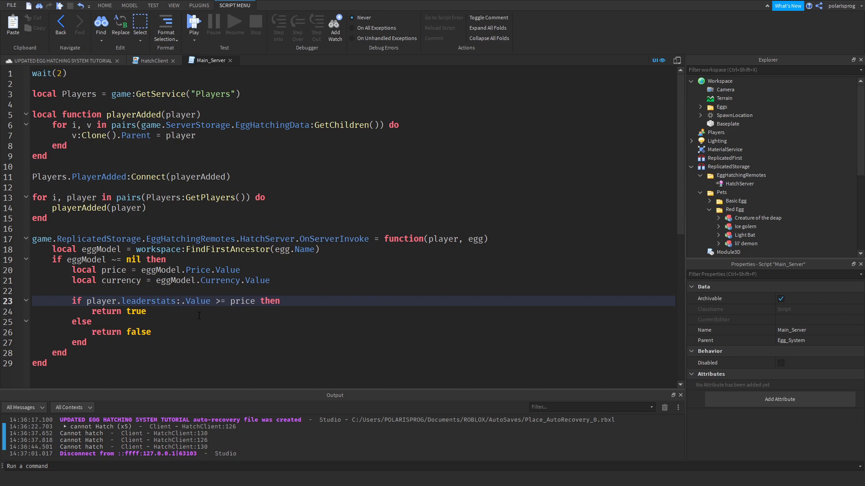
{"action": "type", "text": "FindFirstChild(\""}
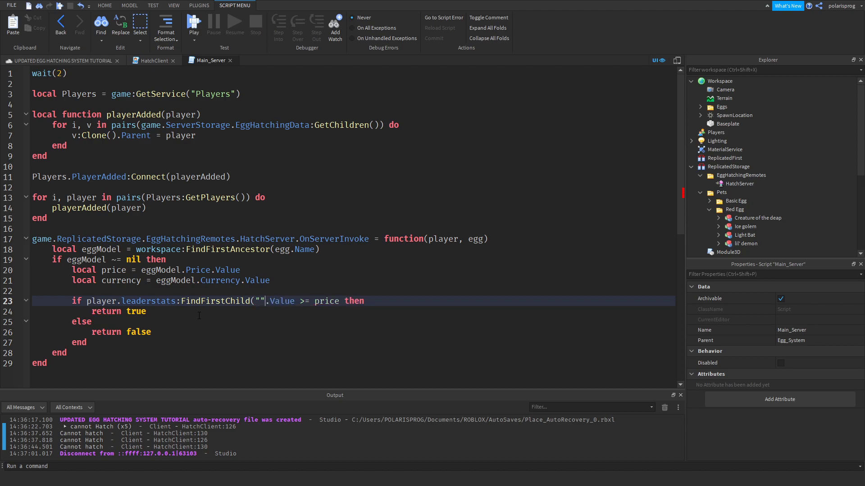
{"action": "type", "text": "currency"}
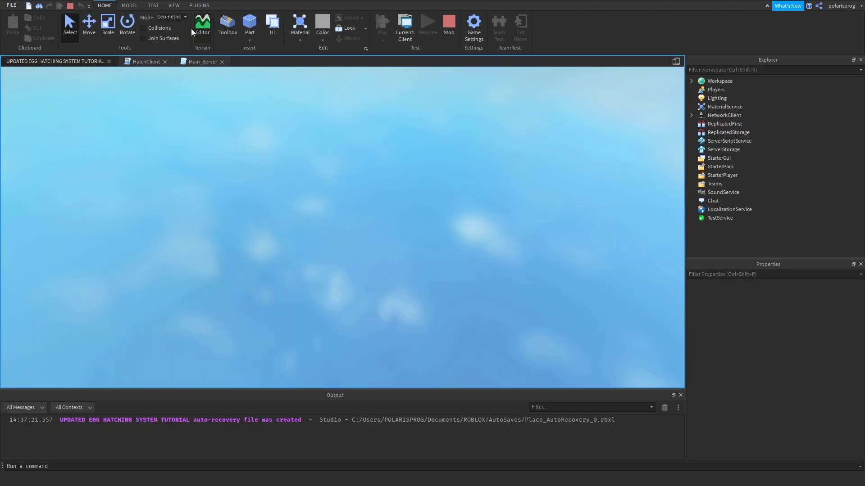
- In server view set the player's Coins to 20, then return to client view to try hatching
{"action": "left_click", "coordinate": [382, 22]}
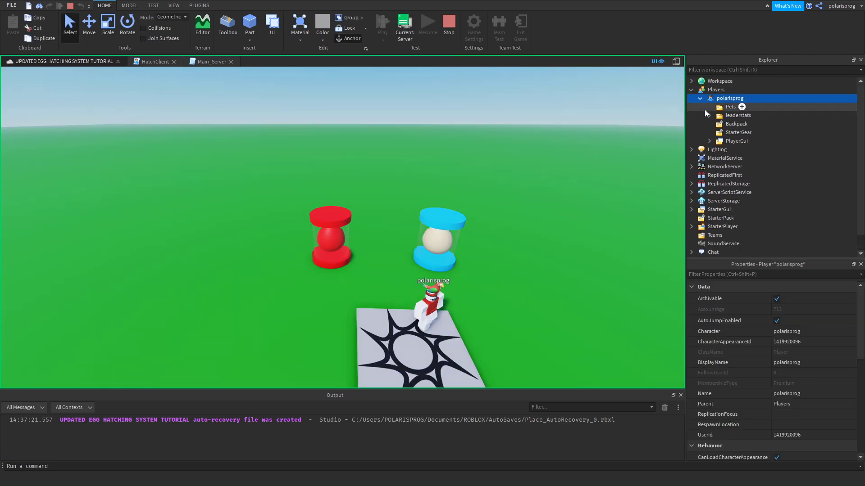
{"action": "left_click", "coordinate": [741, 123]}
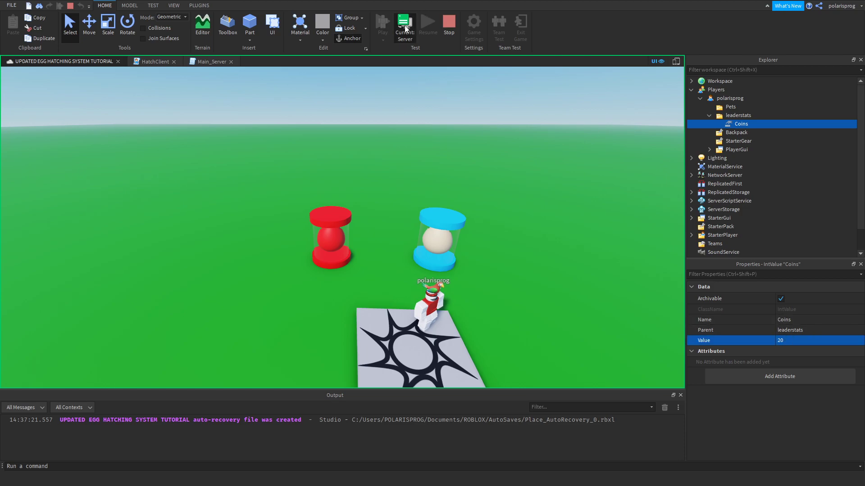
{"action": "left_click", "coordinate": [405, 22]}
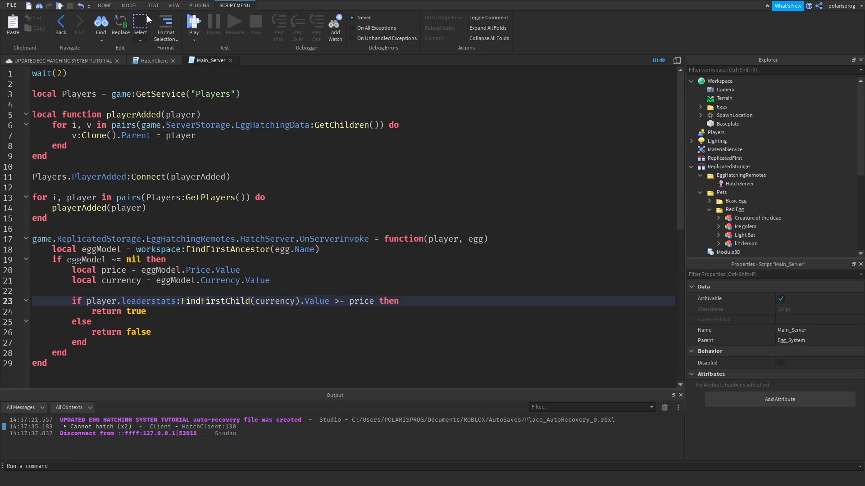
- Adjust HatchClient's hatch key condition so it no longer requires the player's Character
{"action": "scroll", "scroll_direction": "down", "scroll_amount": 3}
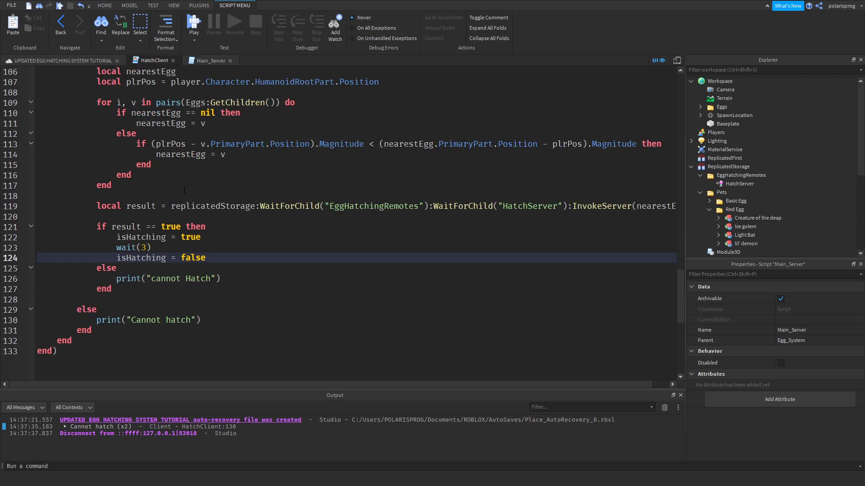
{"action": "mouse_move", "coordinate": [86, 390]}
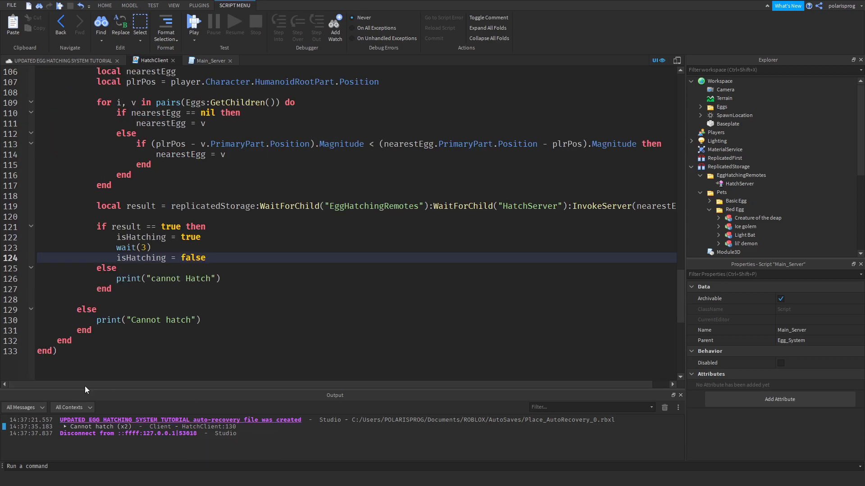
{"action": "mouse_move", "coordinate": [102, 427]}
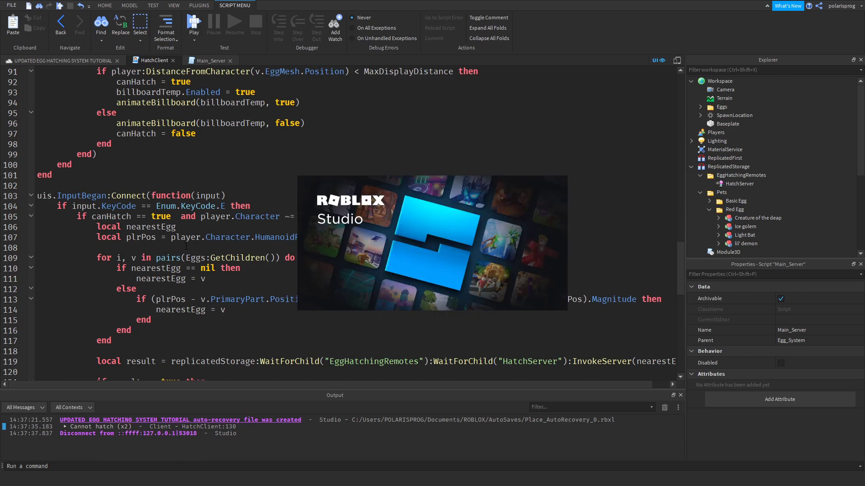
{"action": "left_click", "coordinate": [206, 278]}
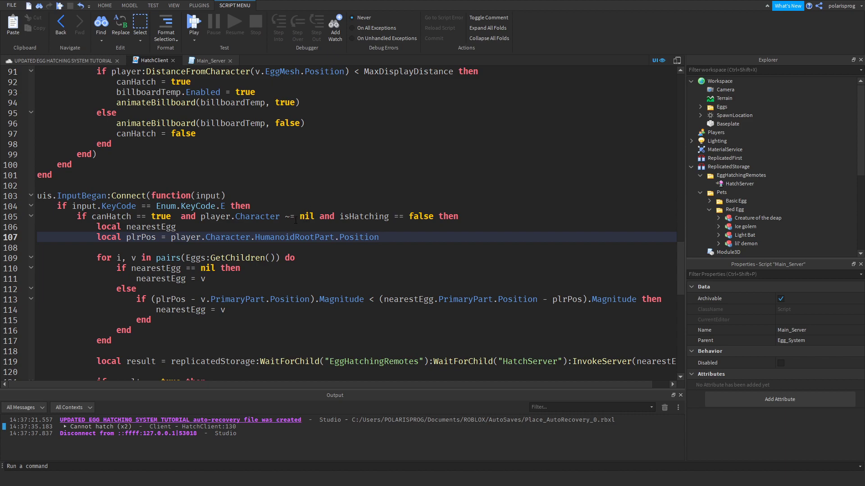
{"action": "mouse_move", "coordinate": [329, 246]}
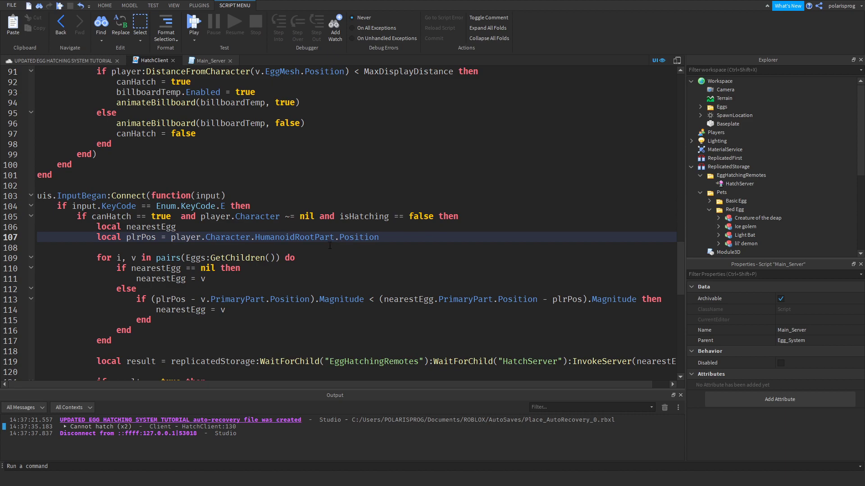
{"action": "left_click", "coordinate": [378, 237]}
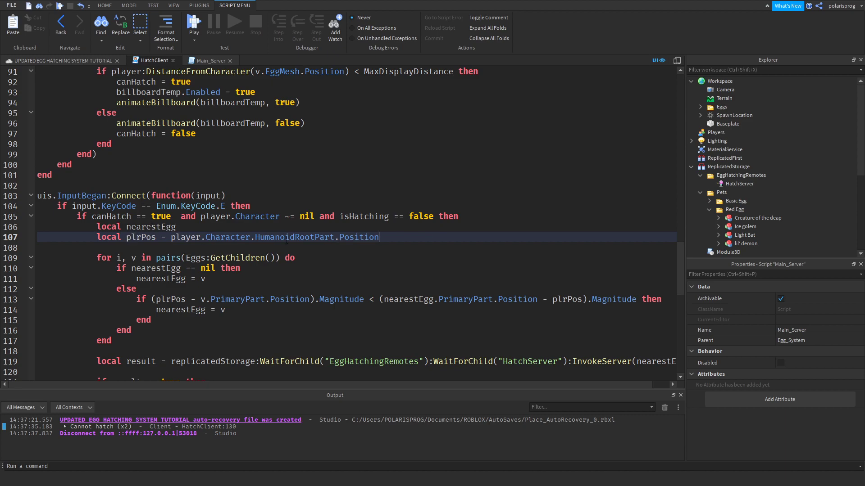
{"action": "mouse_move", "coordinate": [646, 284]}
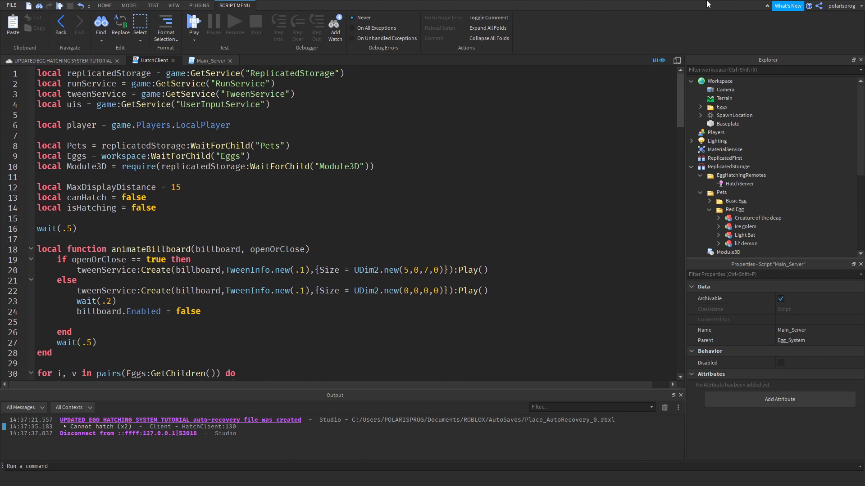
{"action": "mouse_move", "coordinate": [758, 107]}
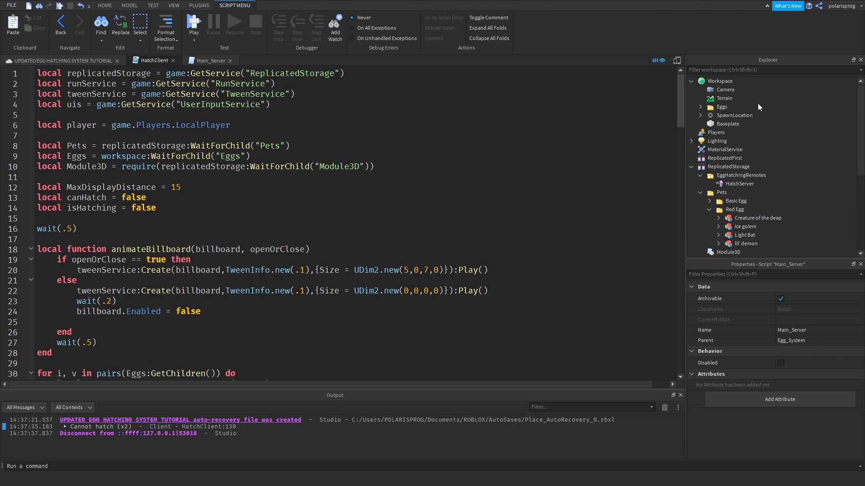
{"action": "scroll", "scroll_direction": "down", "scroll_amount": 3}
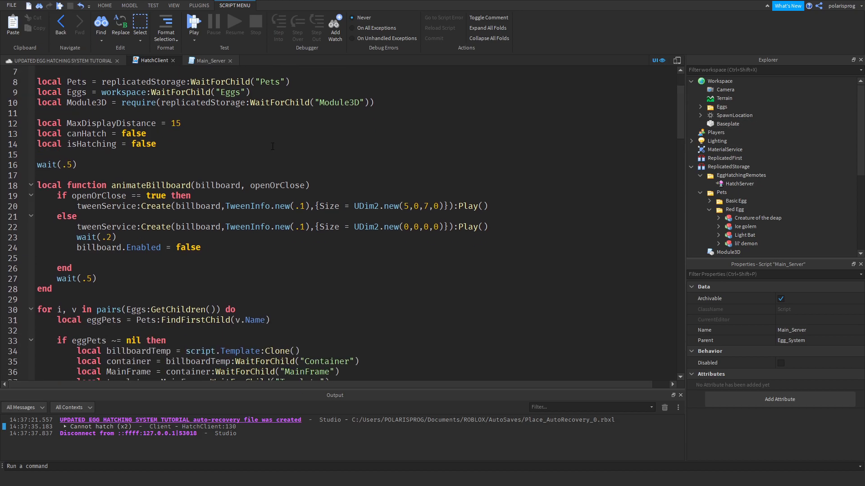
{"action": "scroll", "scroll_direction": "down", "scroll_amount": 3}
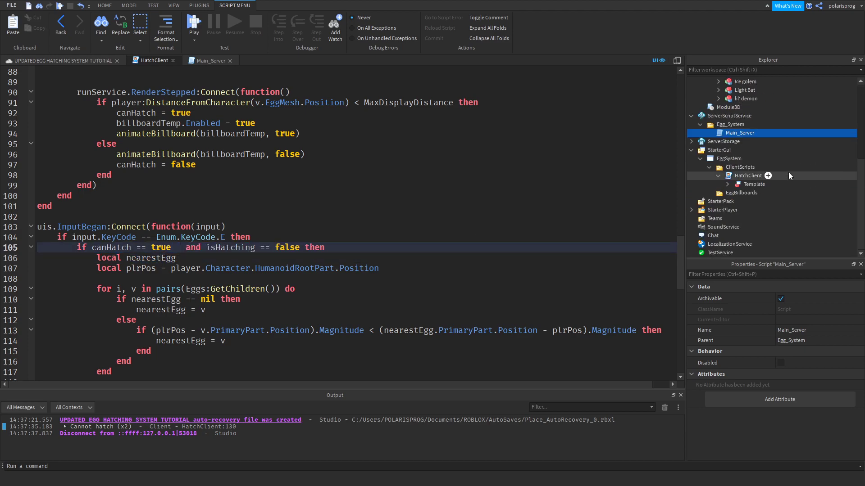
- Expand ServerStorage and inspect the EggHatchingData folder before playtesting
{"action": "left_click", "coordinate": [735, 150]}
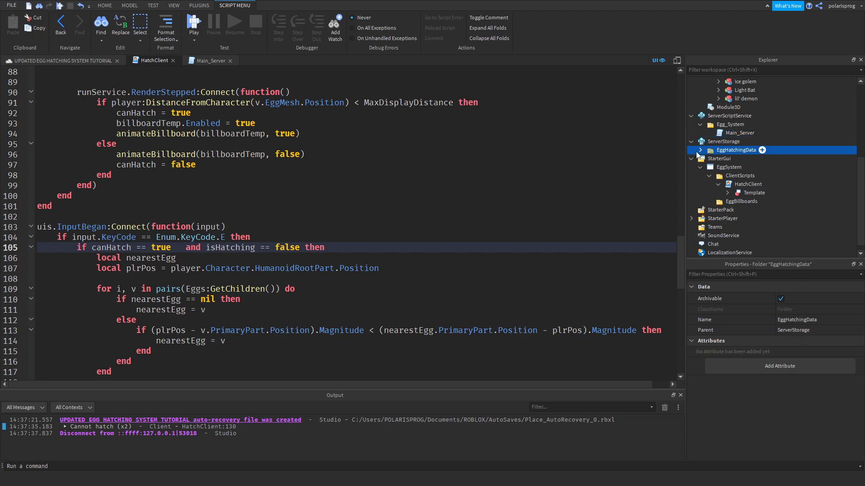
{"action": "left_click", "coordinate": [699, 150]}
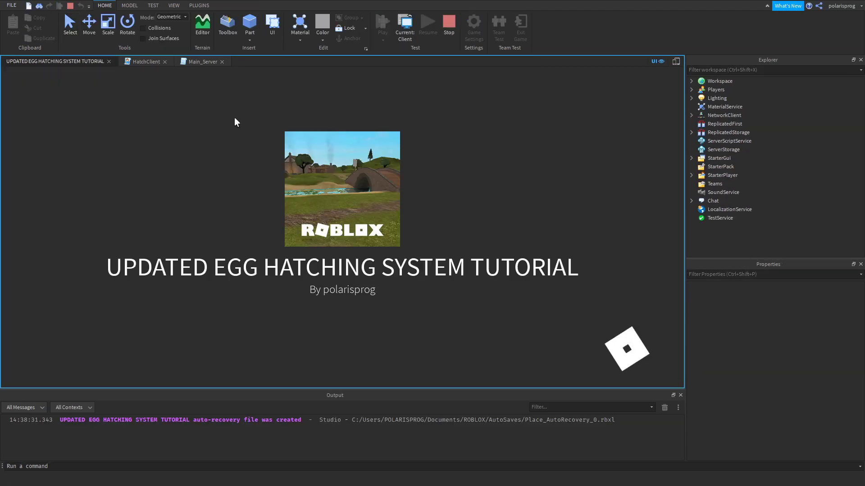
- Stop the playtest after the "Cannot hatch" log and return to the HatchClient script
{"action": "left_click", "coordinate": [381, 22]}
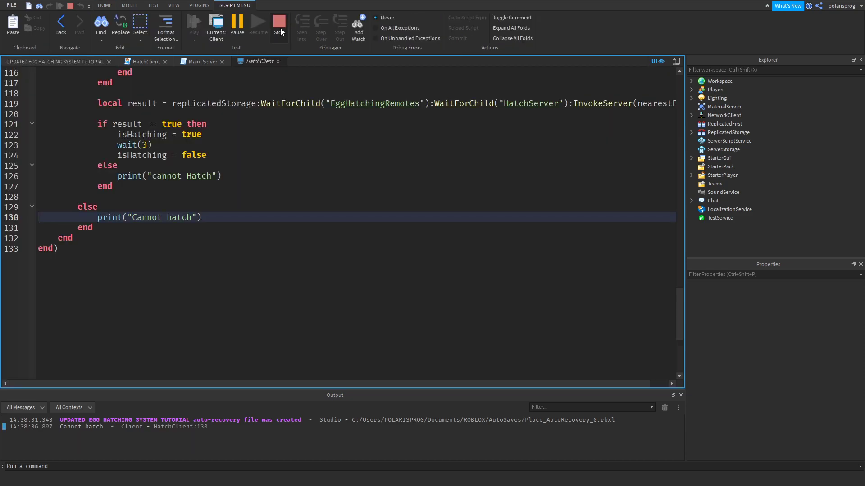
{"action": "left_click", "coordinate": [278, 25]}
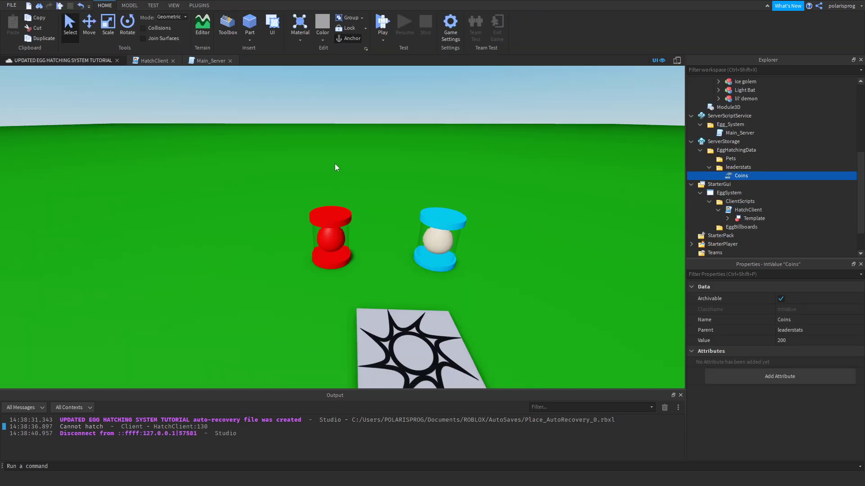
{"action": "left_click", "coordinate": [153, 60]}
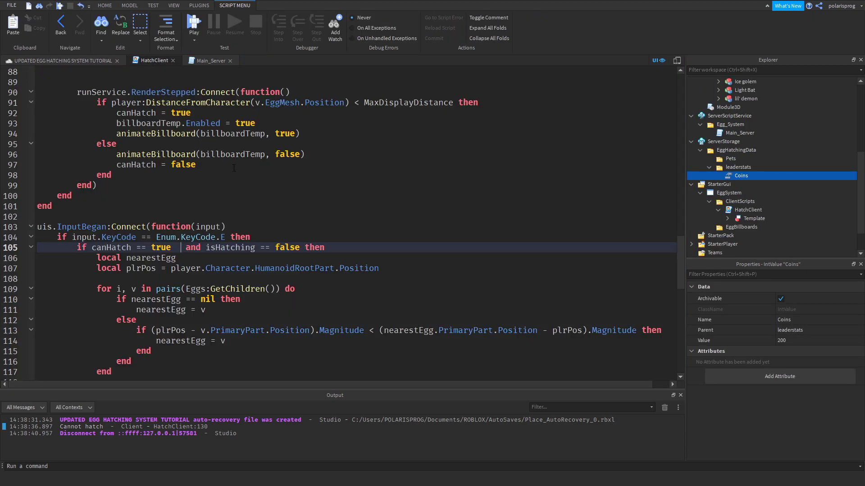
- Add 'player.Character ~= nil and' to the hatch condition on line 105
{"action": "scroll", "scroll_direction": "down", "scroll_amount": 3}
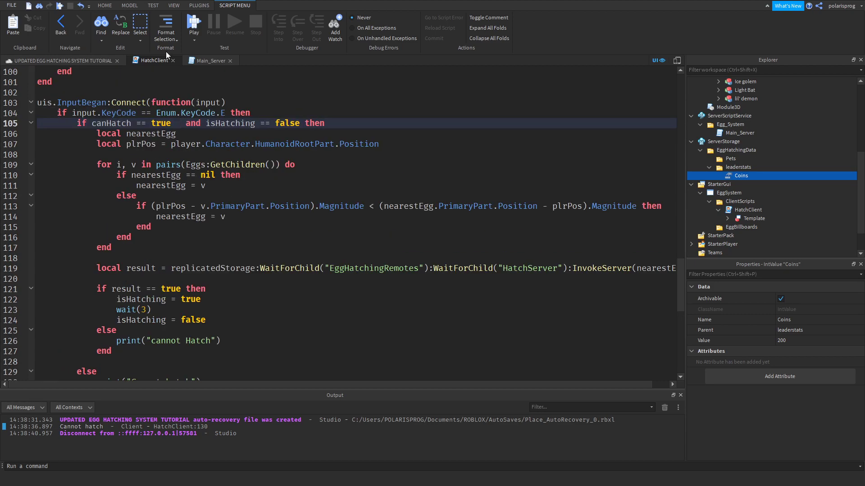
{"action": "left_click", "coordinate": [207, 60]}
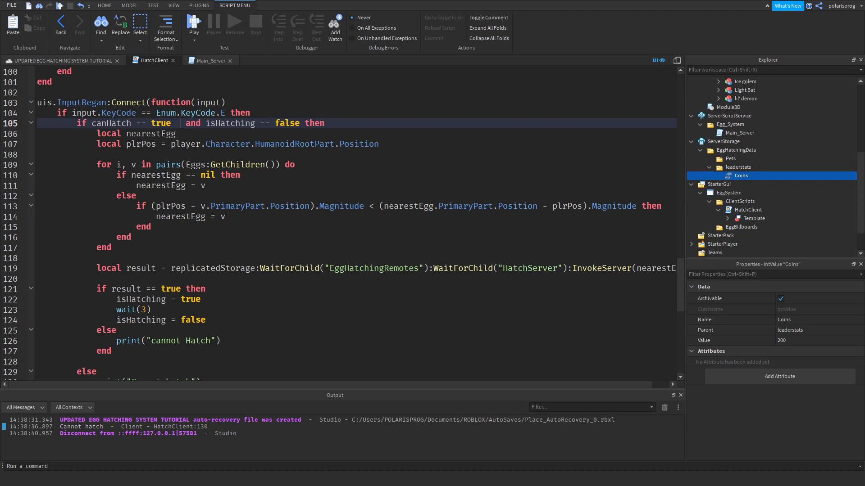
{"action": "type", "text": "player.Character ~= nil and"}
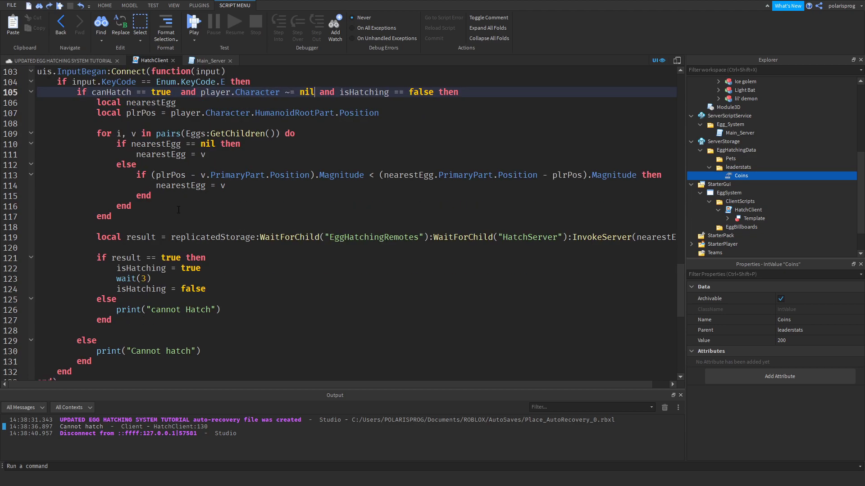
- Add print("Hatching") and print(result) in HatchClient, then start a playtest
{"action": "scroll", "scroll_direction": "down", "scroll_amount": 3}
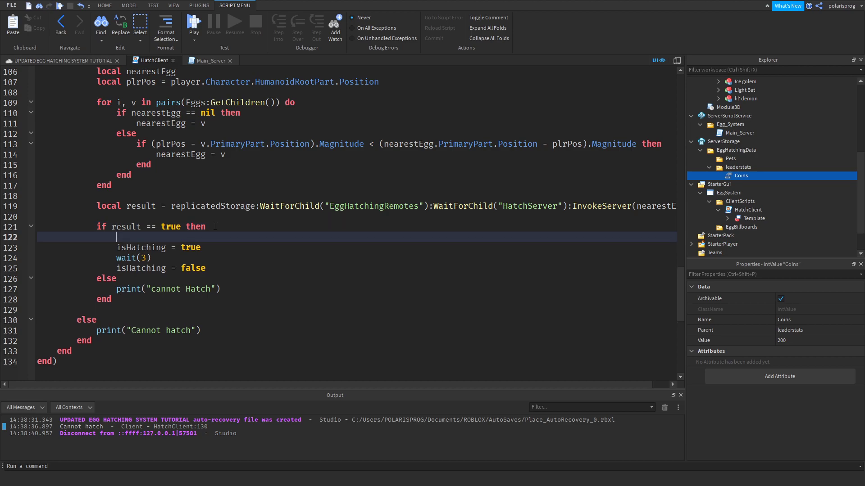
{"action": "type", "text": "print(\"Hatchi\""}
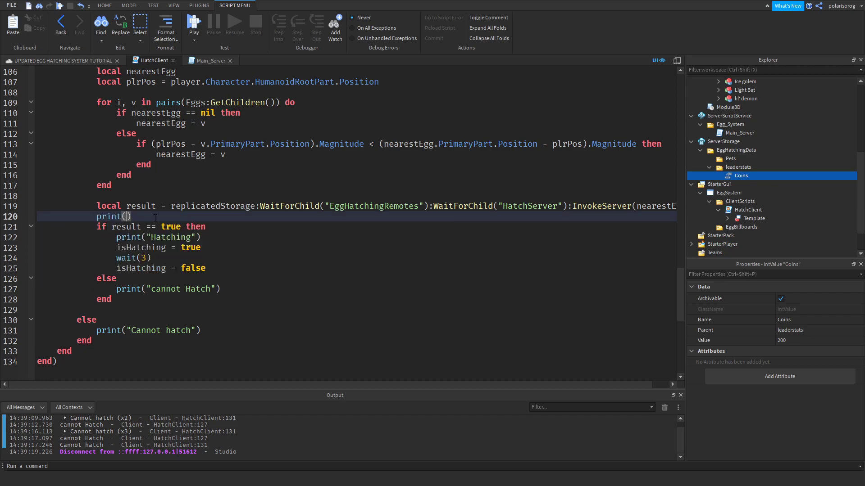
{"action": "type", "text": "result"}
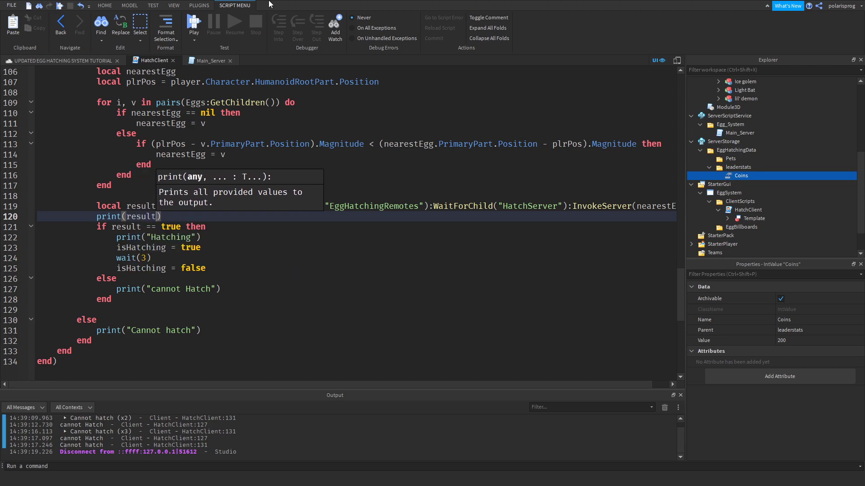
{"action": "left_click", "coordinate": [55, 61]}
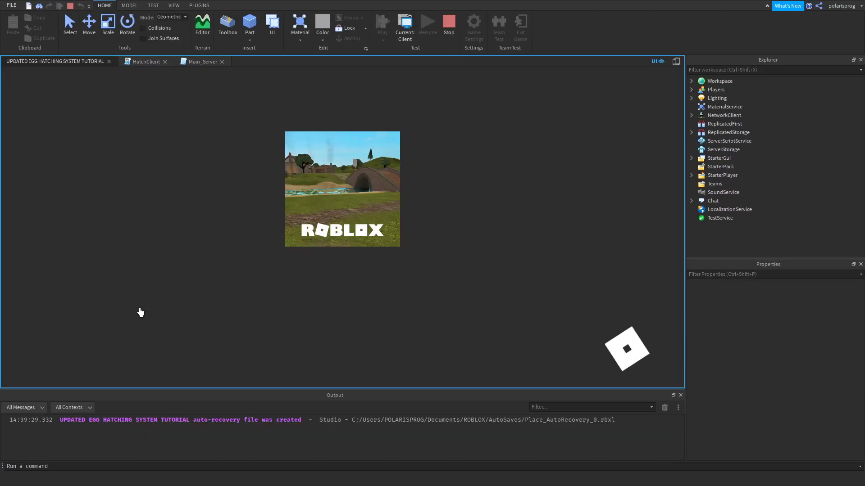
- Run the playtest to see the hatch result print nil, then stop it
{"action": "left_click", "coordinate": [382, 22]}
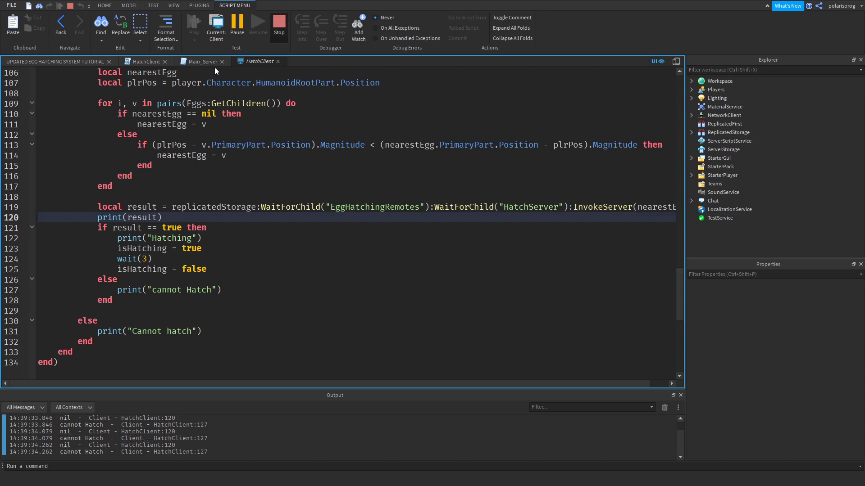
{"action": "left_click", "coordinate": [205, 60]}
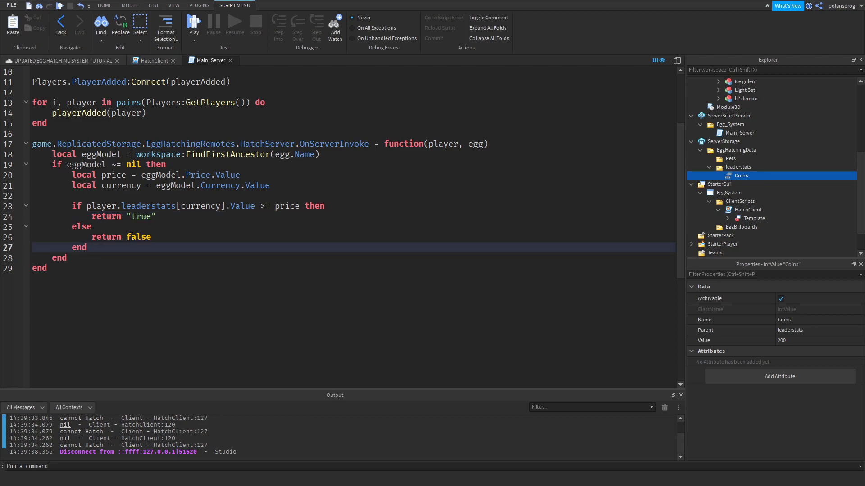
- Replace FindFirstAncestor with FindFirstChild in Main_Server's hatch function
{"action": "double_click", "coordinate": [142, 237]}
{"action": "type", "text": "Child"}
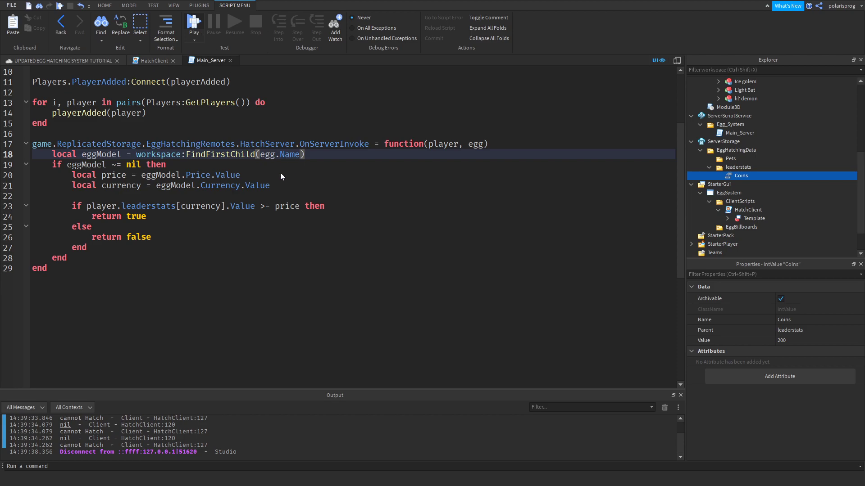
{"action": "mouse_move", "coordinate": [199, 53]}
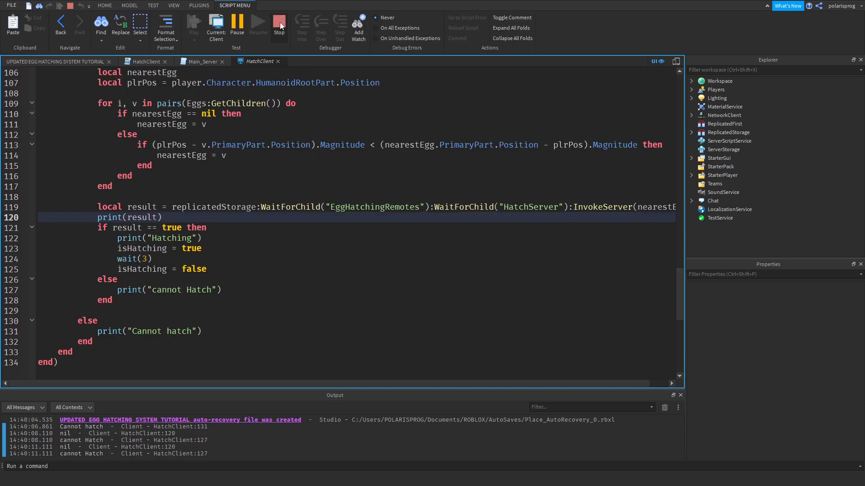
- Stop the playtest and add print("eggModel found") after the nil check in Main_Server
{"action": "left_click", "coordinate": [280, 22]}
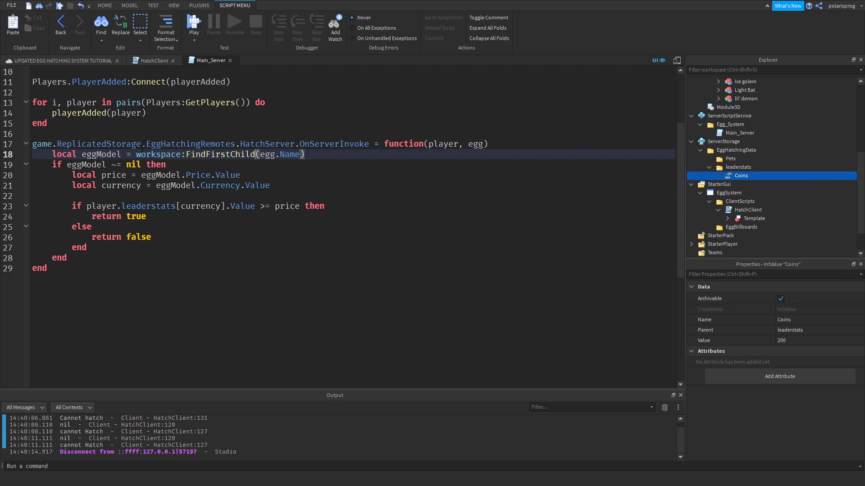
{"action": "left_click", "coordinate": [172, 164]}
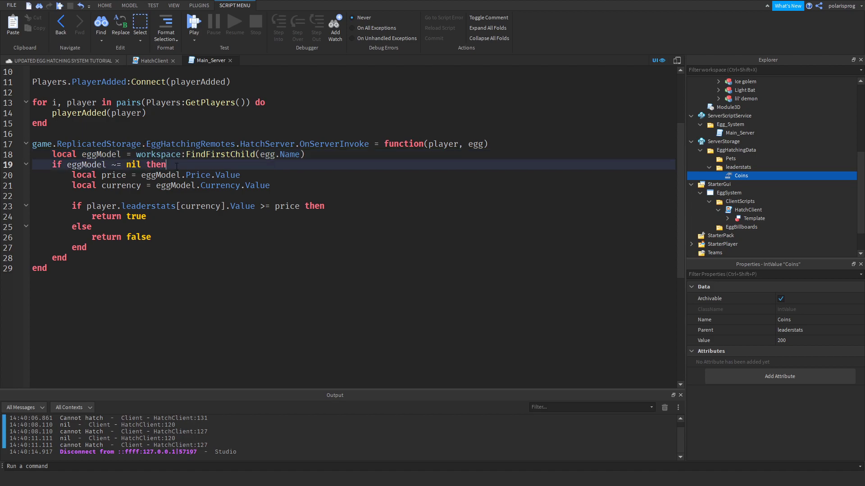
{"action": "type", "text": "print(e"}
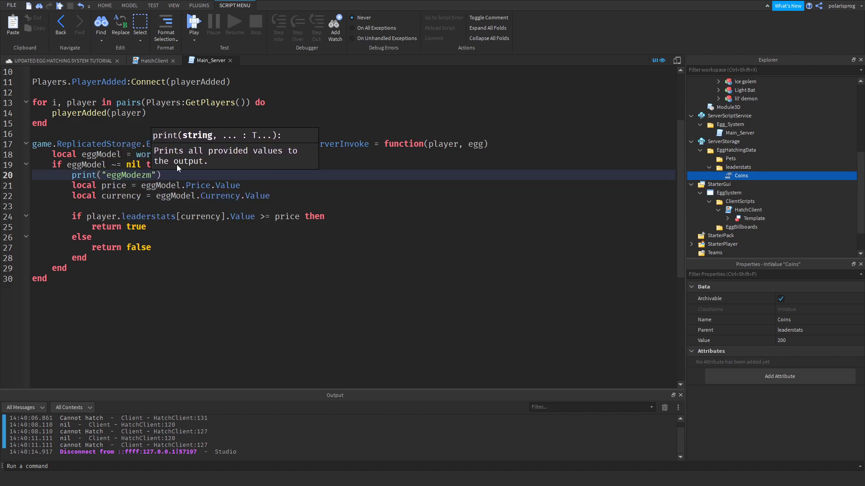
{"action": "type", "text": "eggModel found"}
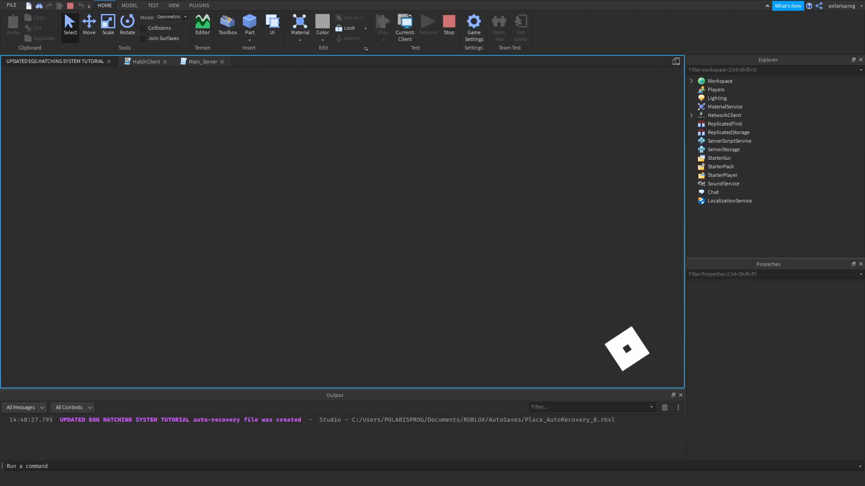
- Change the lookup to workspace.Eggs:FindFirstChild(egg.Name) and run a fresh playtest
{"action": "left_click", "coordinate": [382, 22]}
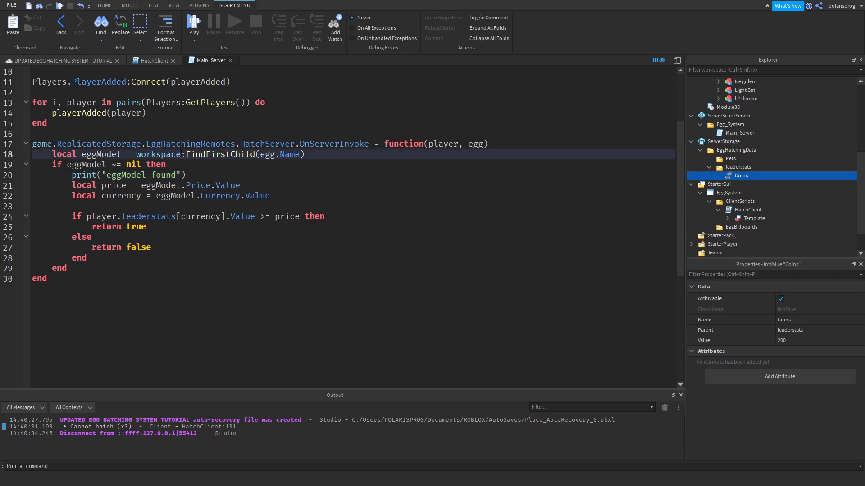
{"action": "type", "text": "Eggs"}
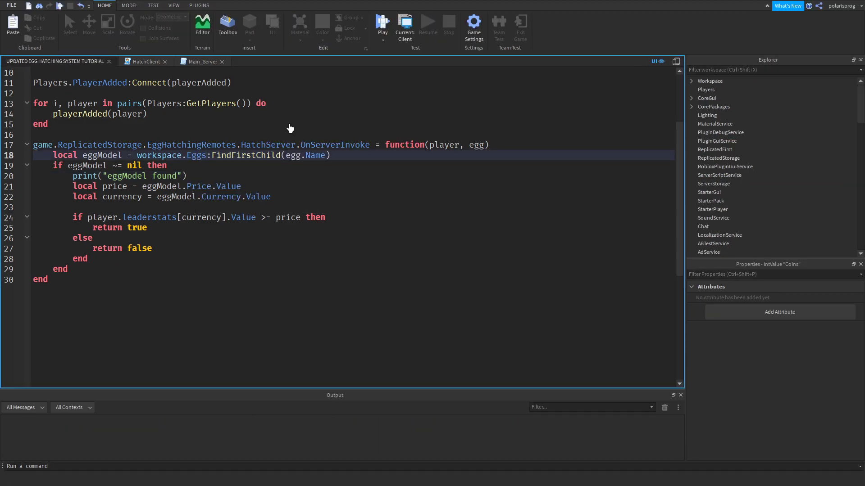
{"action": "left_click", "coordinate": [381, 22]}
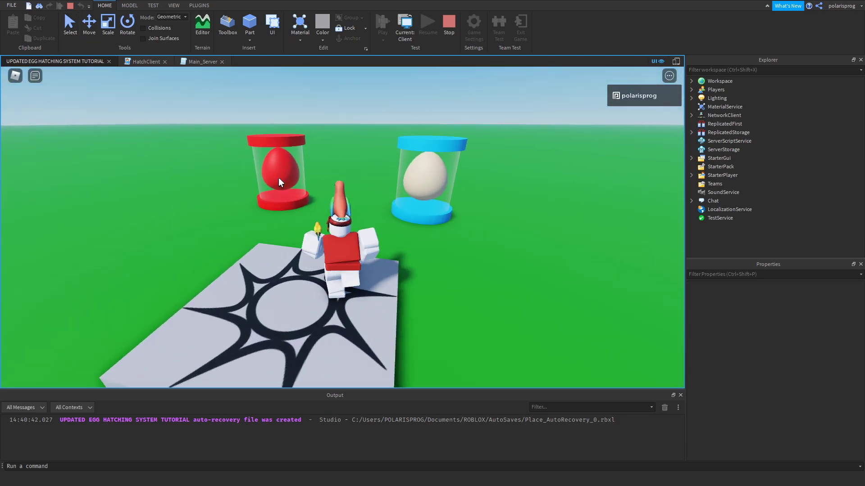